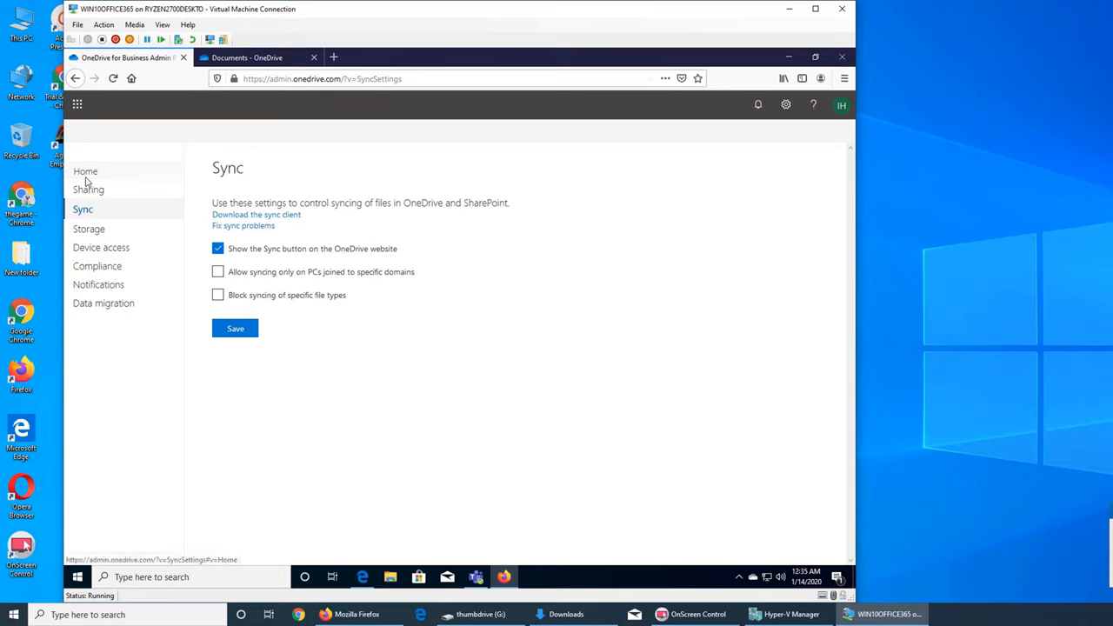
# Revisit the Sync settings page, then switch to the user's OneDrive Documents library showing the Sync option
pyautogui.click(88, 190)
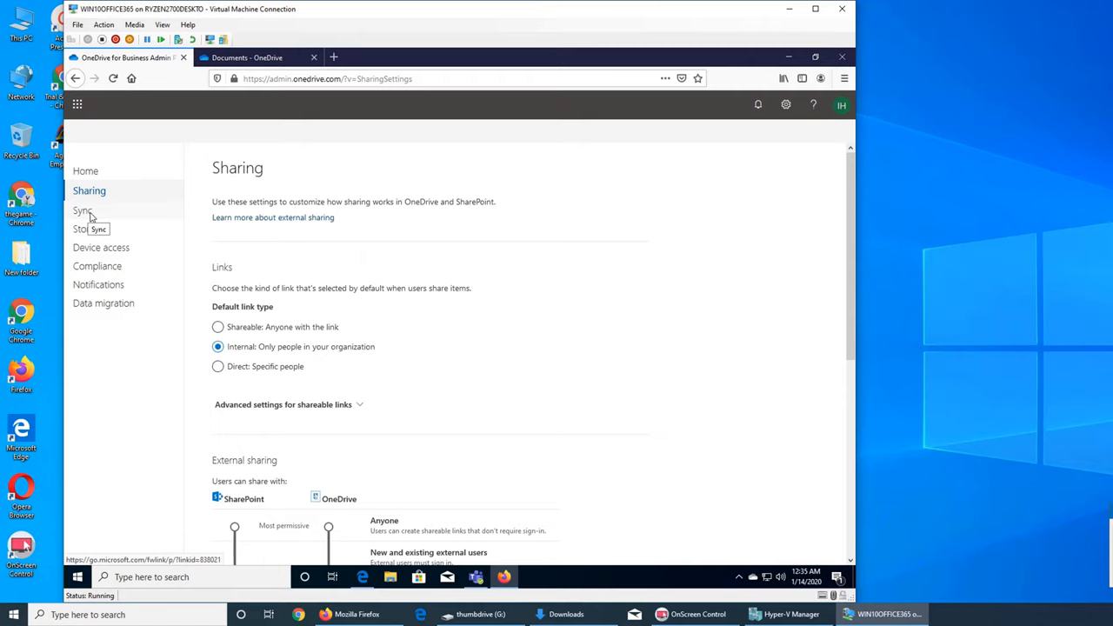
pyautogui.click(83, 211)
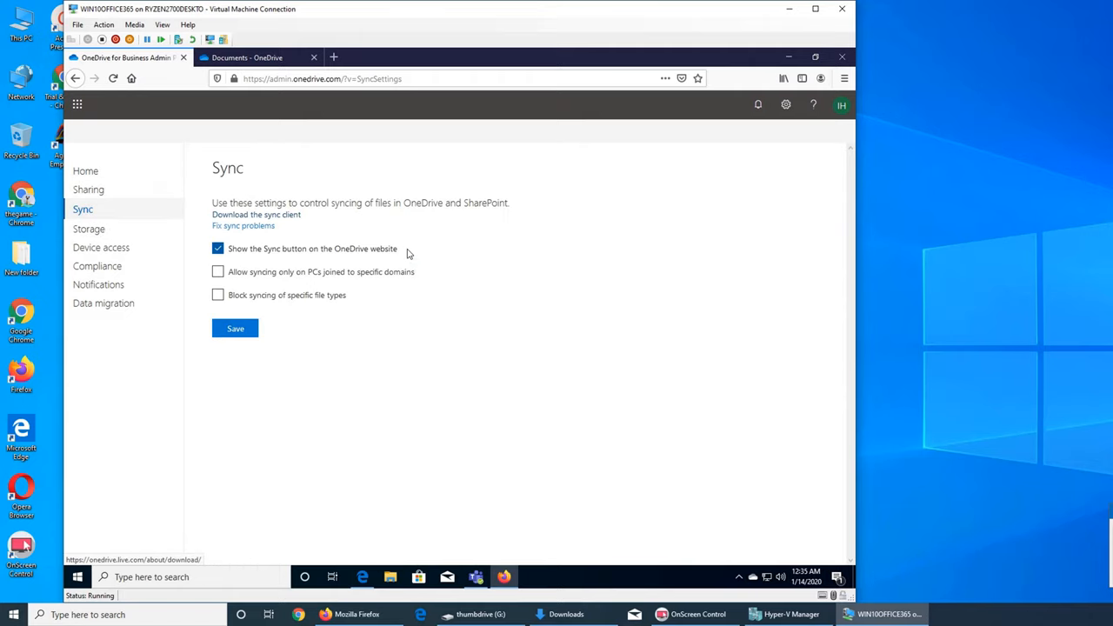
pyautogui.moveTo(753, 466)
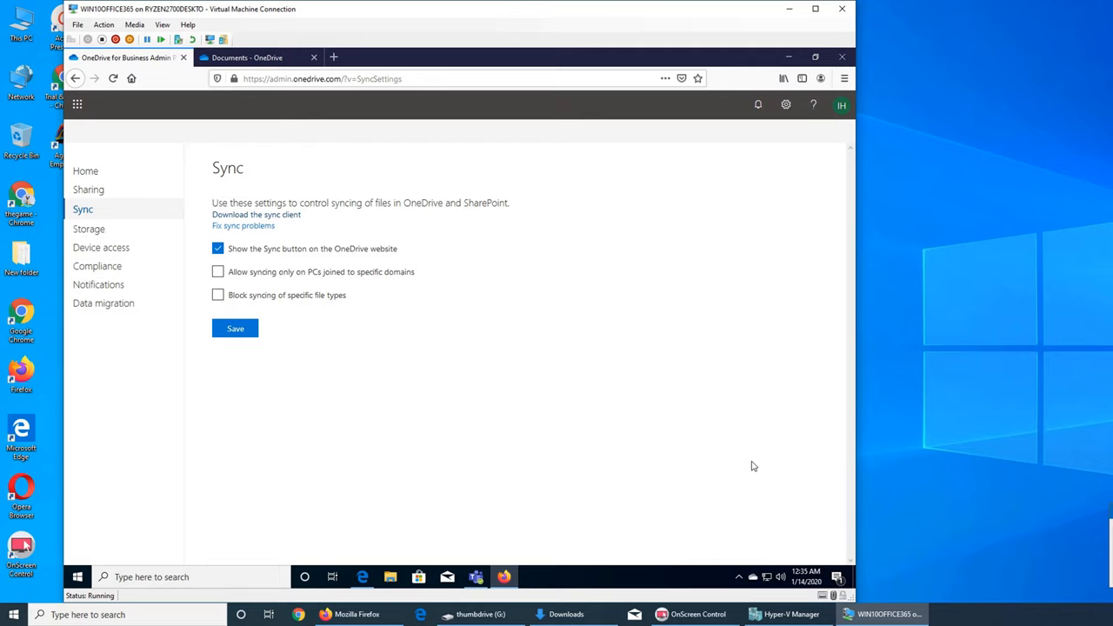
pyautogui.moveTo(572, 374)
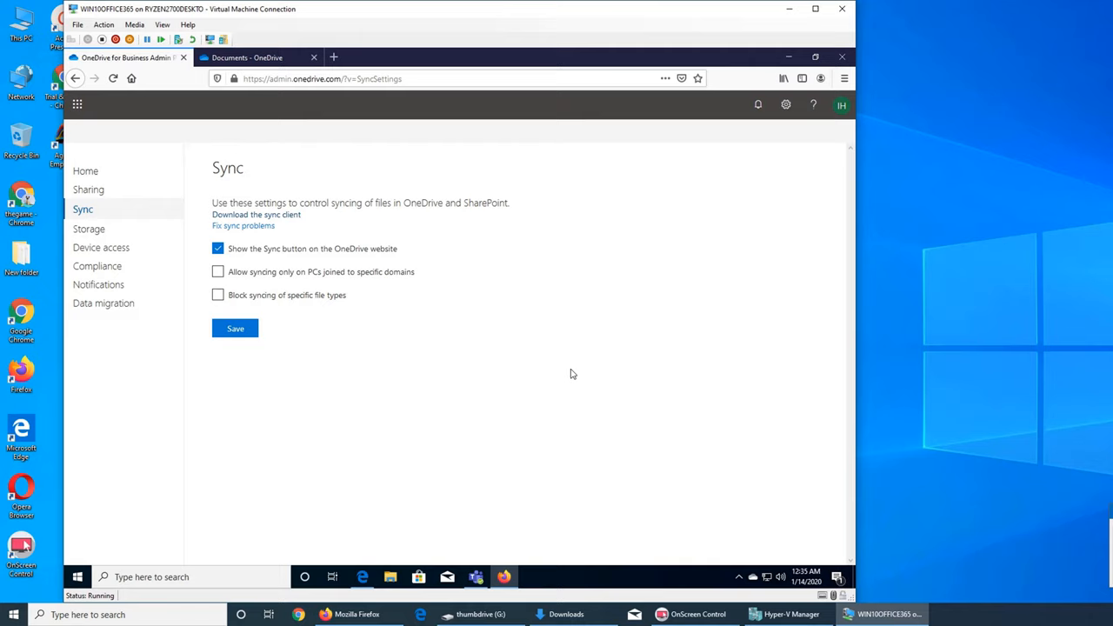
pyautogui.moveTo(593, 377)
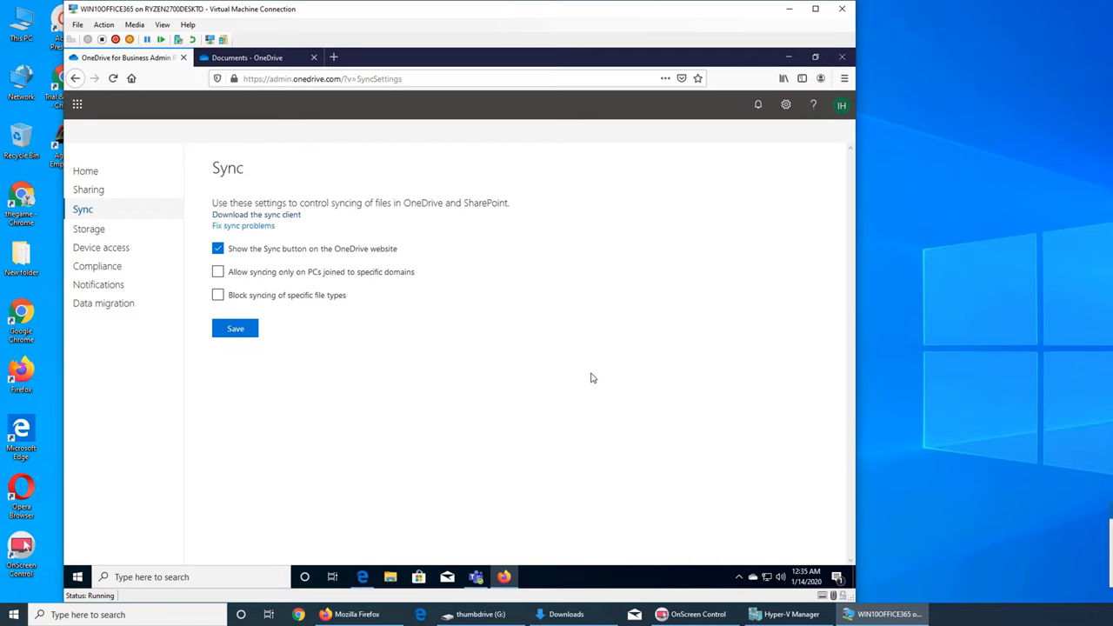
pyautogui.moveTo(1015, 247)
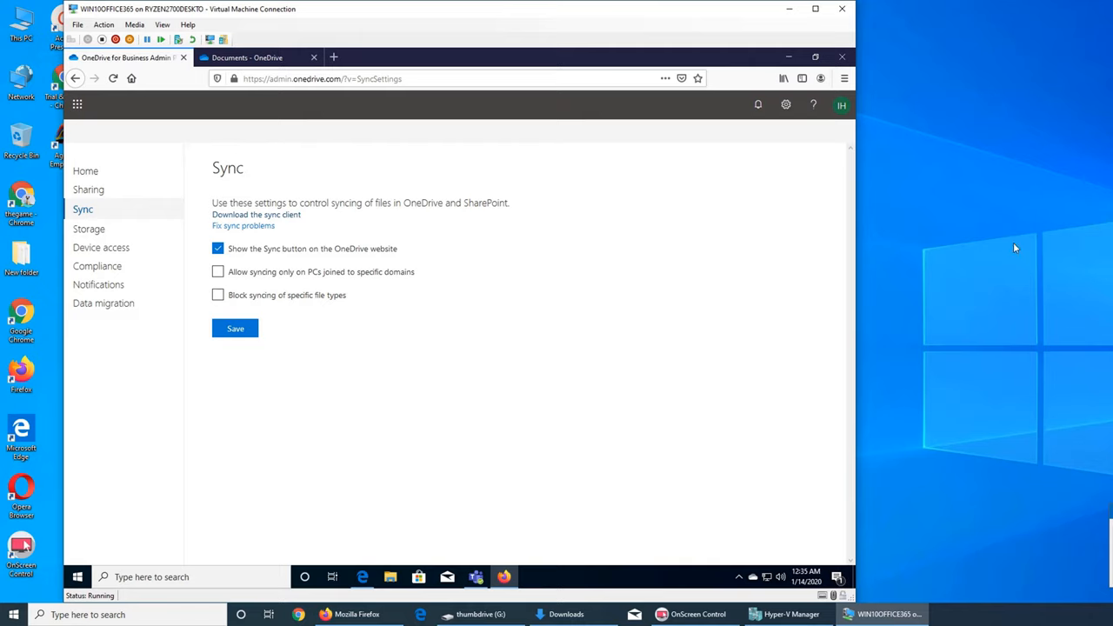
pyautogui.moveTo(943, 325)
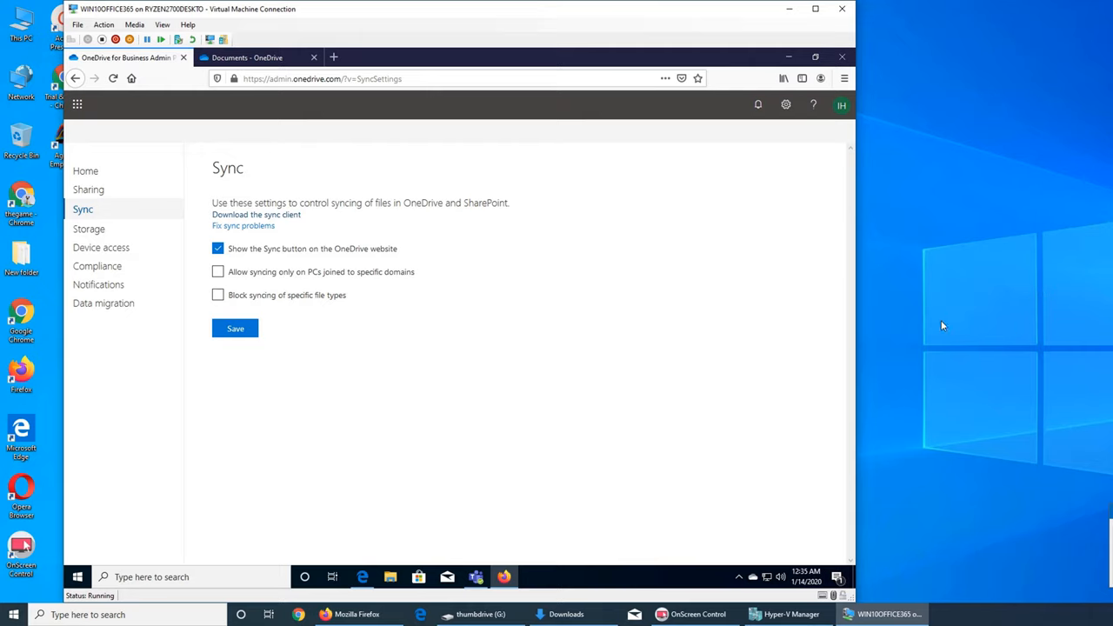
pyautogui.moveTo(1000, 402)
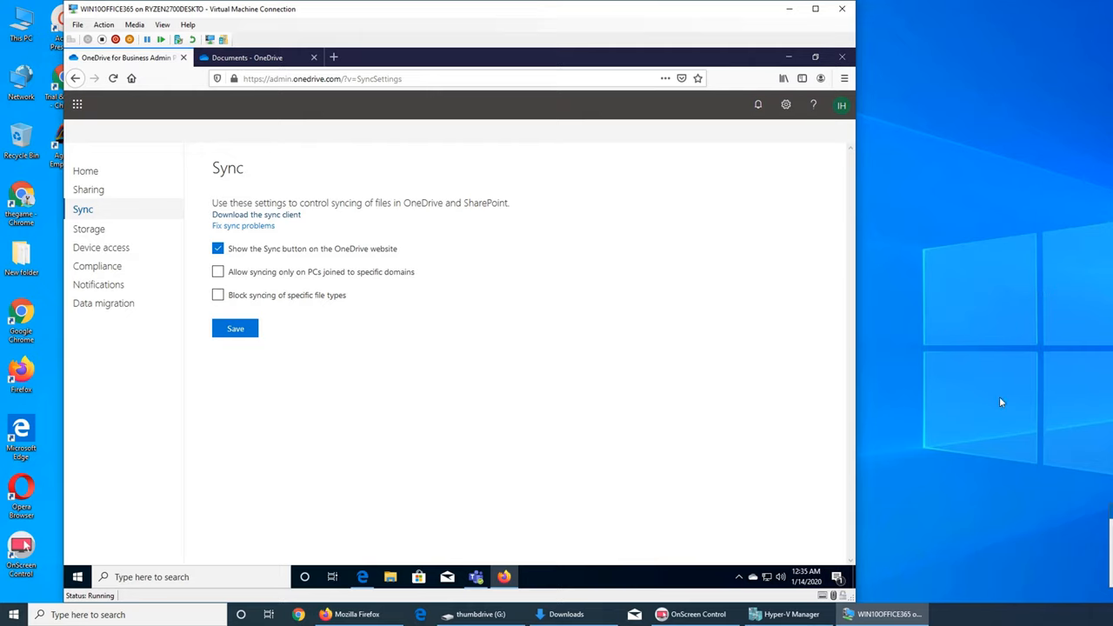
pyautogui.moveTo(992, 240)
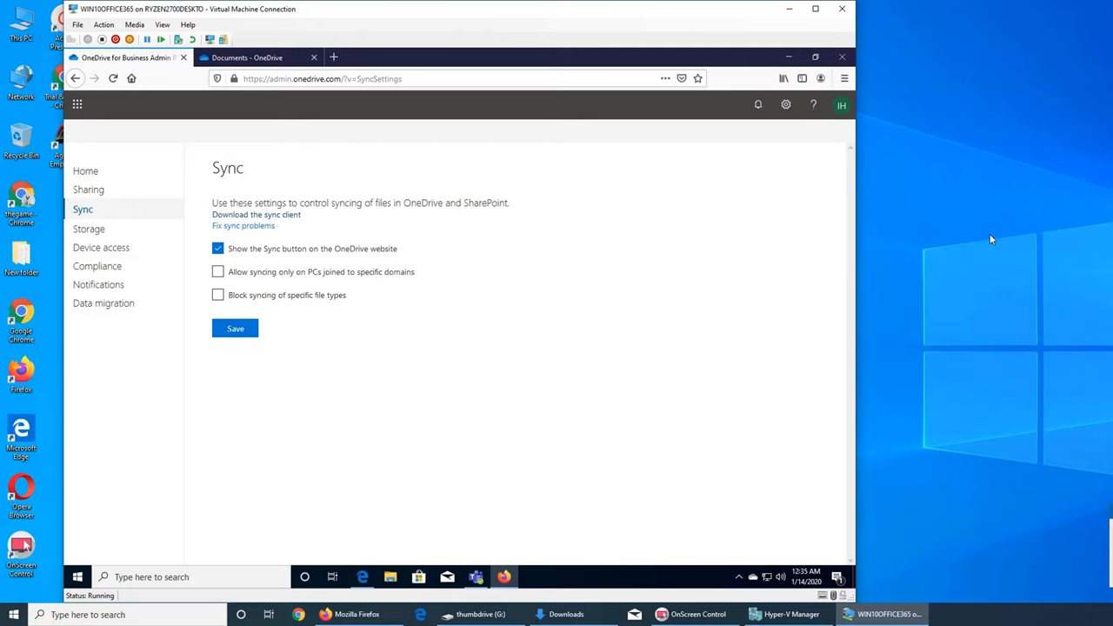
pyautogui.moveTo(908, 374)
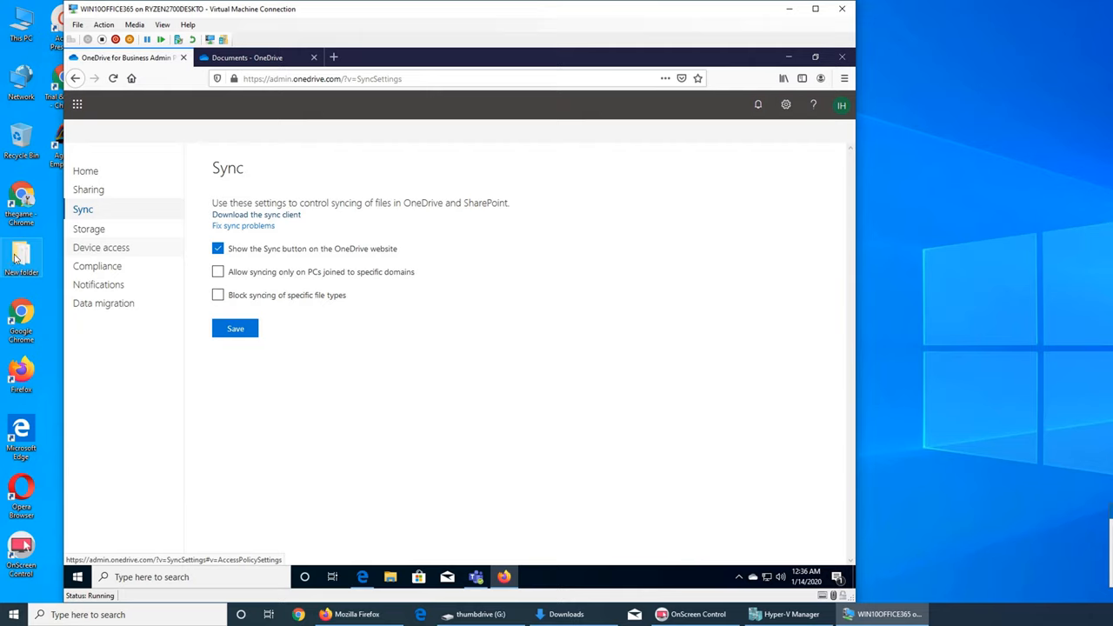
pyautogui.moveTo(21, 257)
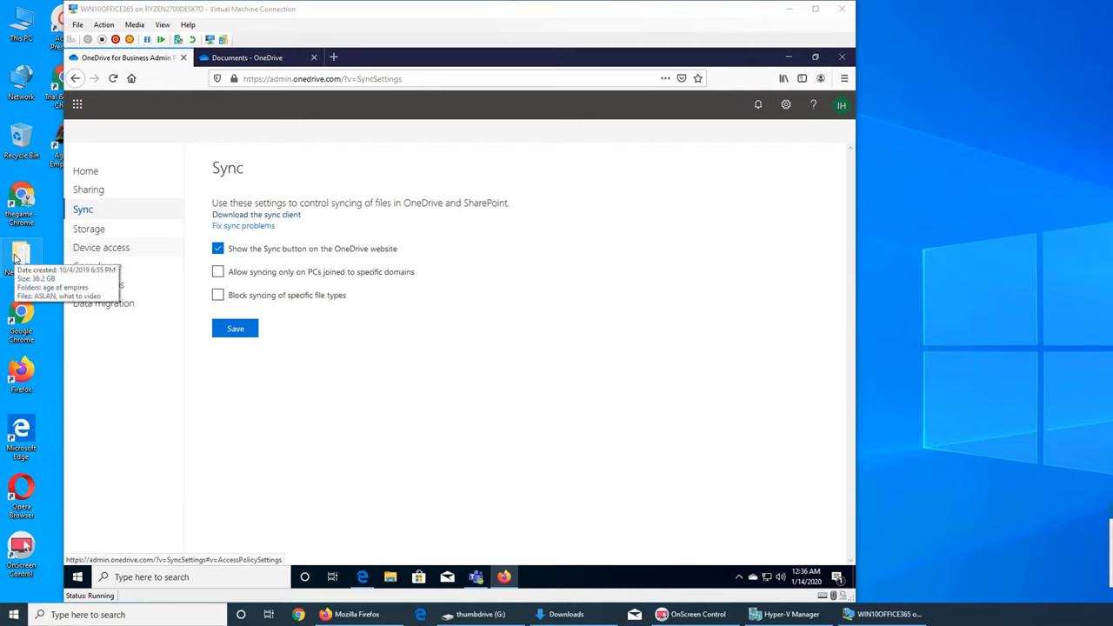
pyautogui.moveTo(633, 434)
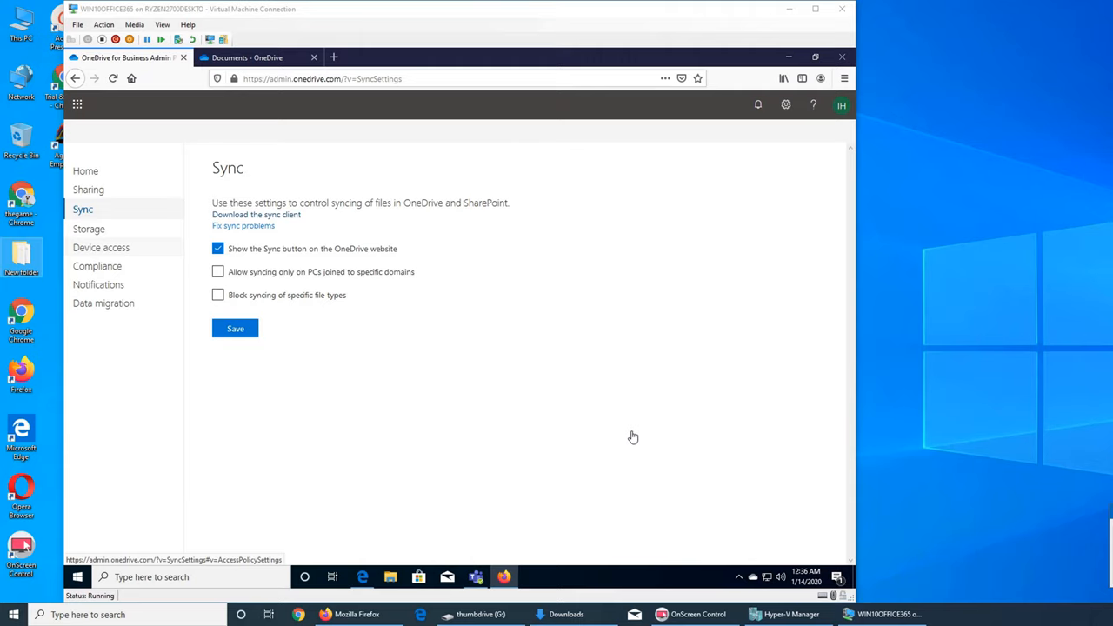
pyautogui.moveTo(627, 230)
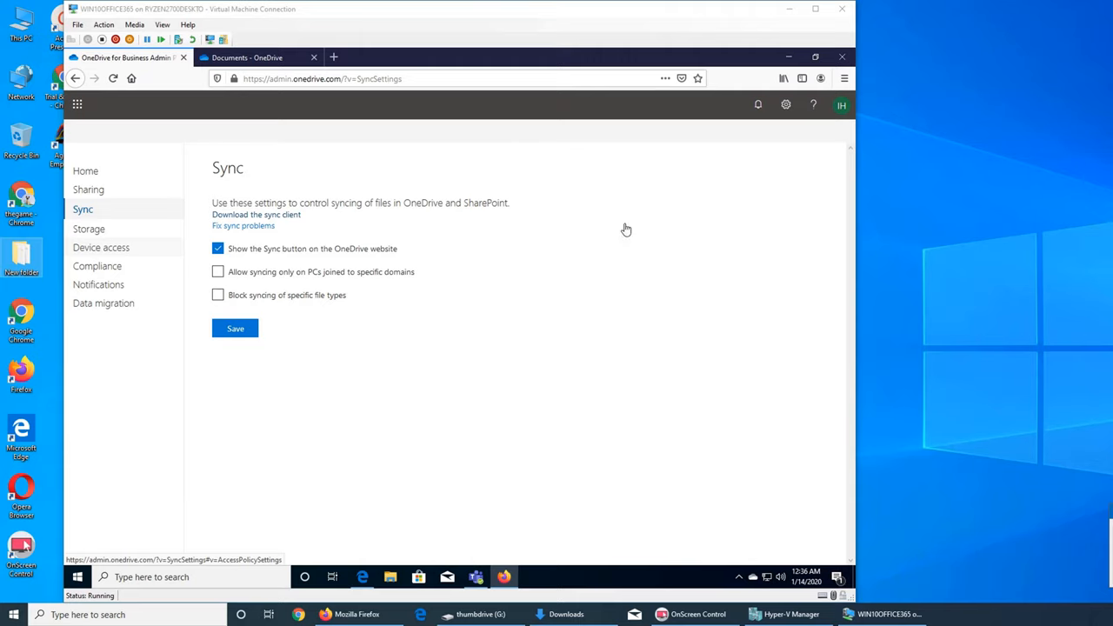
pyautogui.moveTo(619, 165)
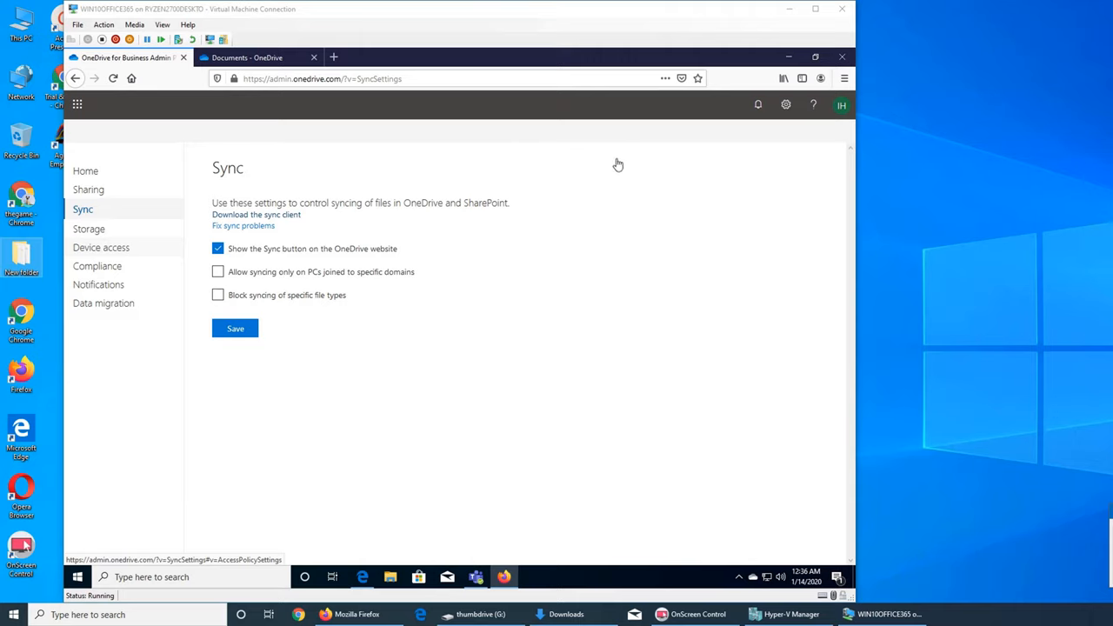
pyautogui.moveTo(541, 286)
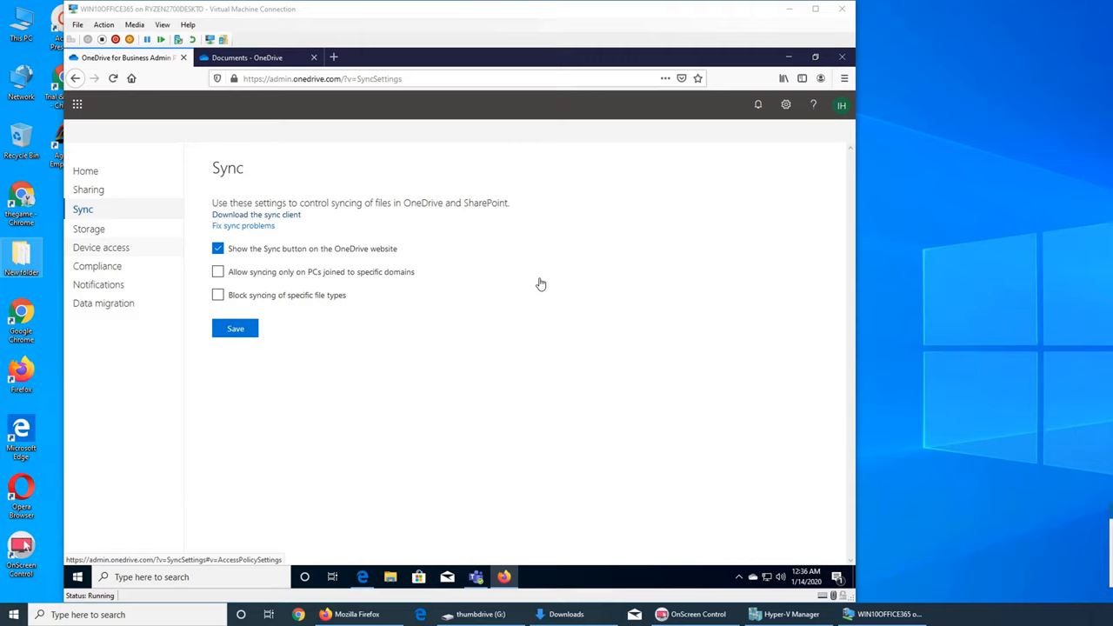
pyautogui.moveTo(642, 214)
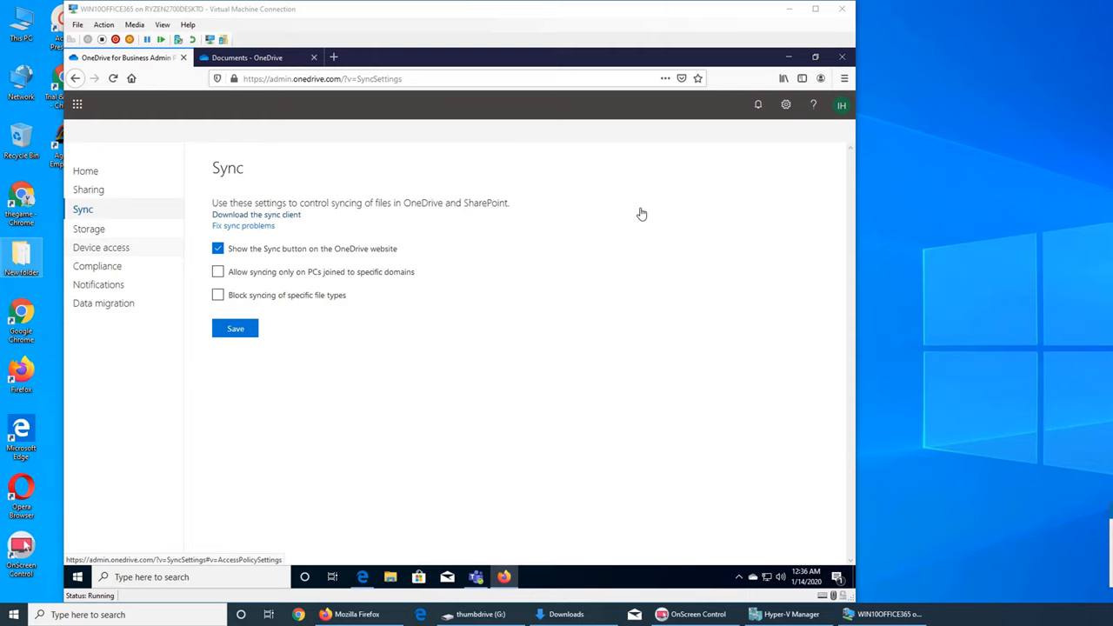
pyautogui.moveTo(661, 223)
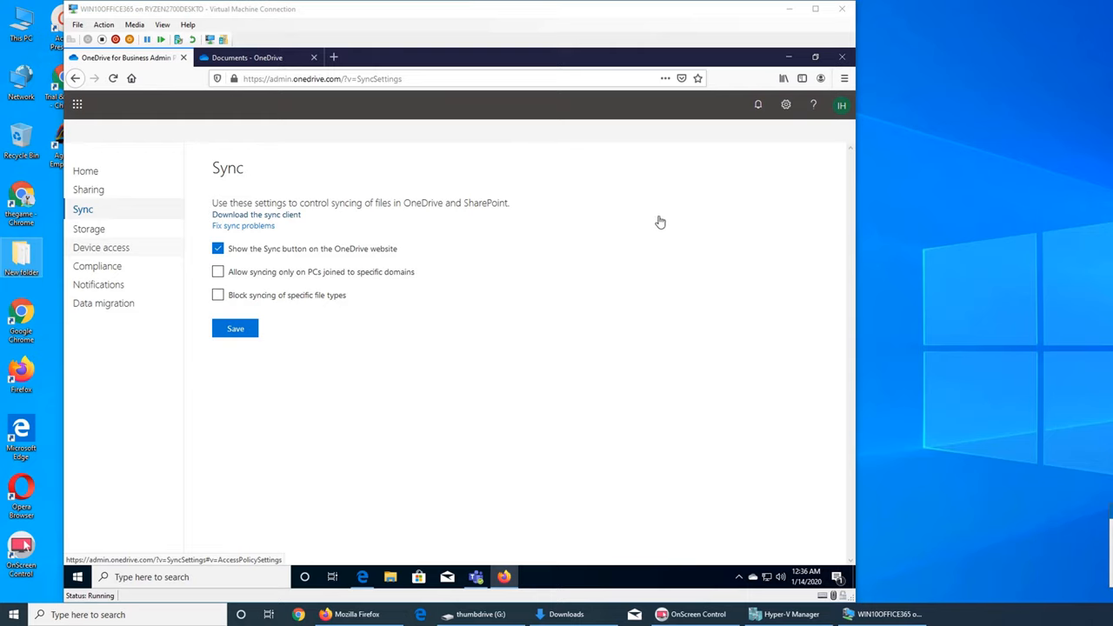
pyautogui.moveTo(626, 219)
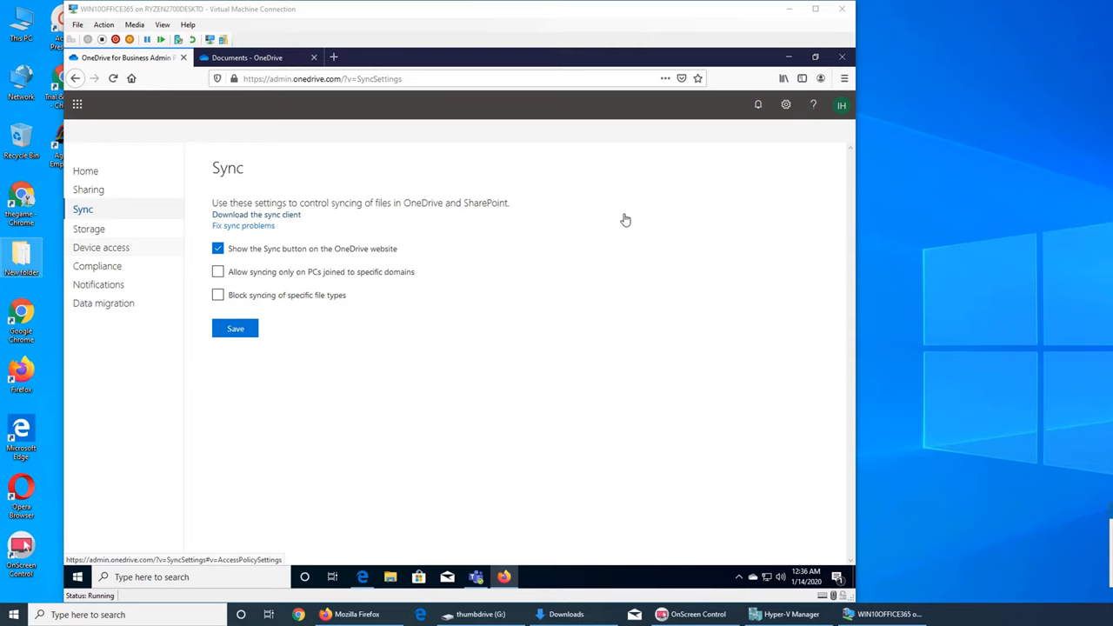
pyautogui.moveTo(636, 268)
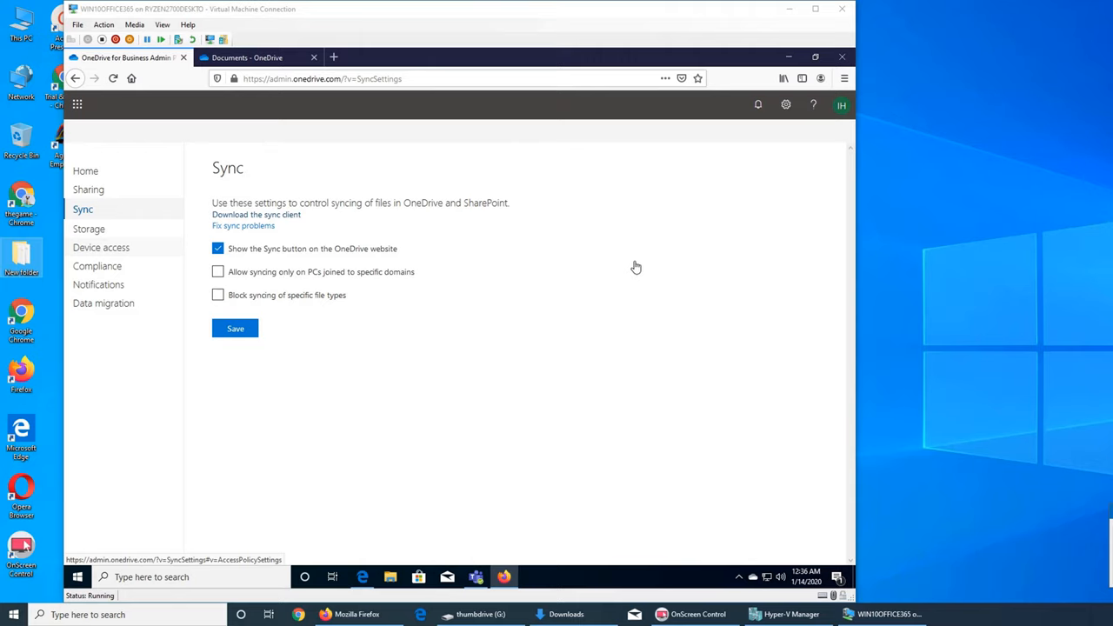
pyautogui.moveTo(661, 233)
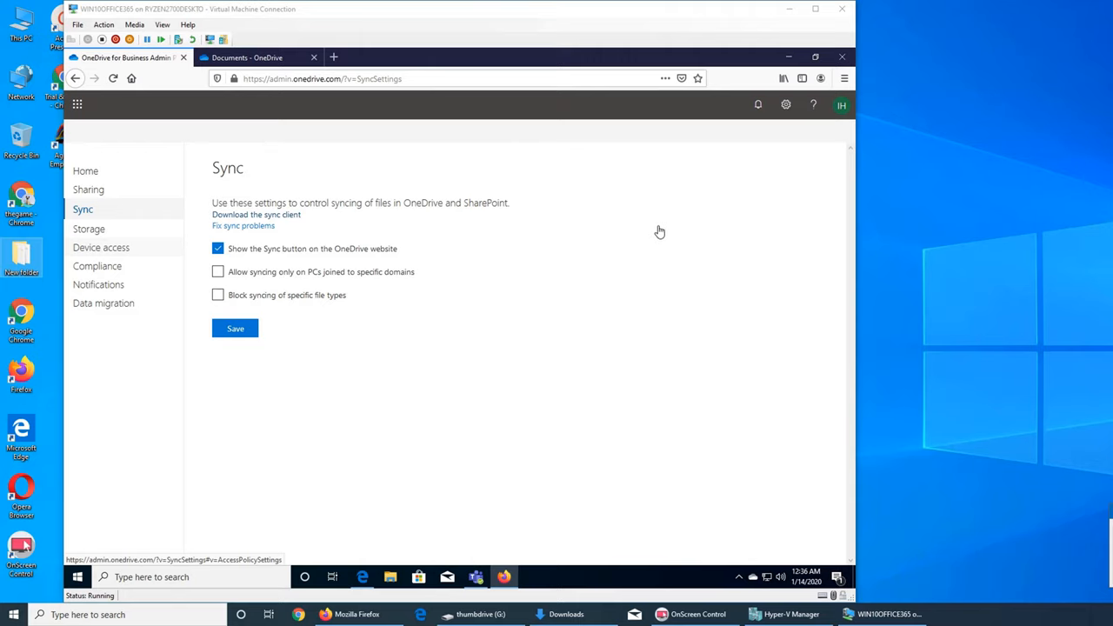
pyautogui.moveTo(744, 399)
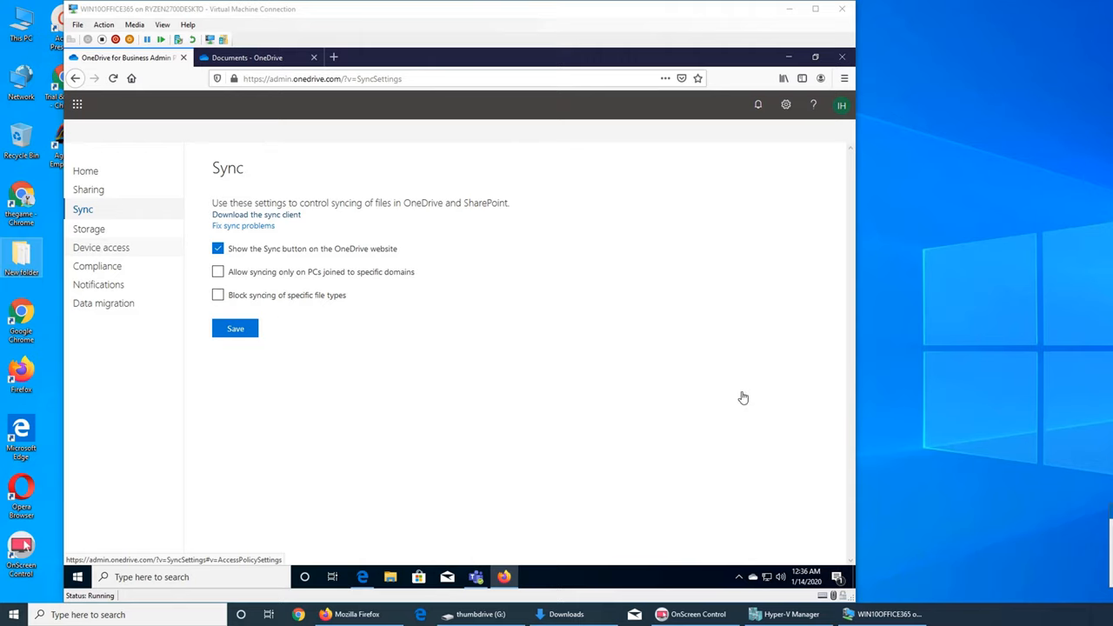
pyautogui.moveTo(115, 278)
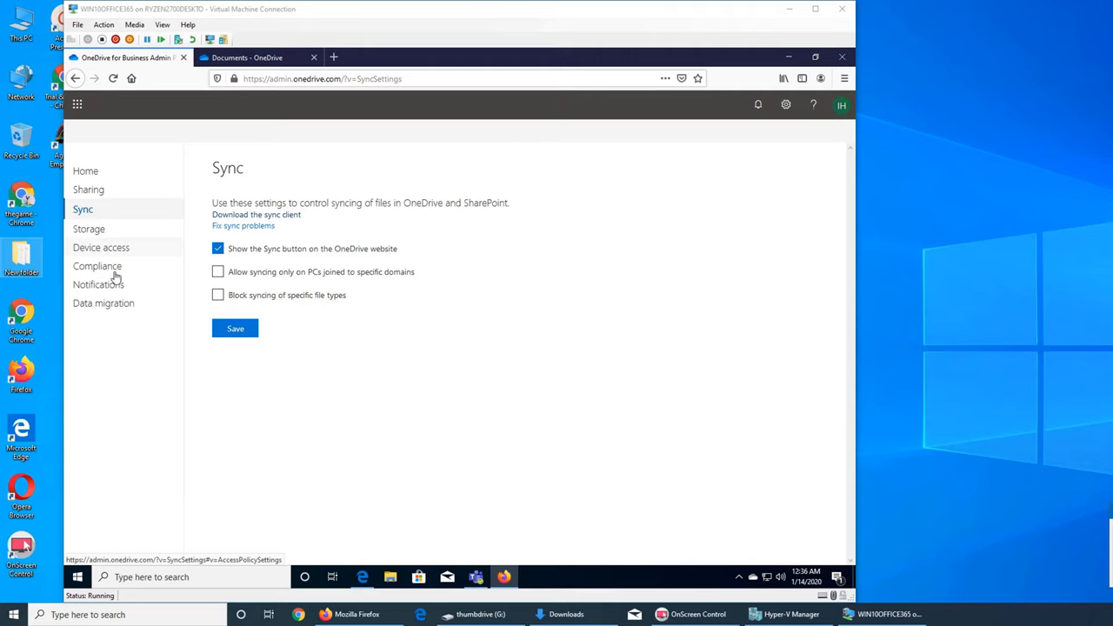
pyautogui.moveTo(607, 188)
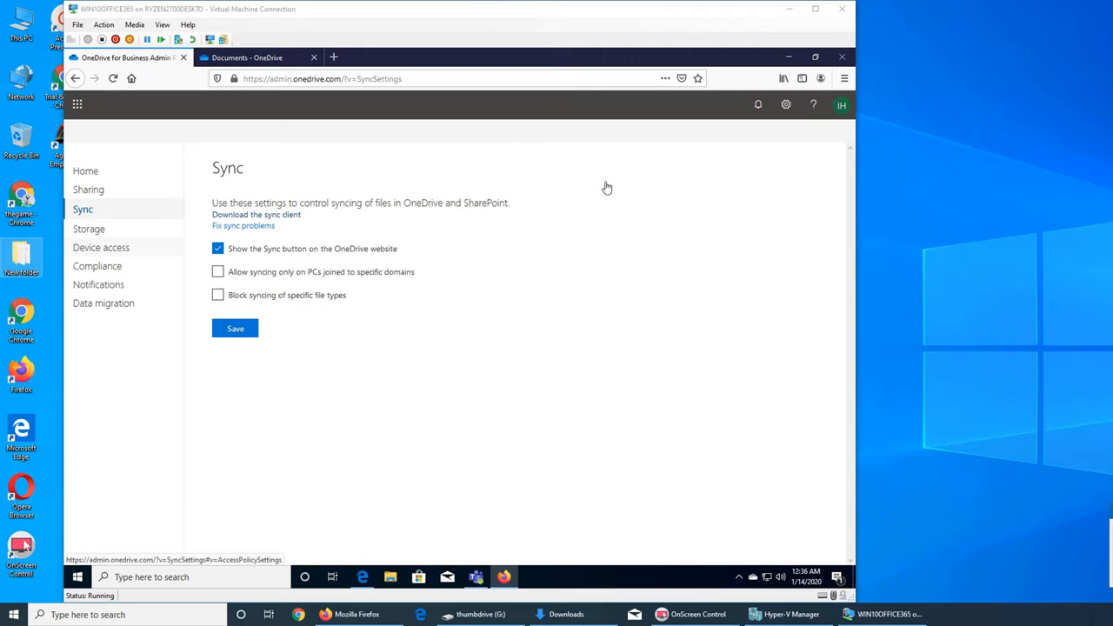
pyautogui.moveTo(621, 195)
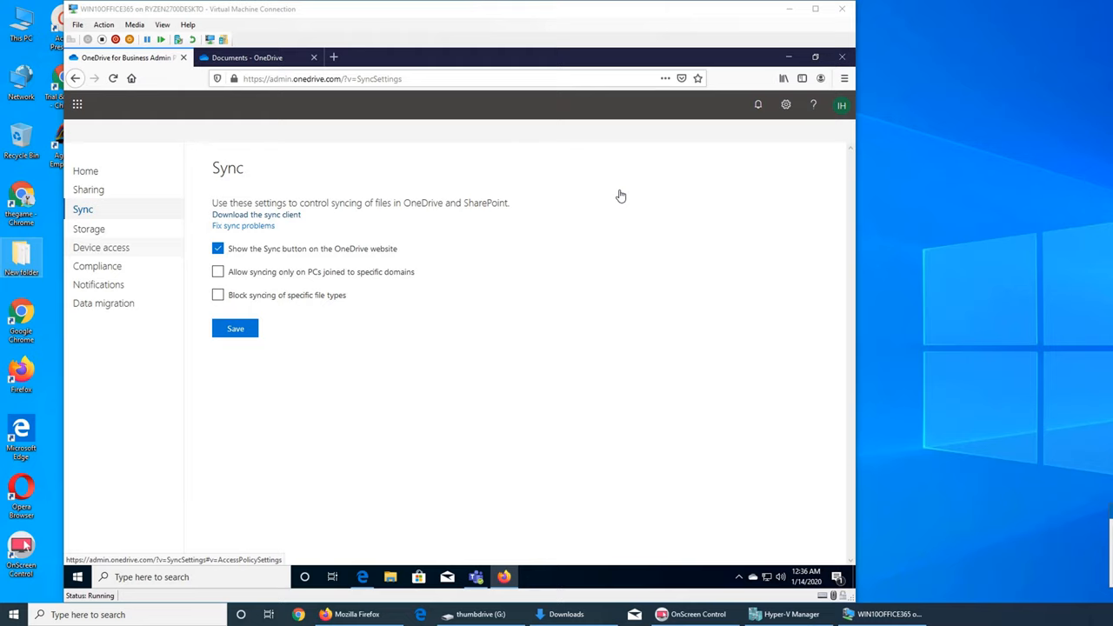
pyautogui.moveTo(710, 185)
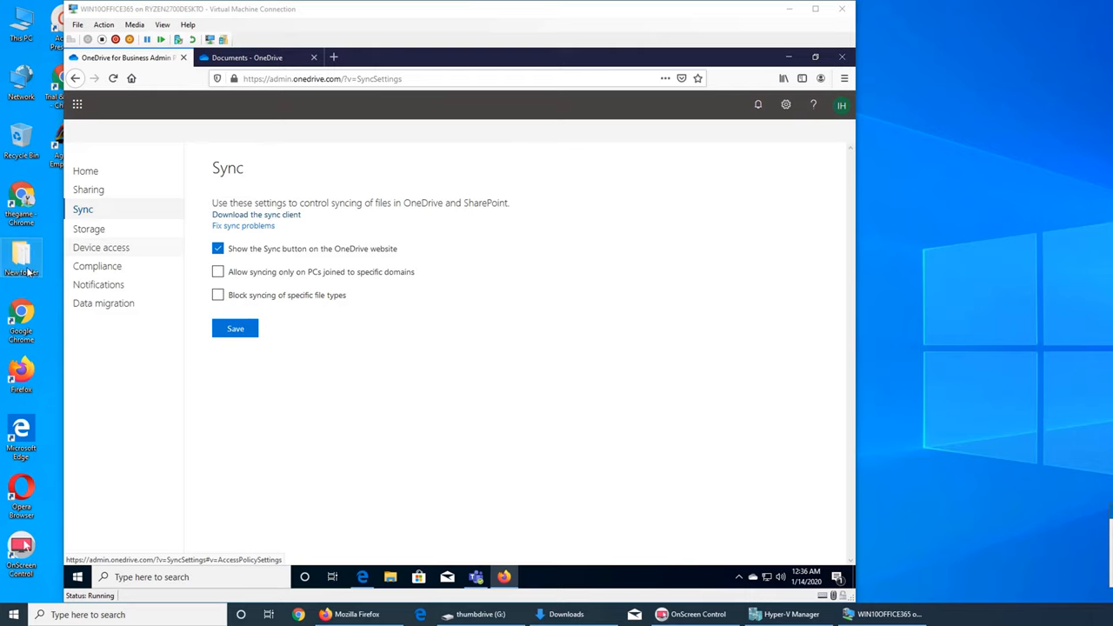
pyautogui.moveTo(31, 268)
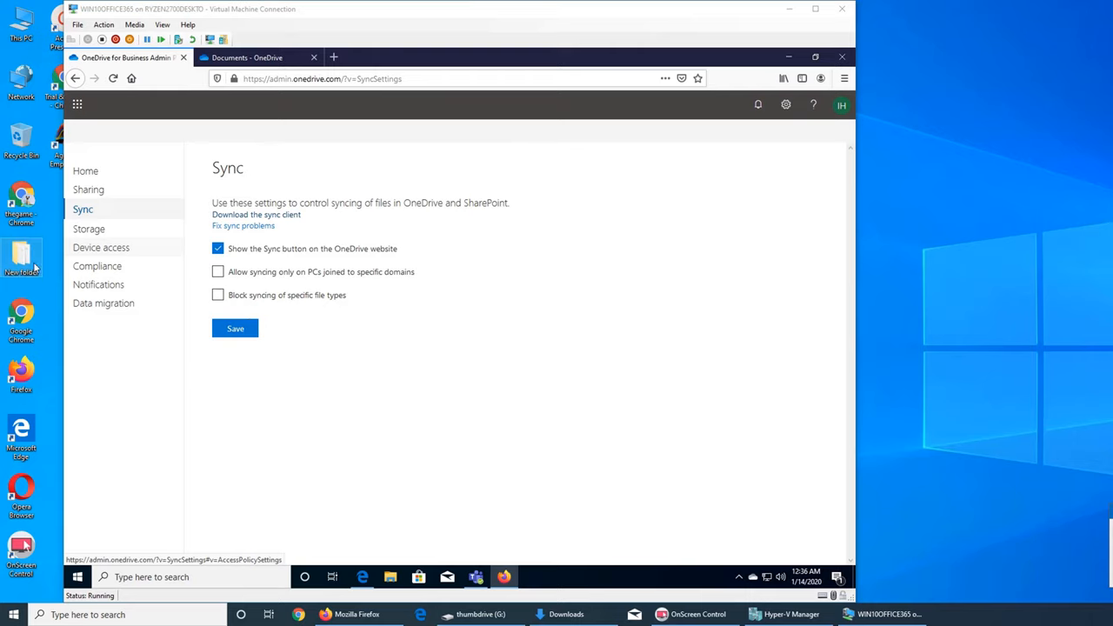
pyautogui.moveTo(702, 246)
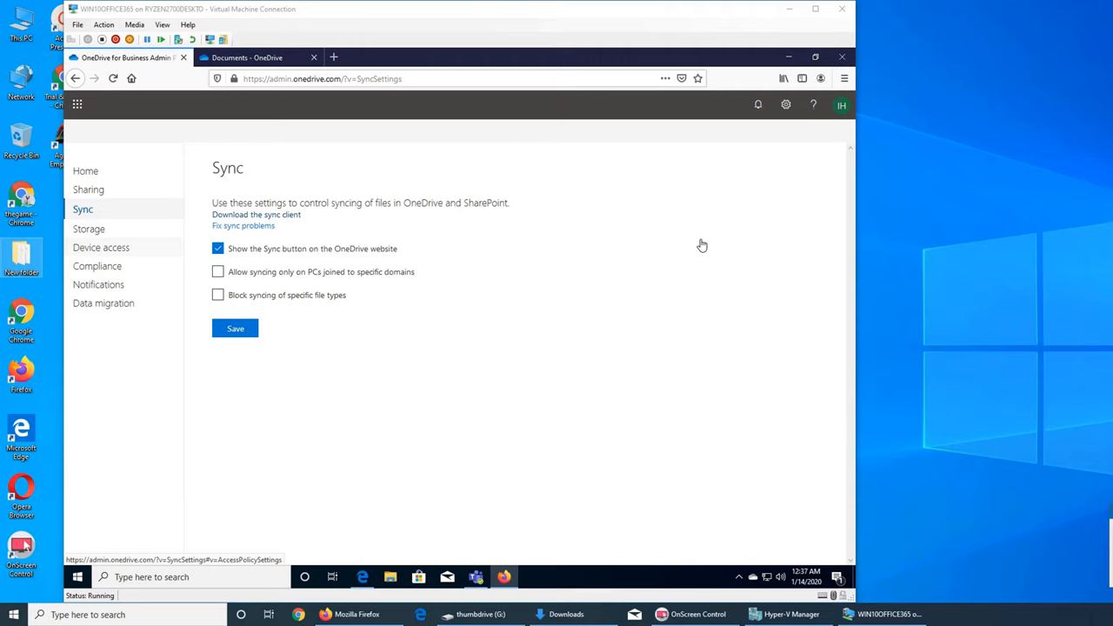
pyautogui.moveTo(744, 287)
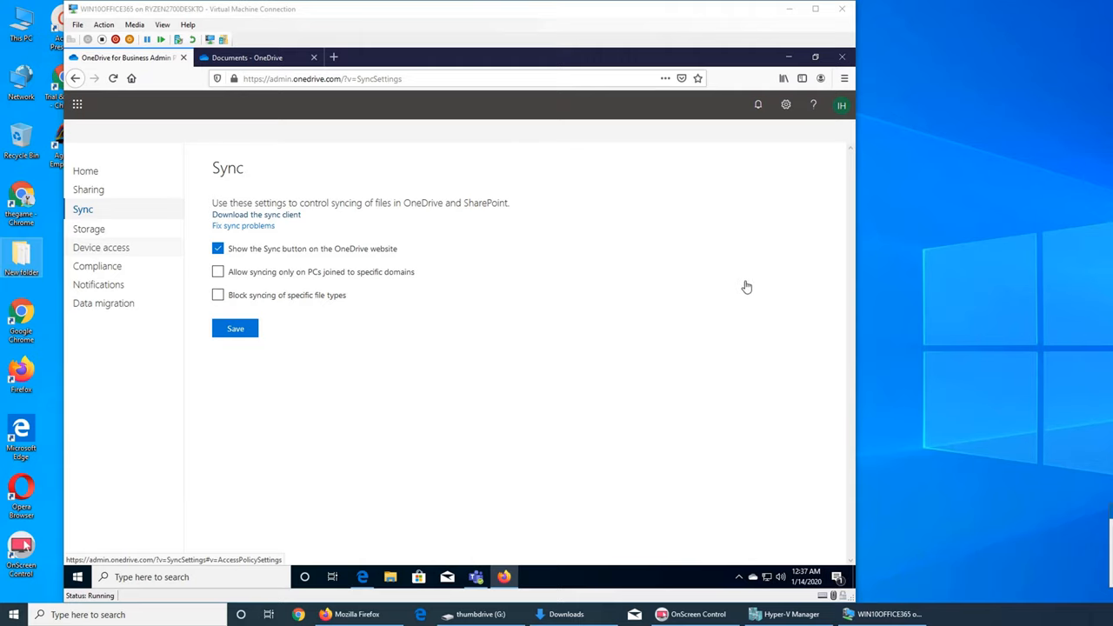
pyautogui.moveTo(21, 261)
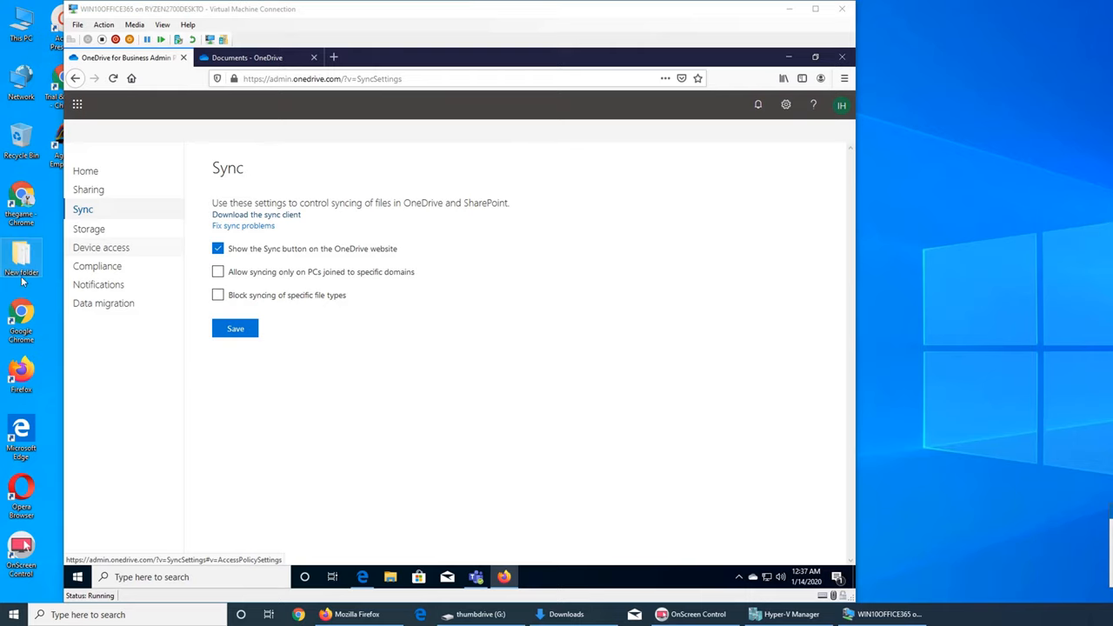
pyautogui.moveTo(539, 444)
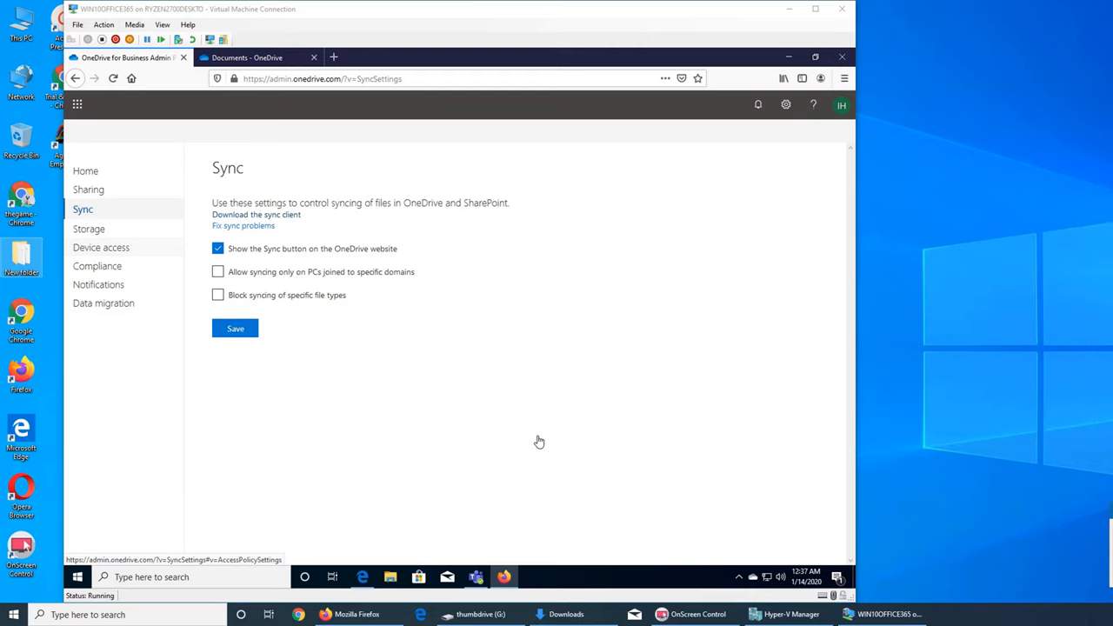
pyautogui.moveTo(588, 449)
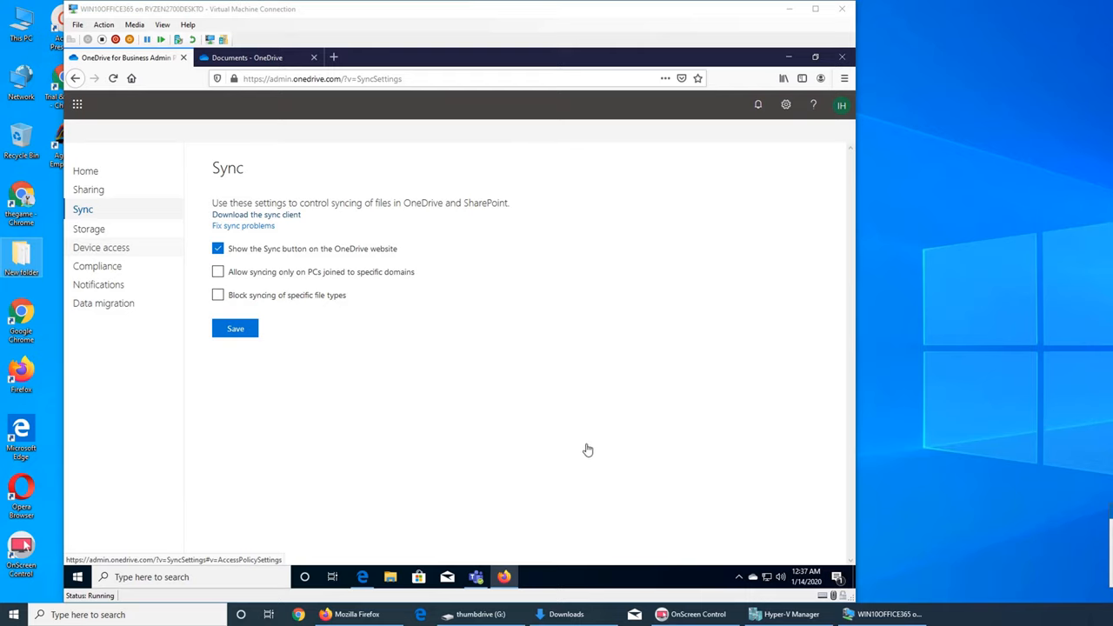
pyautogui.moveTo(398, 317)
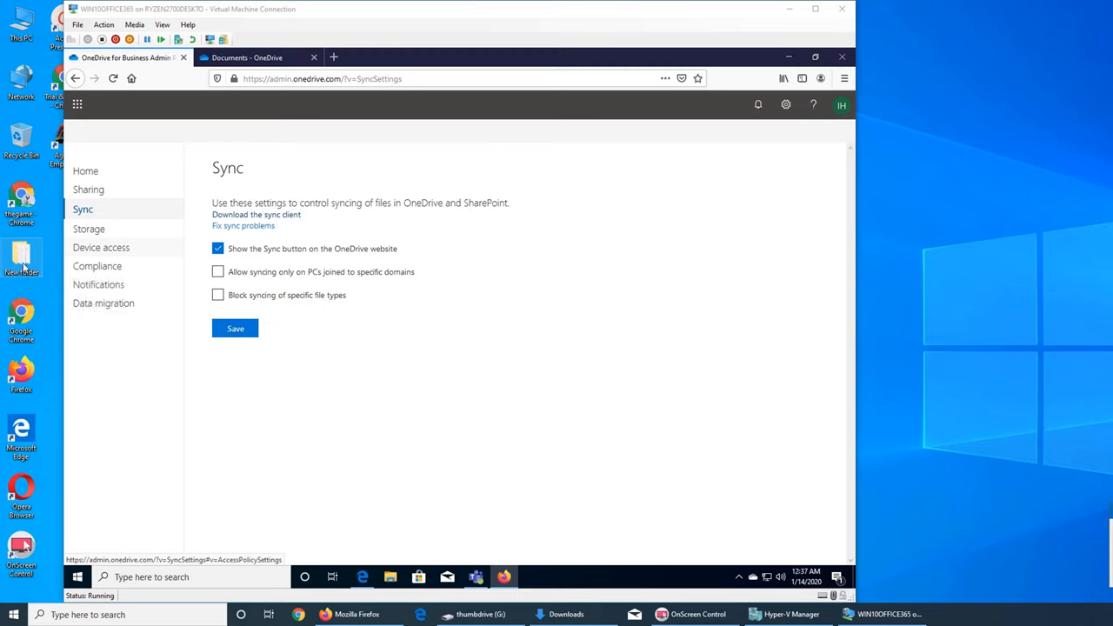
pyautogui.moveTo(21, 252)
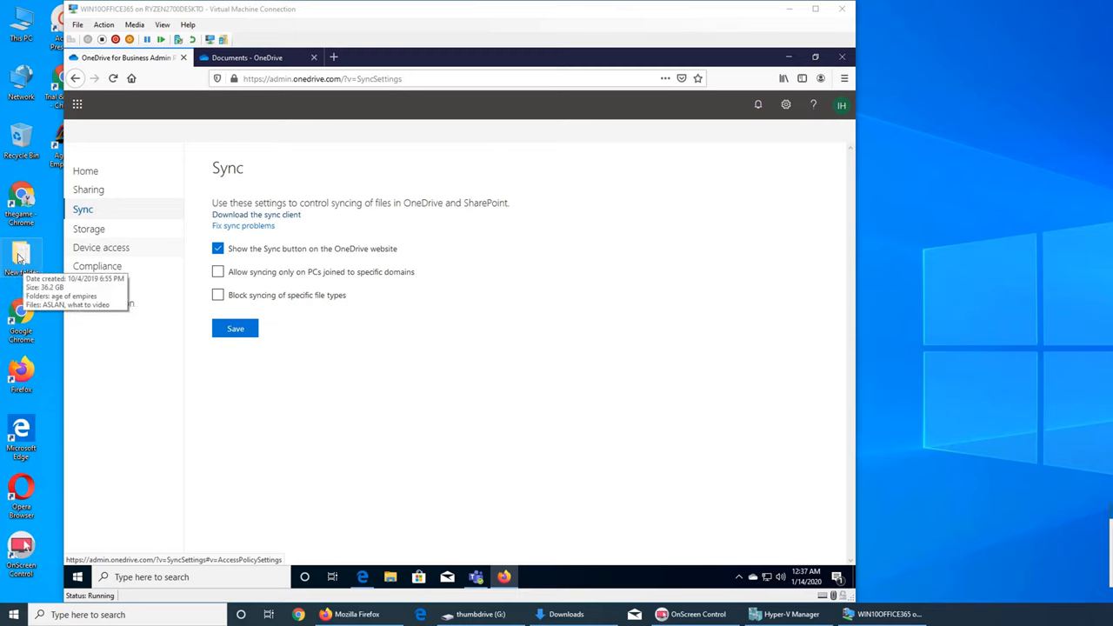
pyautogui.moveTo(660, 390)
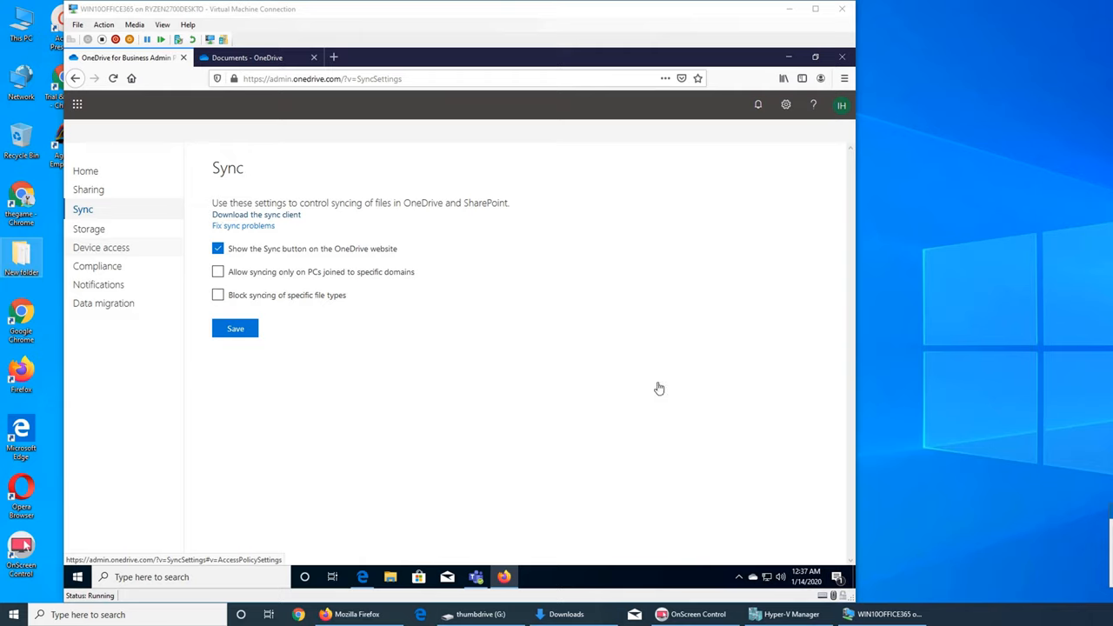
pyautogui.moveTo(616, 341)
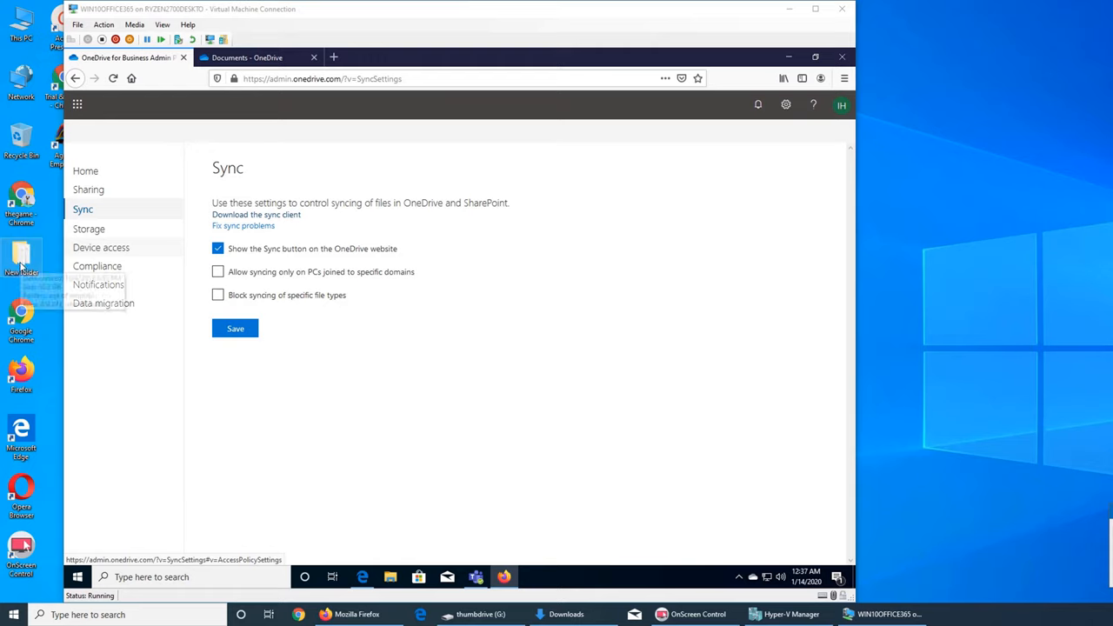
pyautogui.moveTo(21, 257)
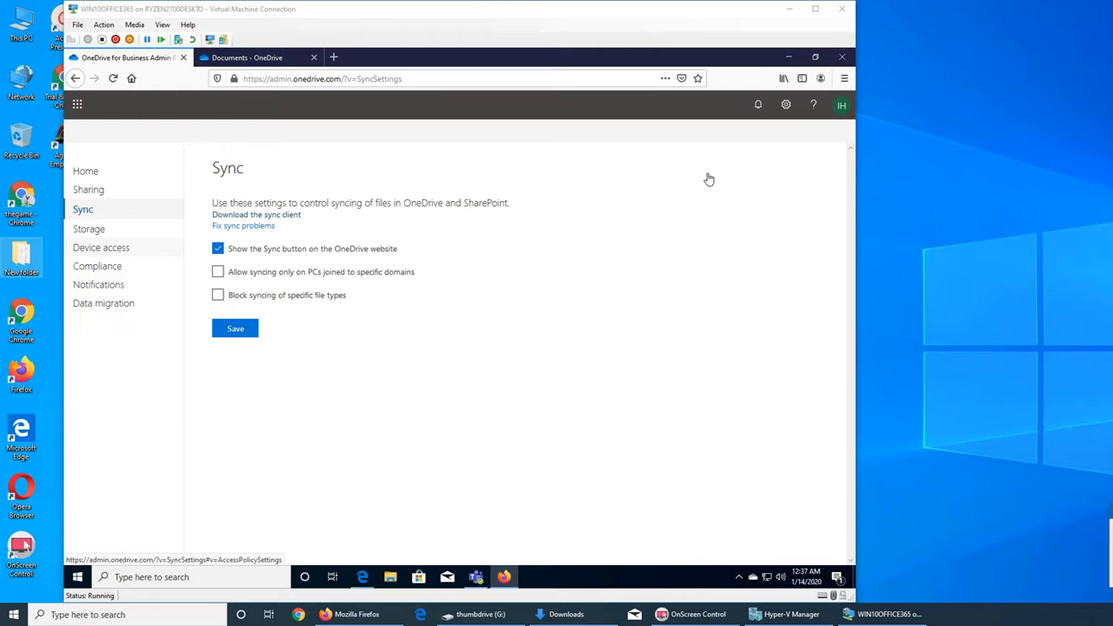
pyautogui.moveTo(711, 213)
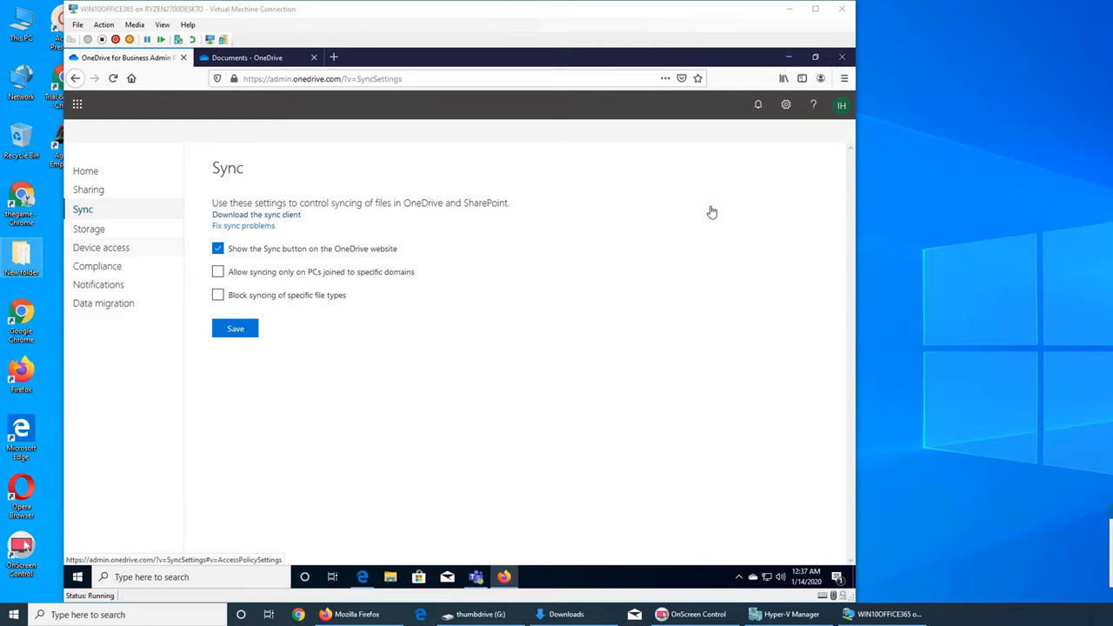
pyautogui.moveTo(692, 292)
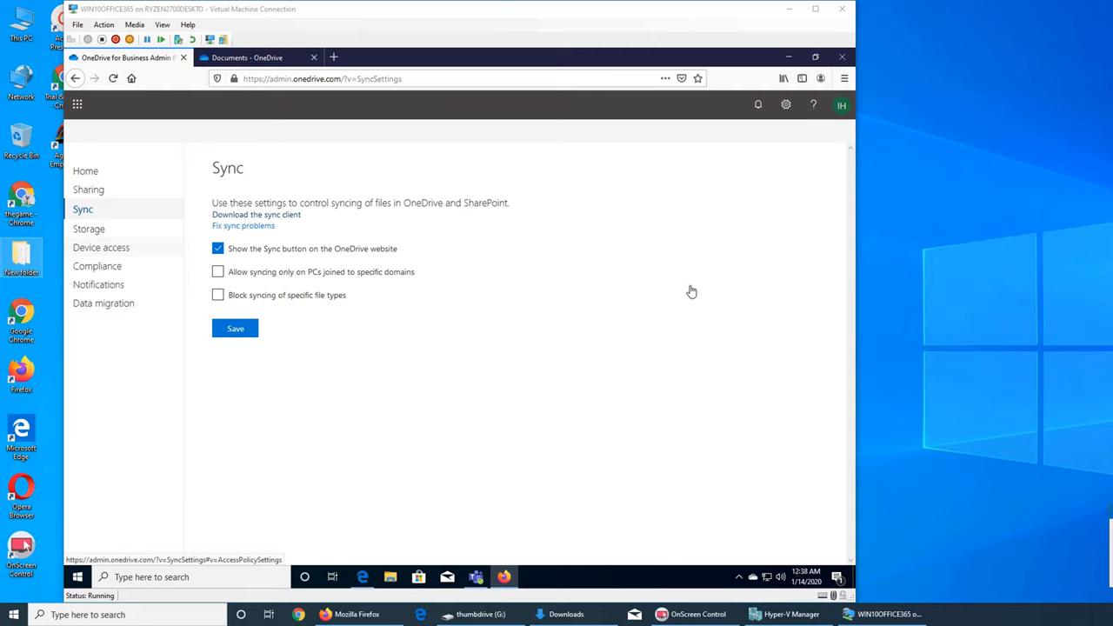
pyautogui.moveTo(224, 254)
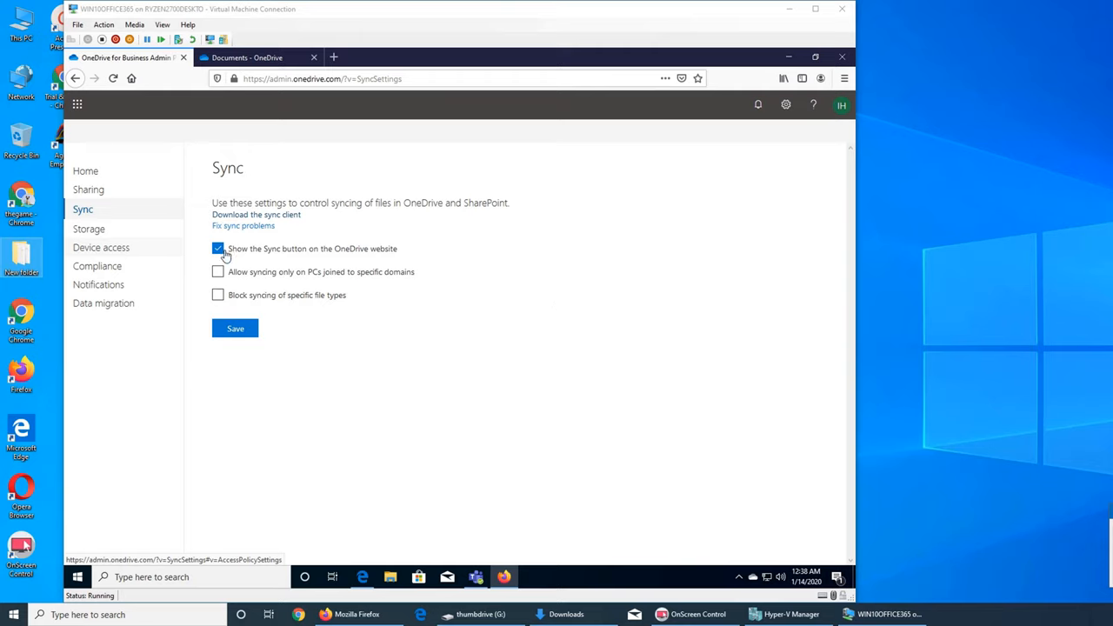
pyautogui.moveTo(323, 258)
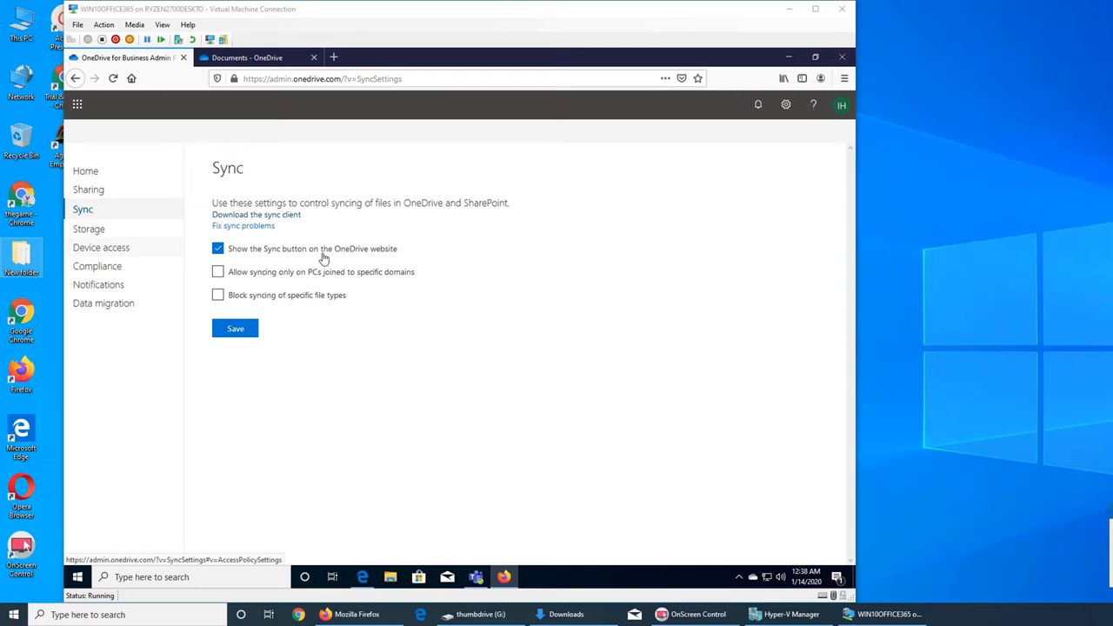
pyautogui.moveTo(685, 193)
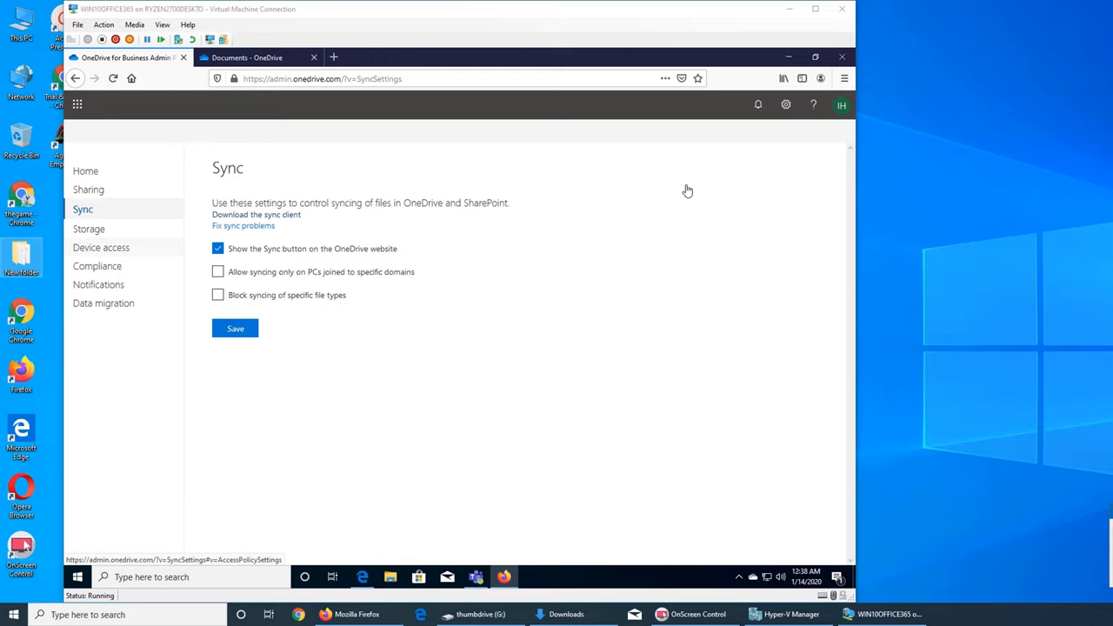
pyautogui.moveTo(694, 181)
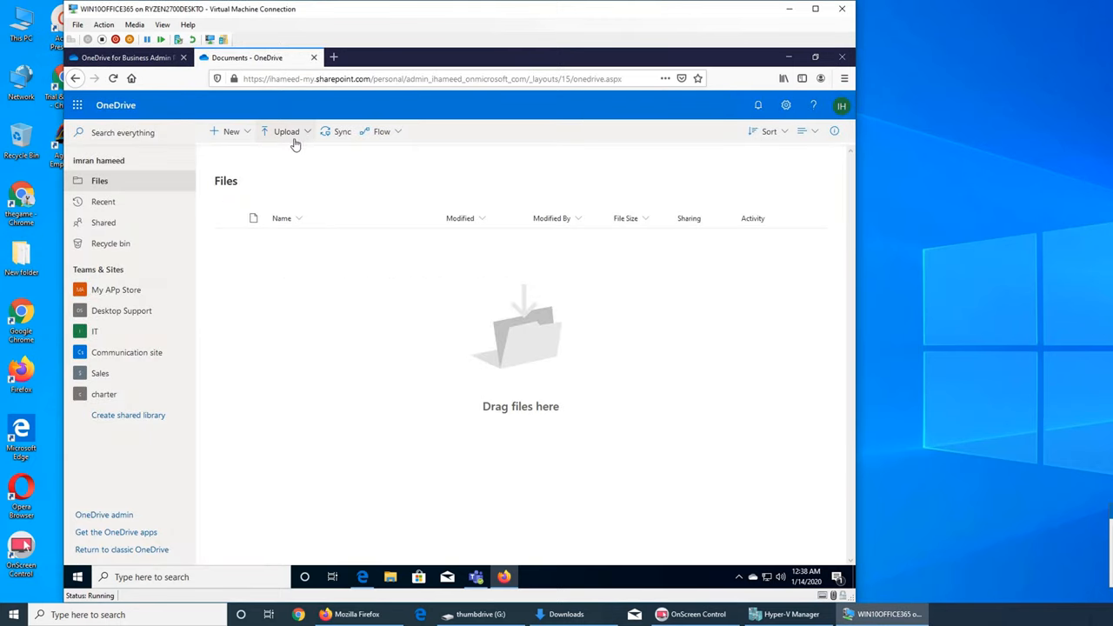
pyautogui.moveTo(283, 112)
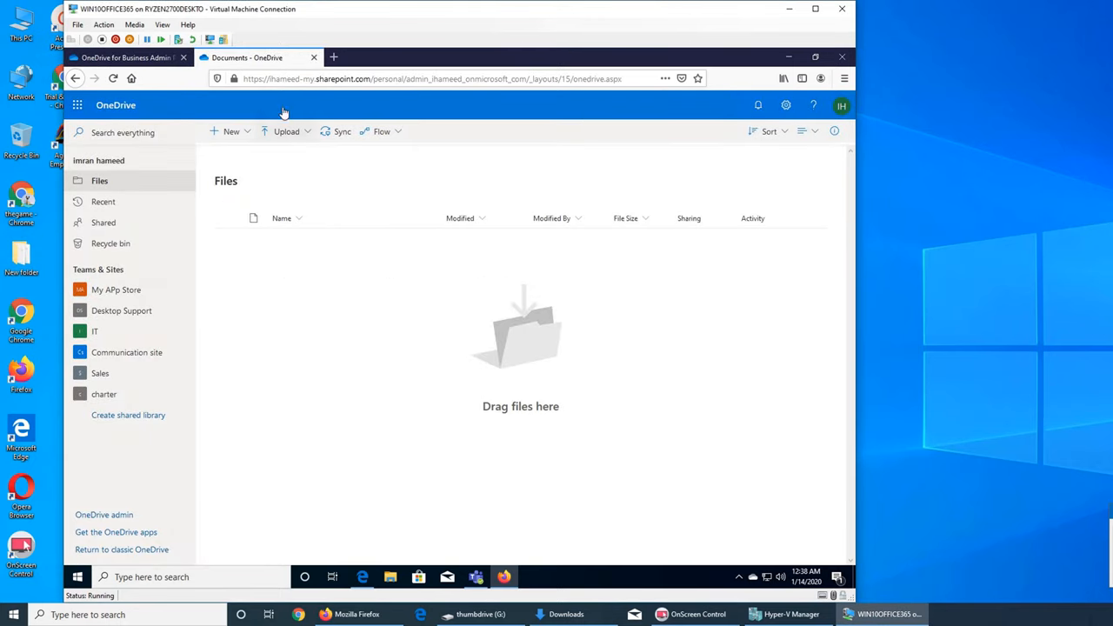
pyautogui.click(122, 57)
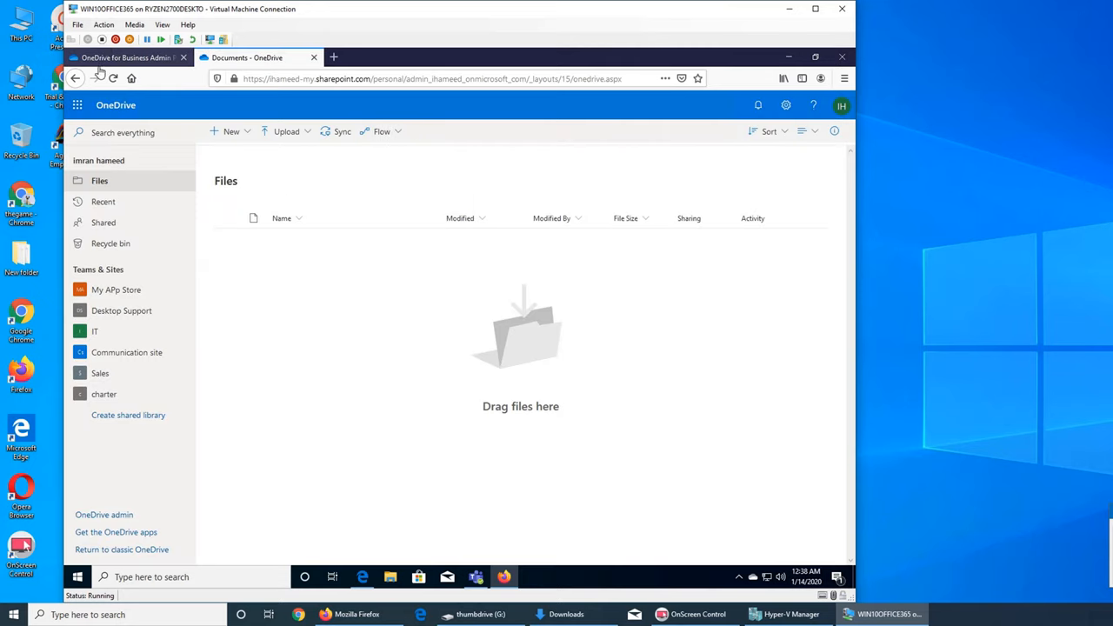
pyautogui.click(252, 58)
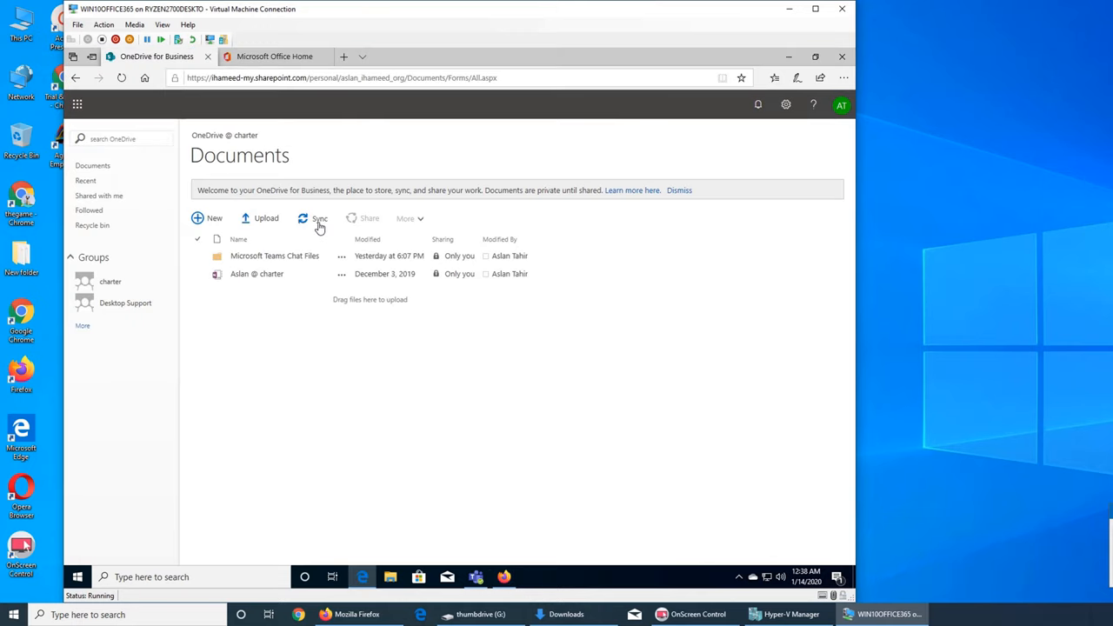
pyautogui.moveTo(526, 426)
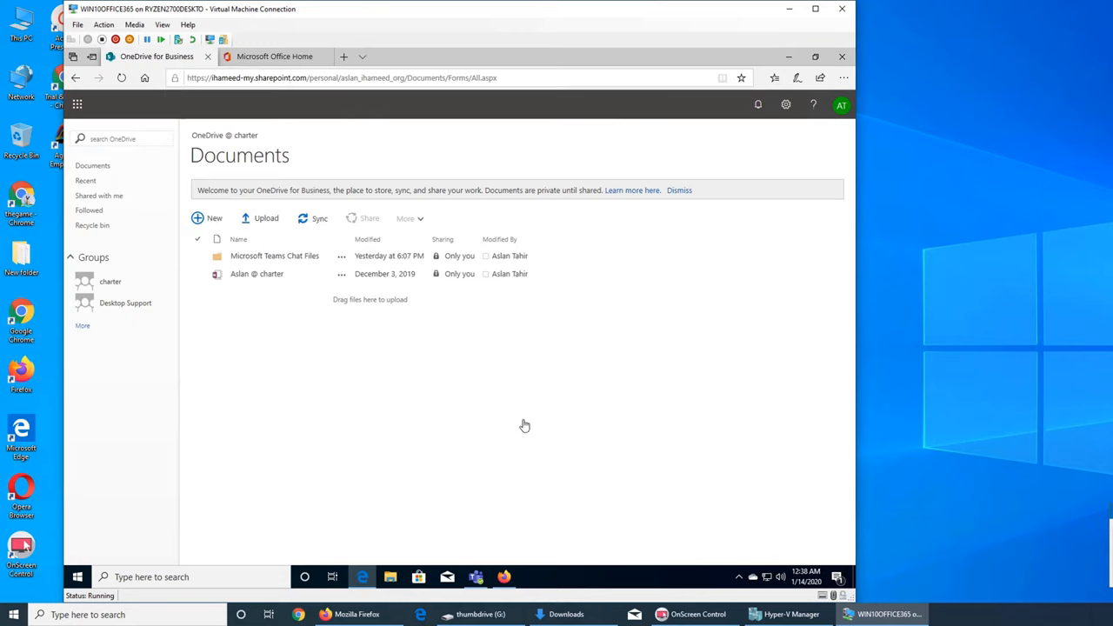
pyautogui.moveTo(177, 126)
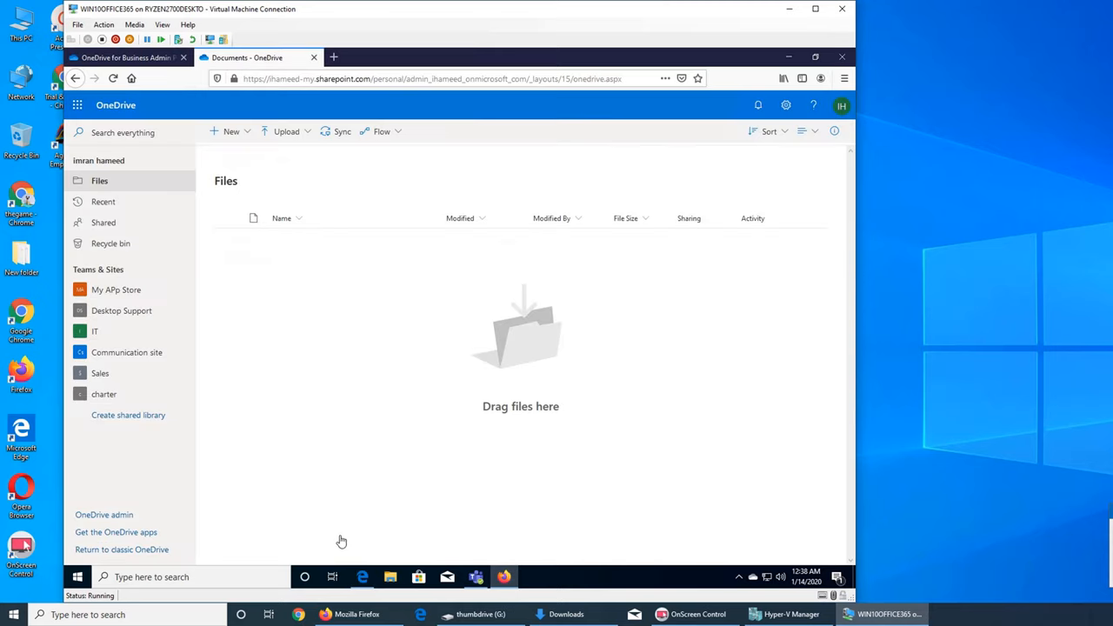
pyautogui.moveTo(247, 330)
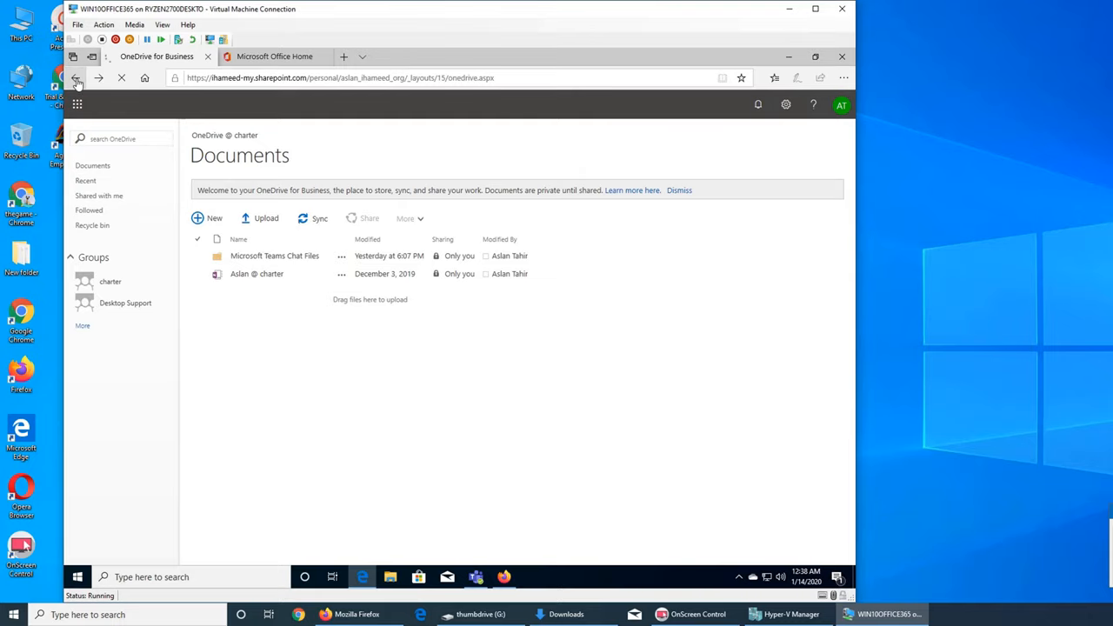
# Go through the Get started page to My Files in the new OneDrive layout with its two items
pyautogui.click(75, 76)
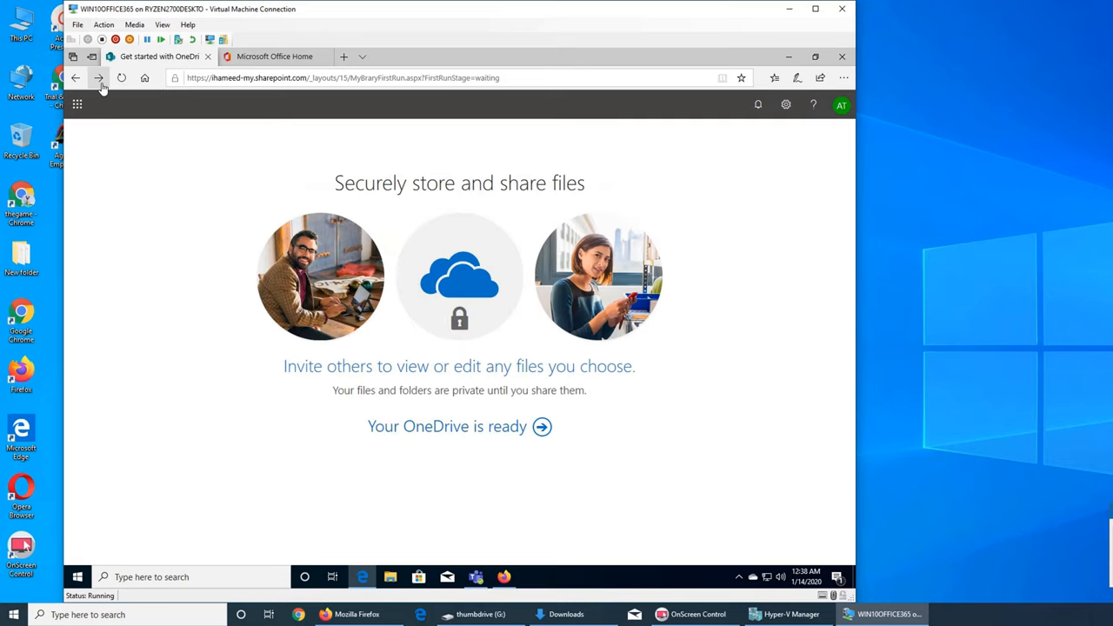
pyautogui.click(445, 426)
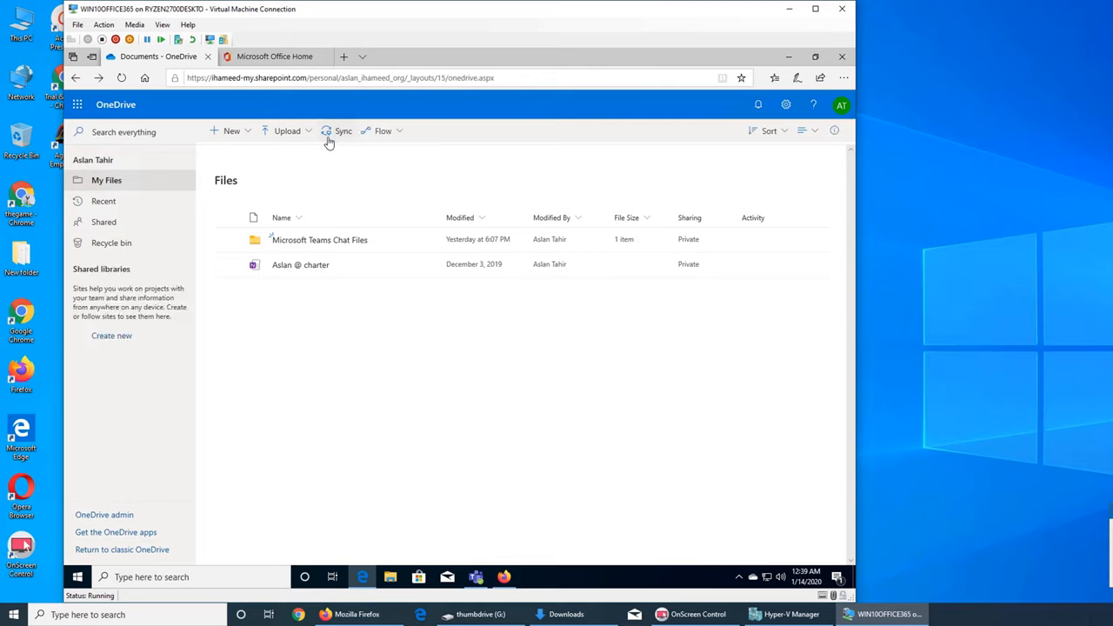
pyautogui.moveTo(320, 139)
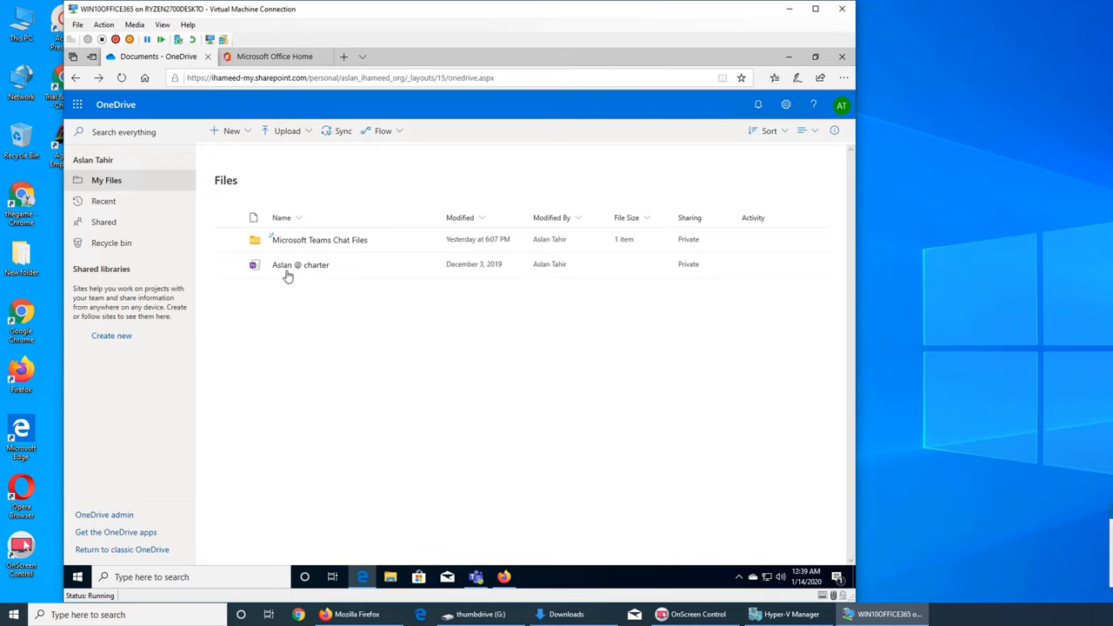
pyautogui.moveTo(324, 308)
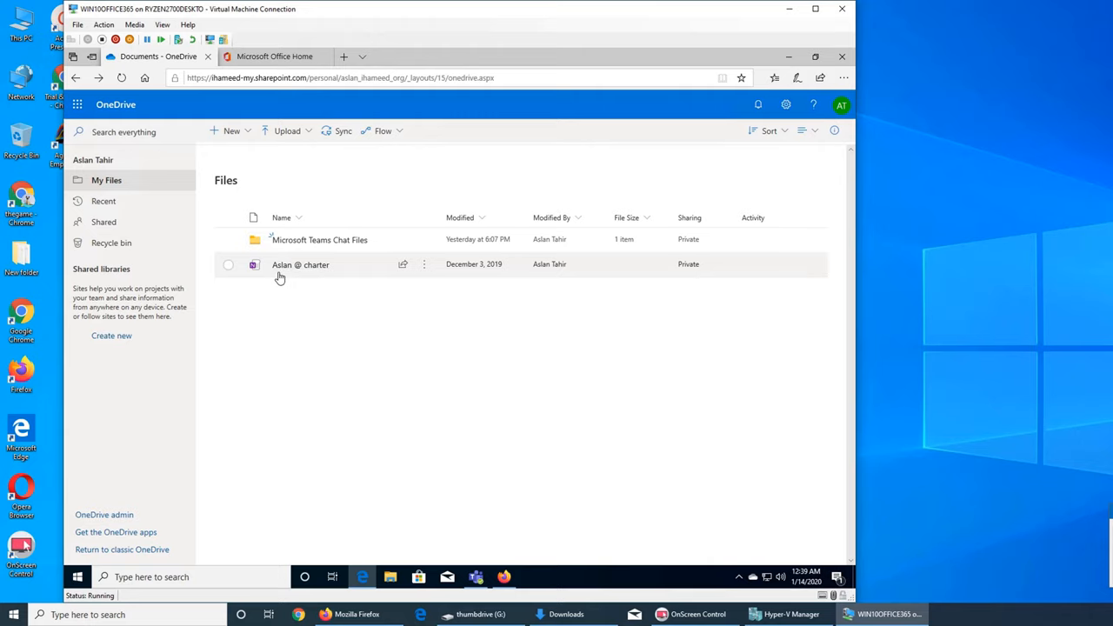
pyautogui.moveTo(339, 143)
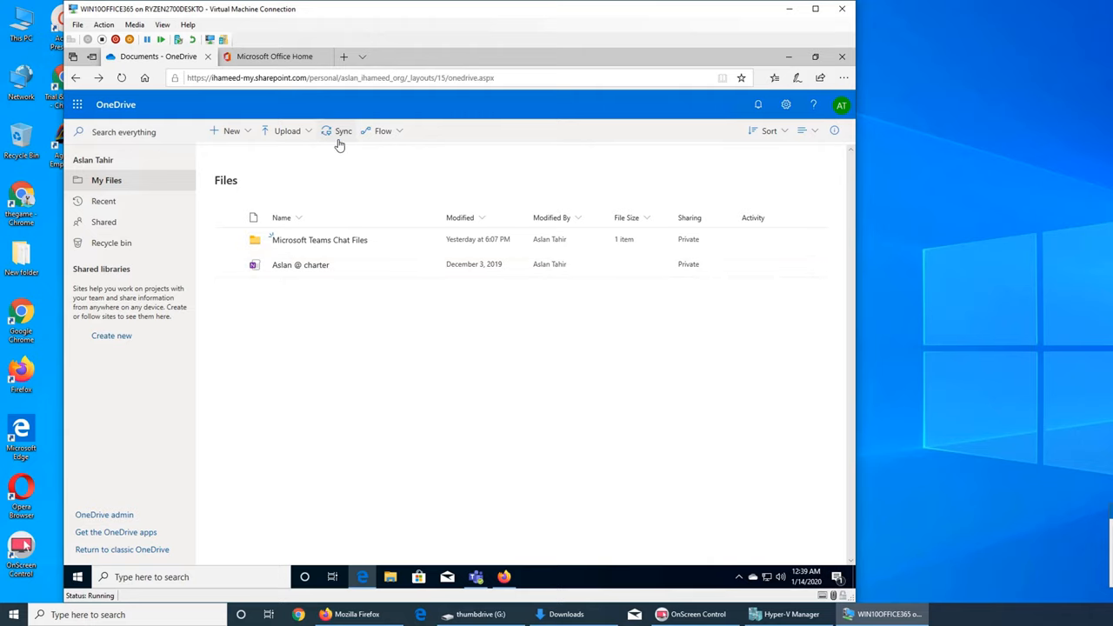
pyautogui.moveTo(338, 143)
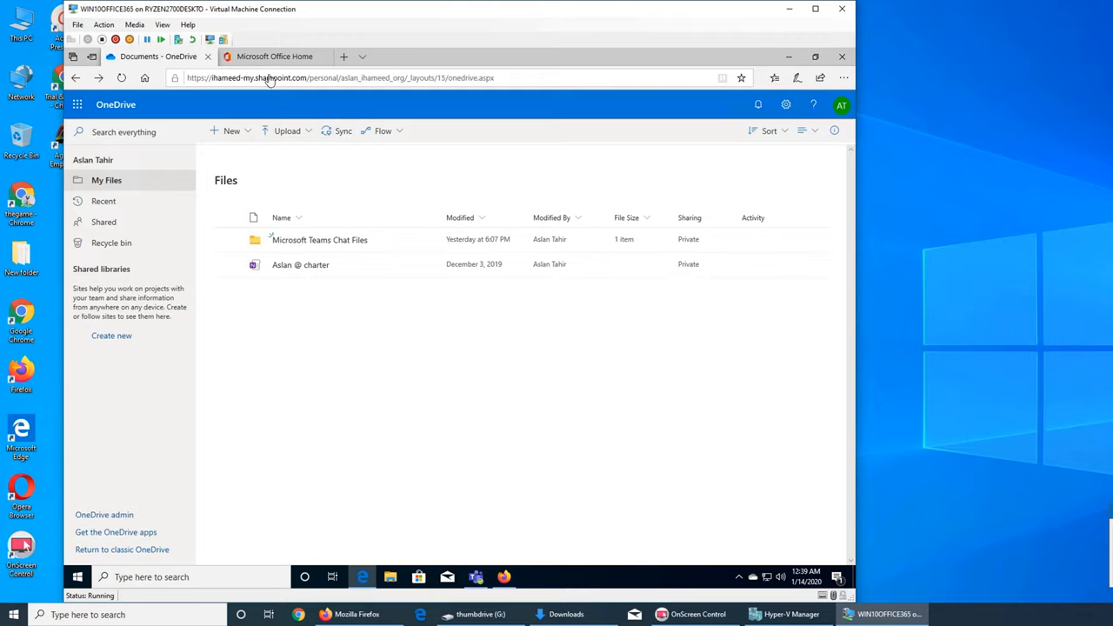
pyautogui.moveTo(508, 536)
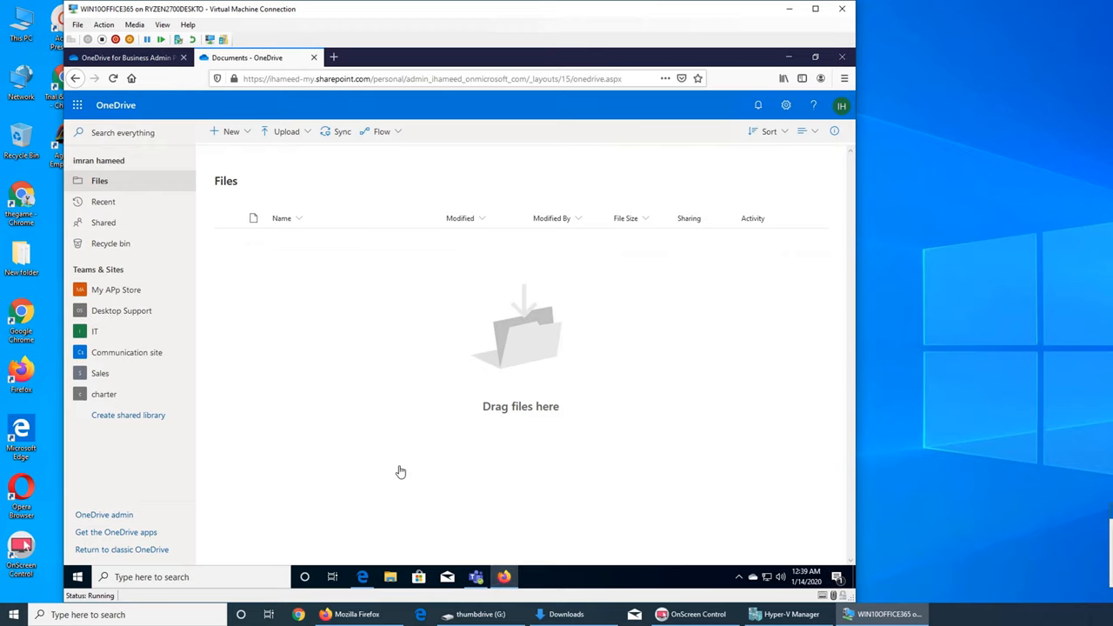
# Return to the admin's empty OneDrive Files library browser tab
pyautogui.click(122, 57)
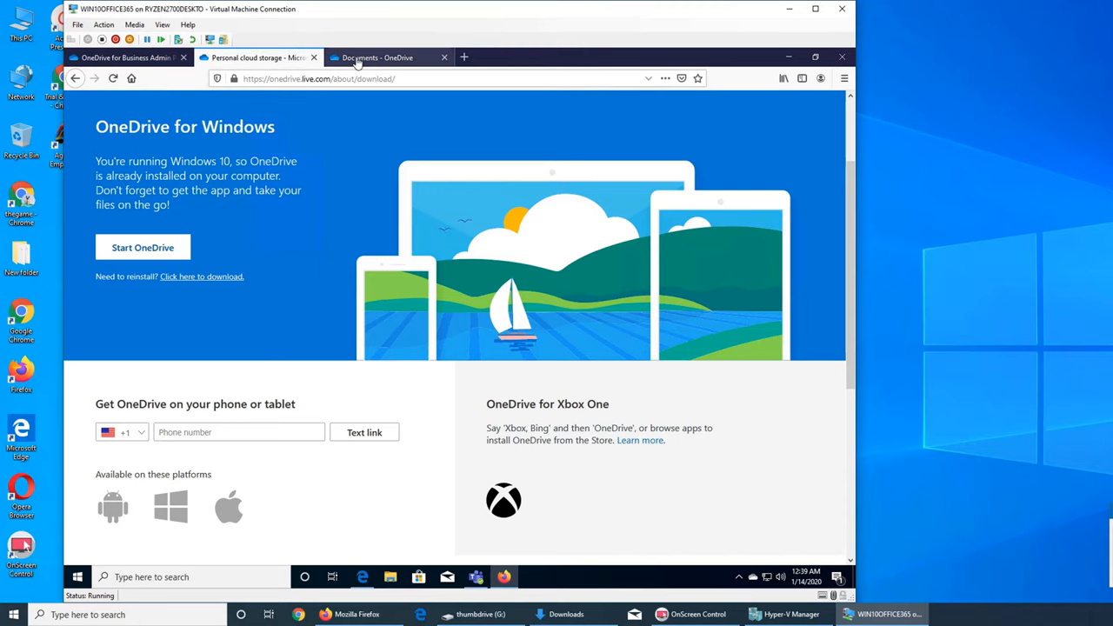
pyautogui.click(379, 58)
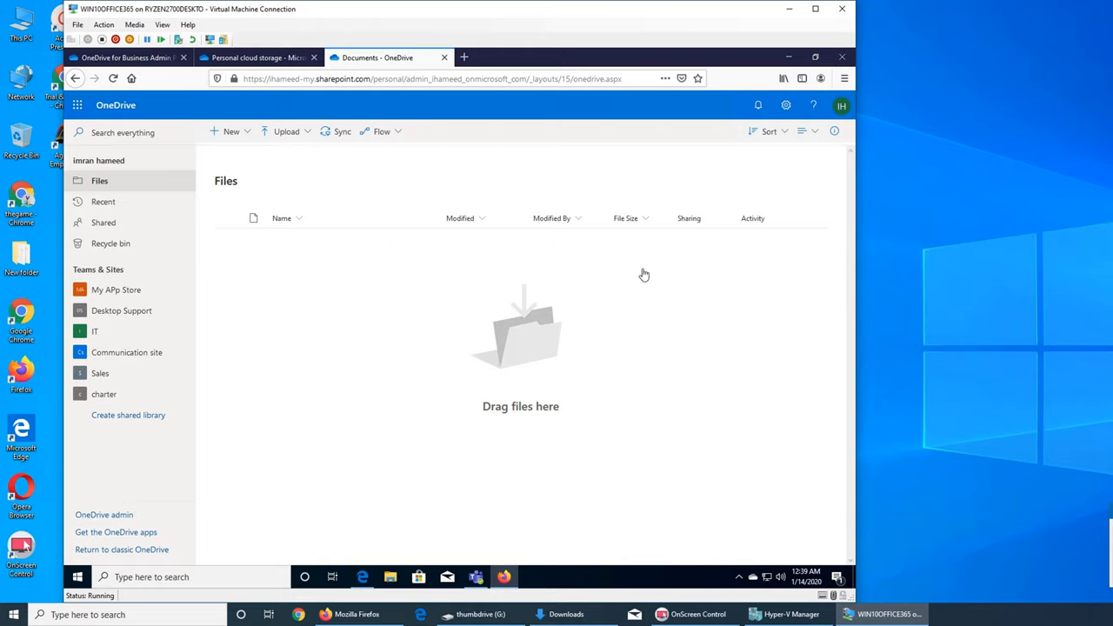
pyautogui.moveTo(535, 317)
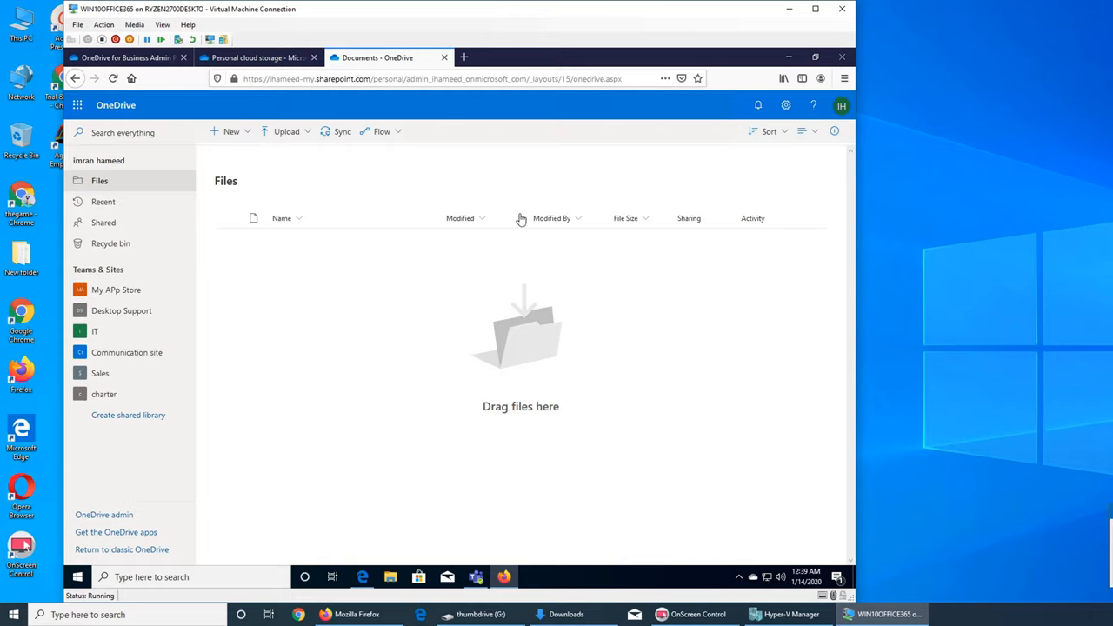
pyautogui.moveTo(379, 188)
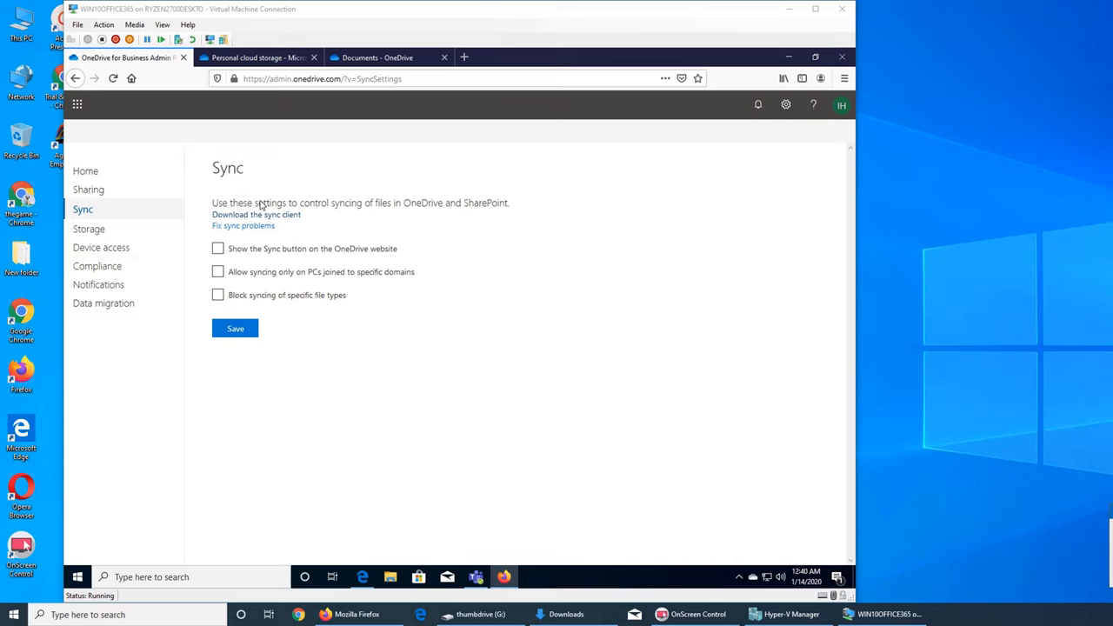
pyautogui.moveTo(254, 57)
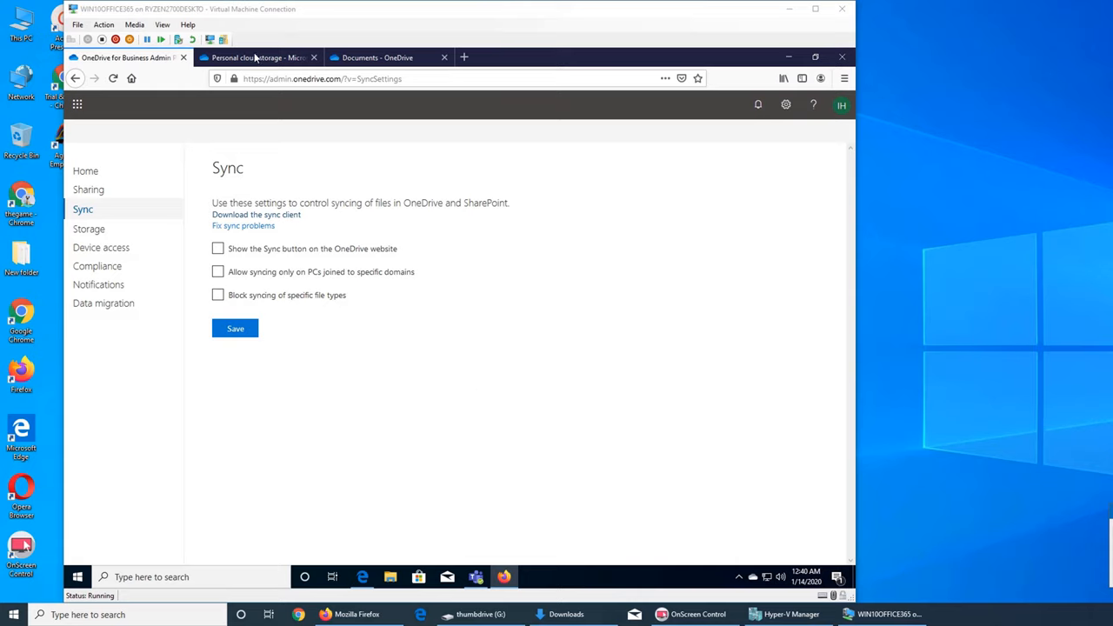
pyautogui.moveTo(339, 71)
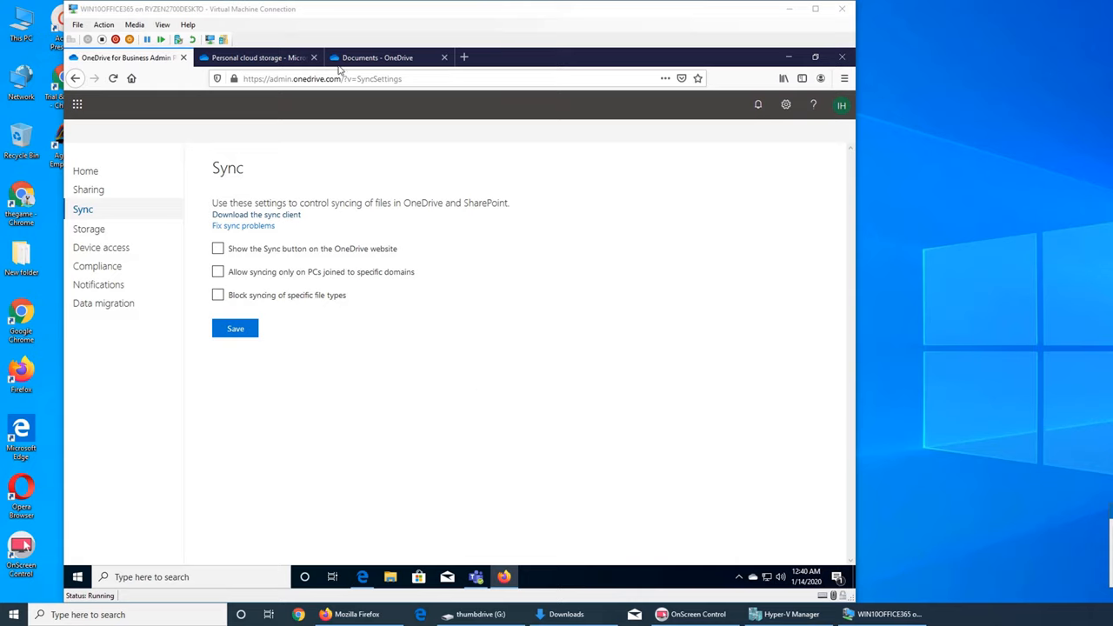
pyautogui.moveTo(340, 61)
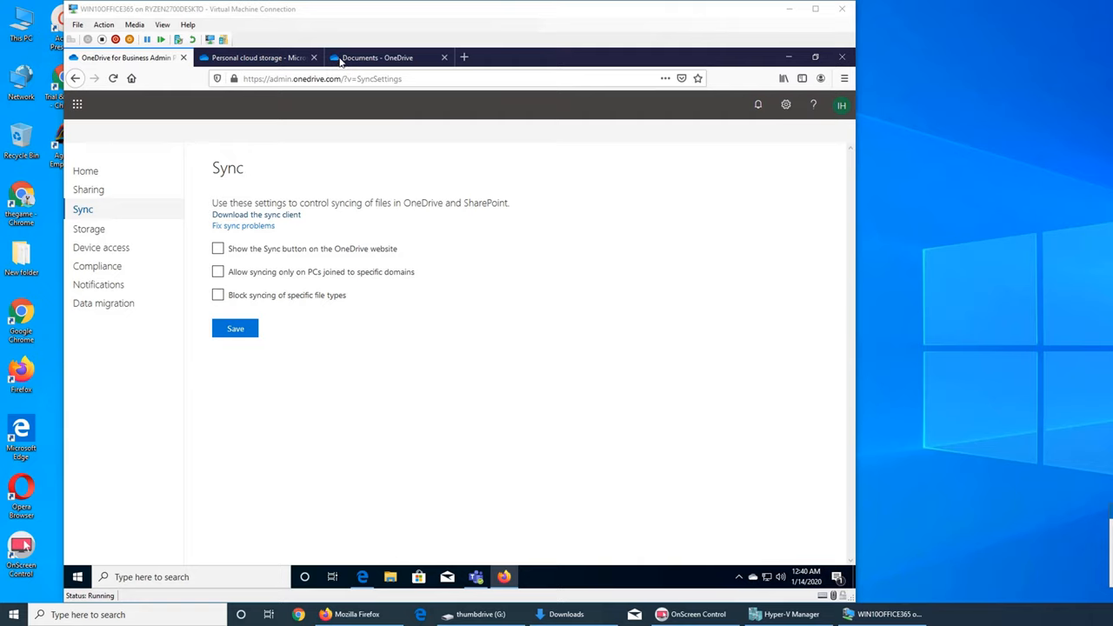
pyautogui.moveTo(496, 327)
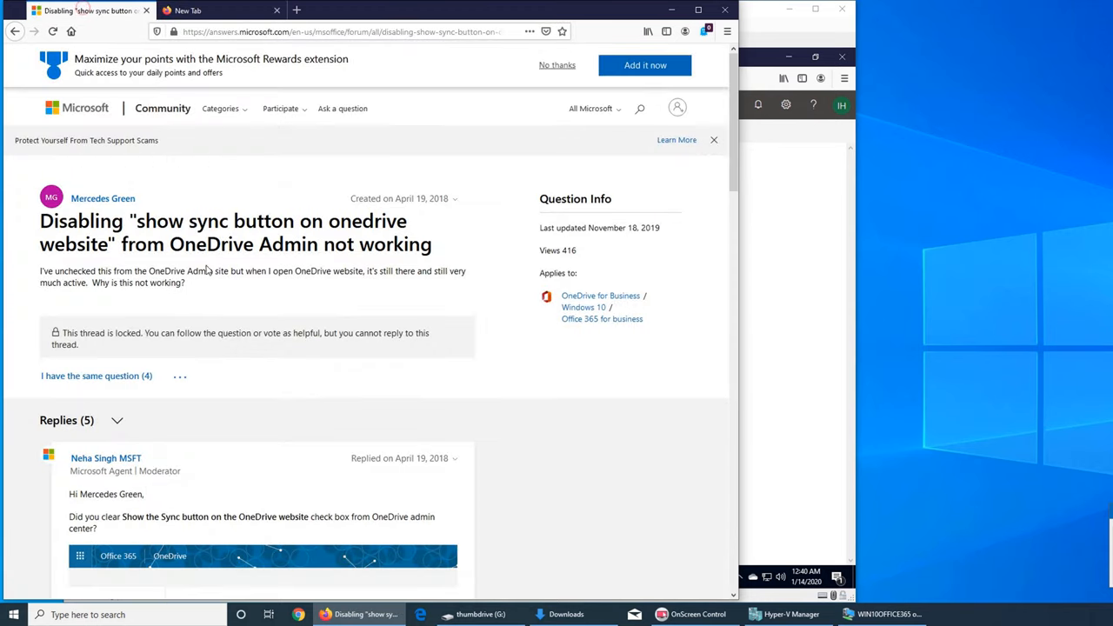
pyautogui.moveTo(442, 212)
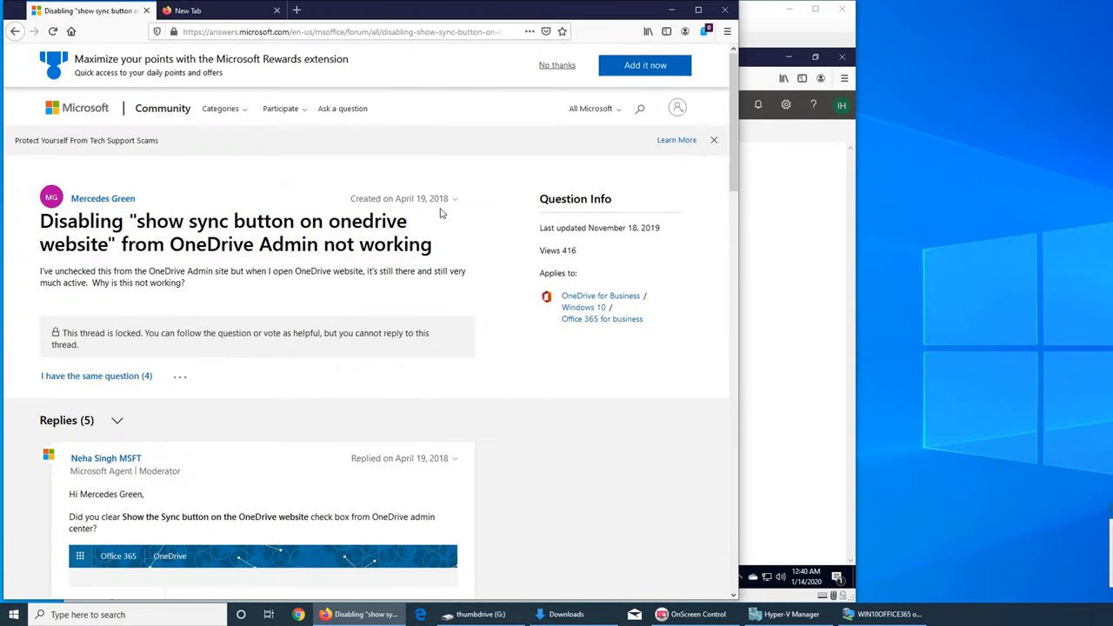
pyautogui.moveTo(379, 322)
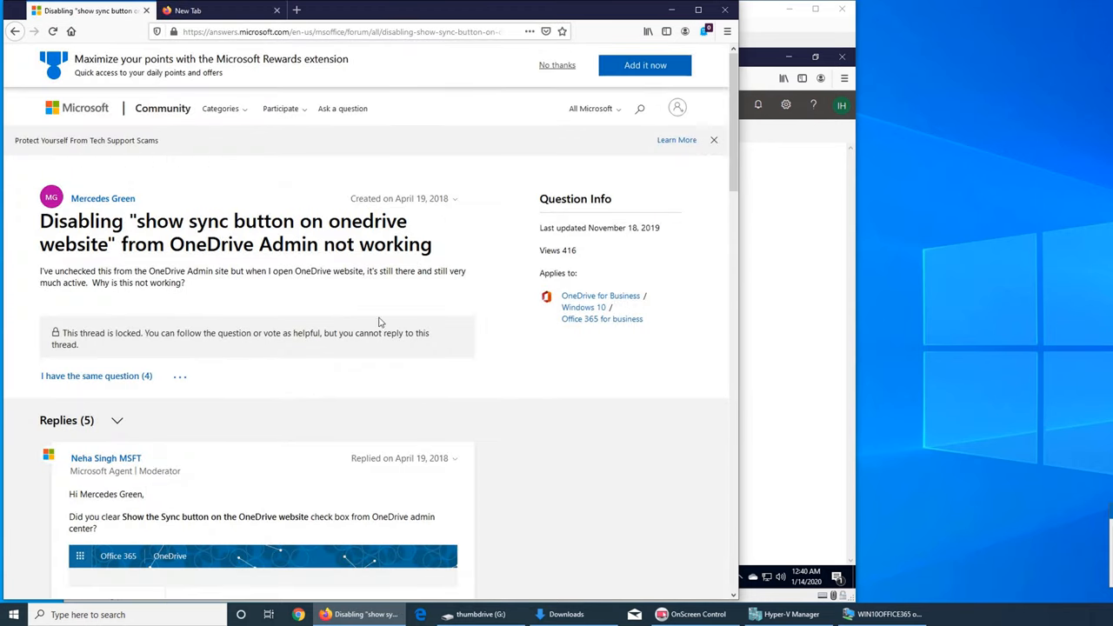
pyautogui.scroll(-3)
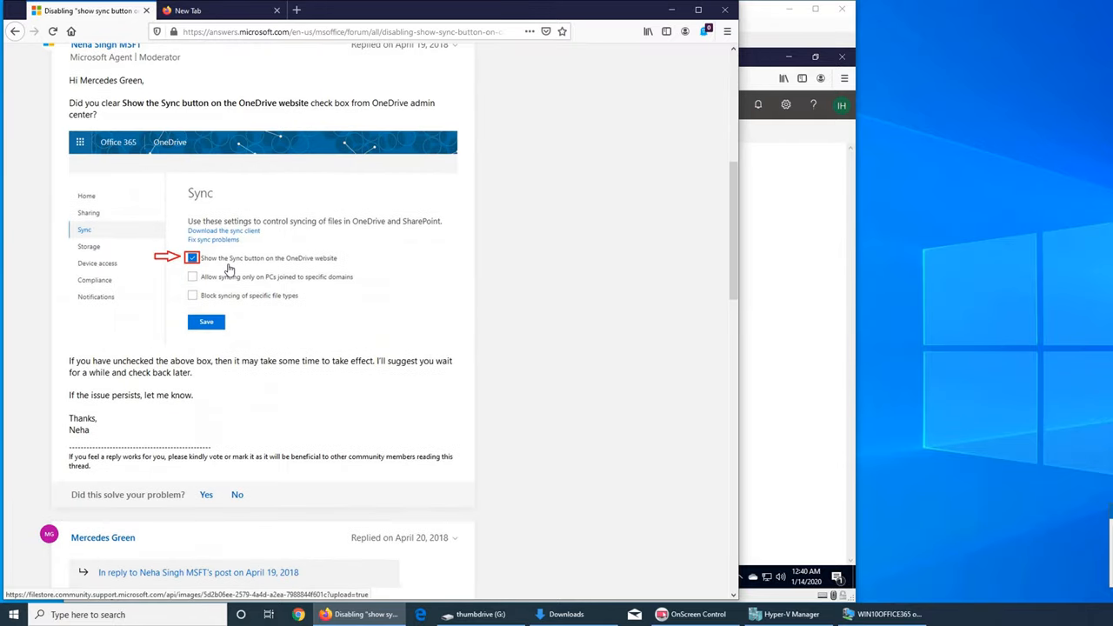
pyautogui.scroll(-3)
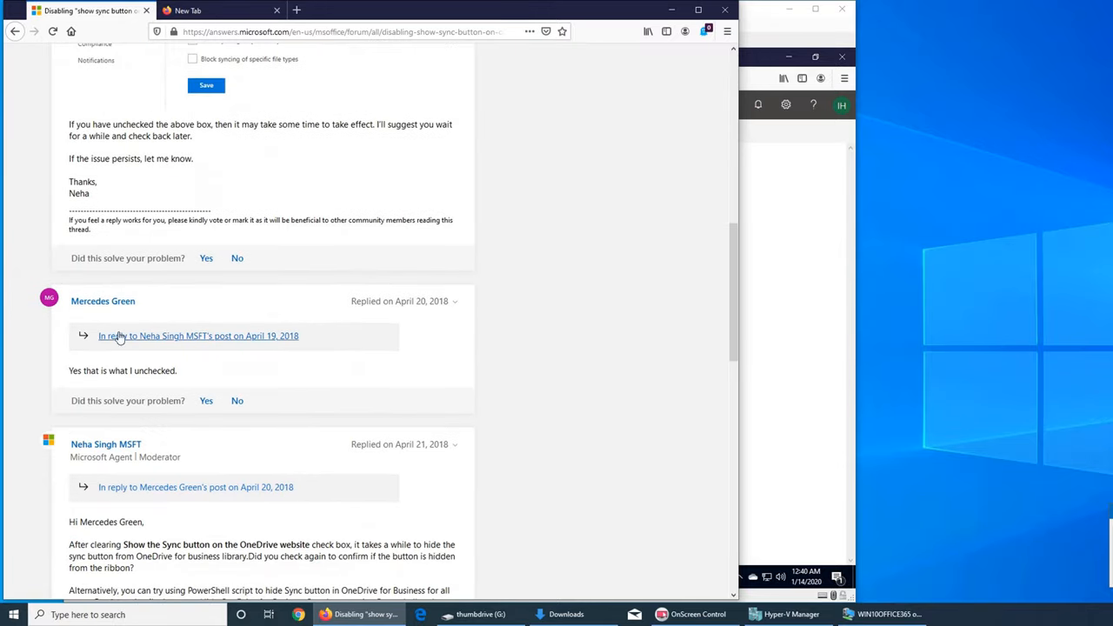
pyautogui.scroll(-3)
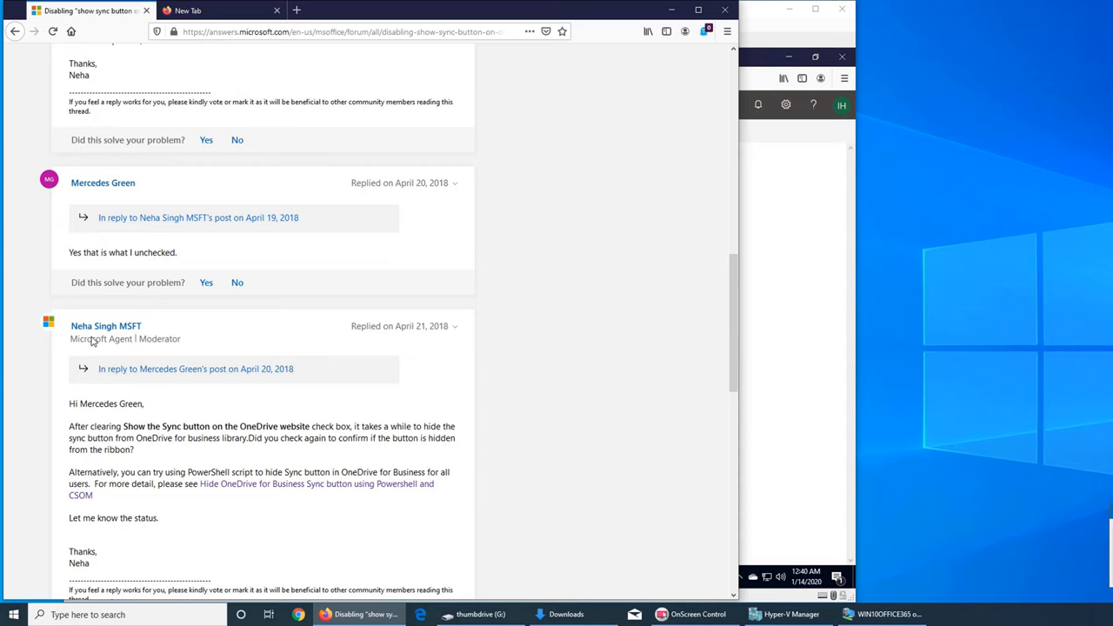
pyautogui.scroll(-3)
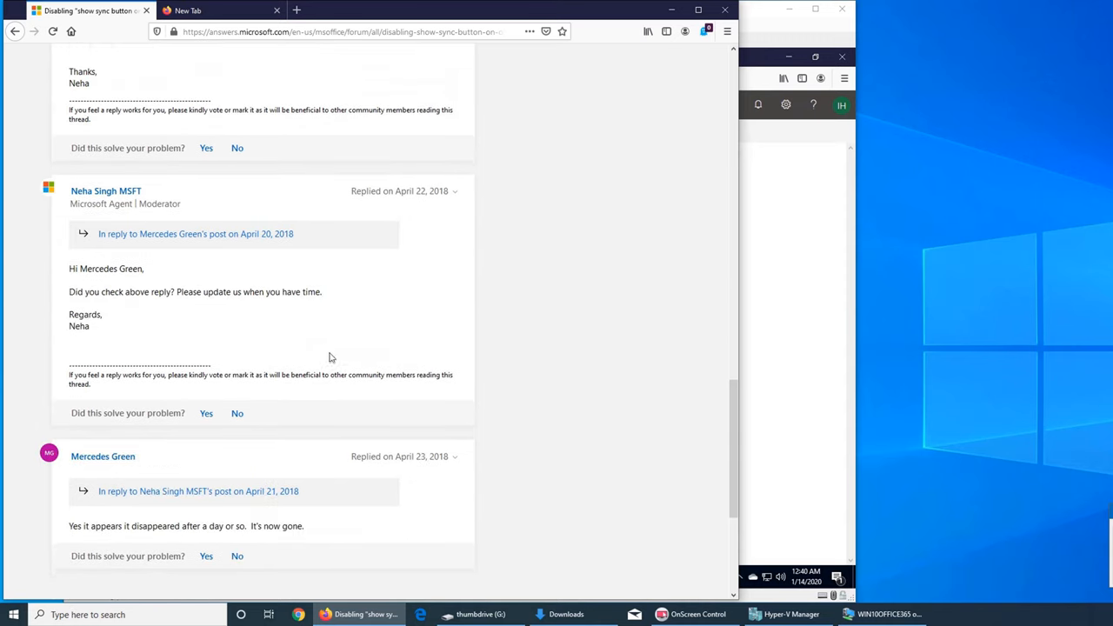
pyautogui.scroll(-3)
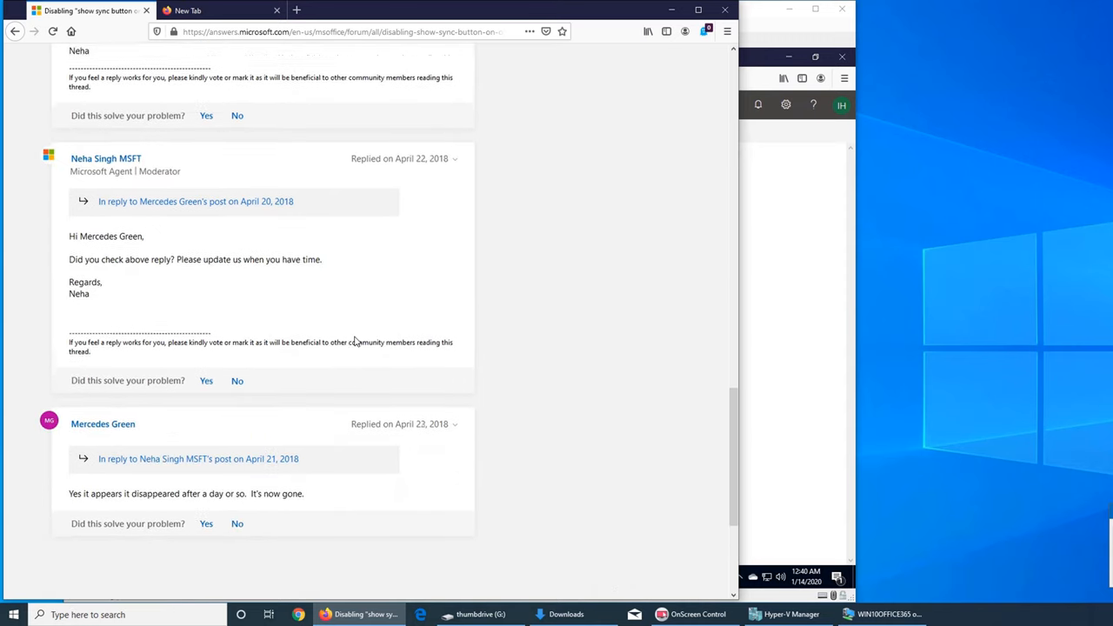
pyautogui.scroll(3)
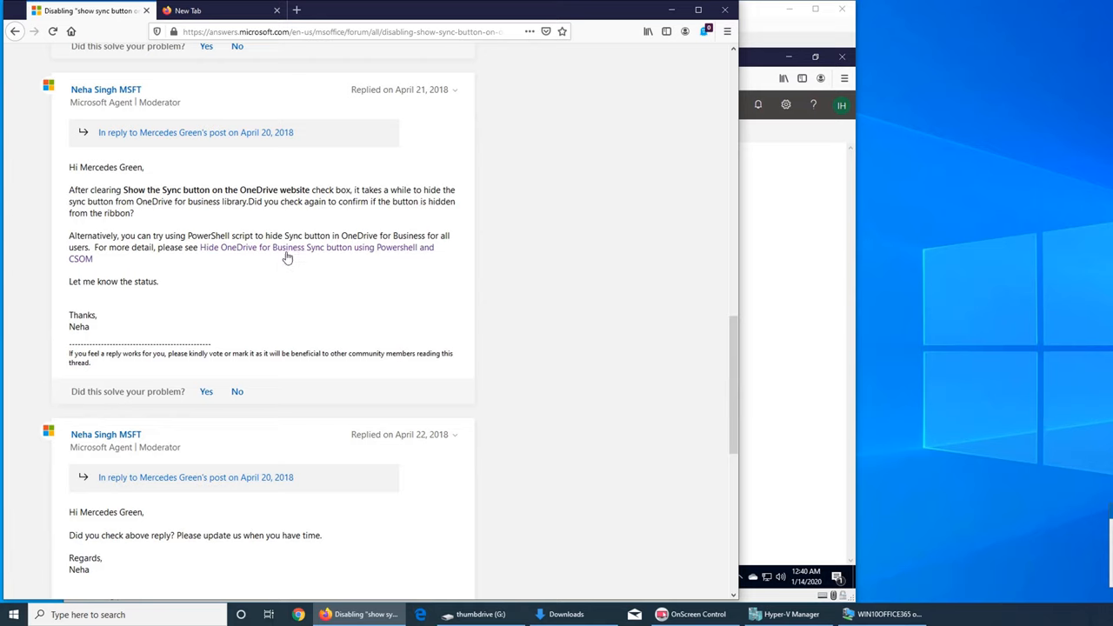
pyautogui.scroll(-3)
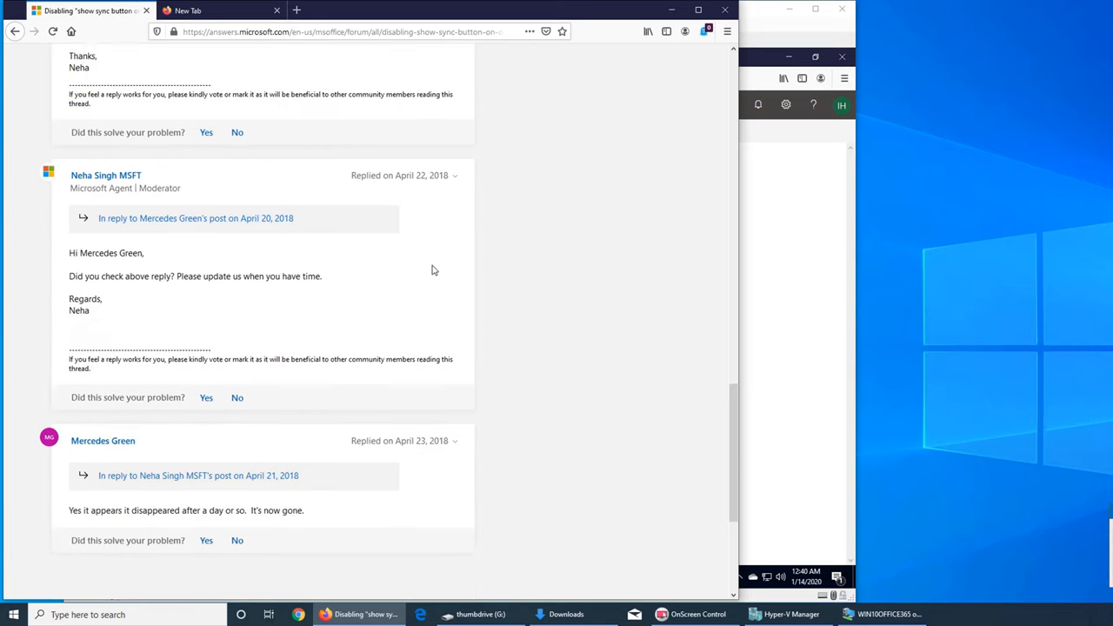
pyautogui.scroll(-3)
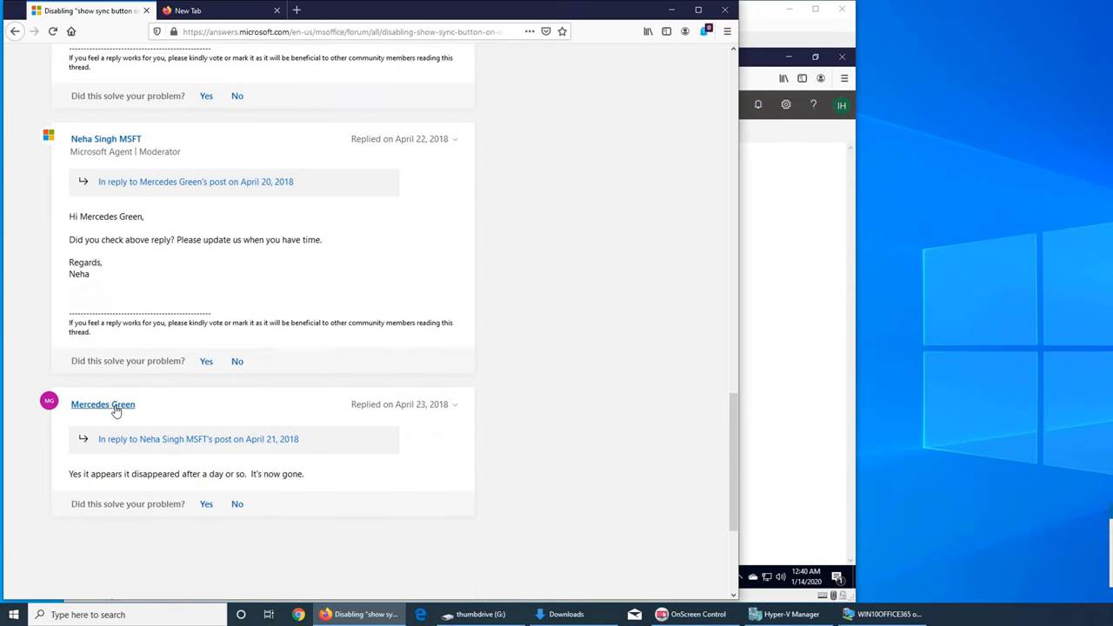
pyautogui.moveTo(209, 483)
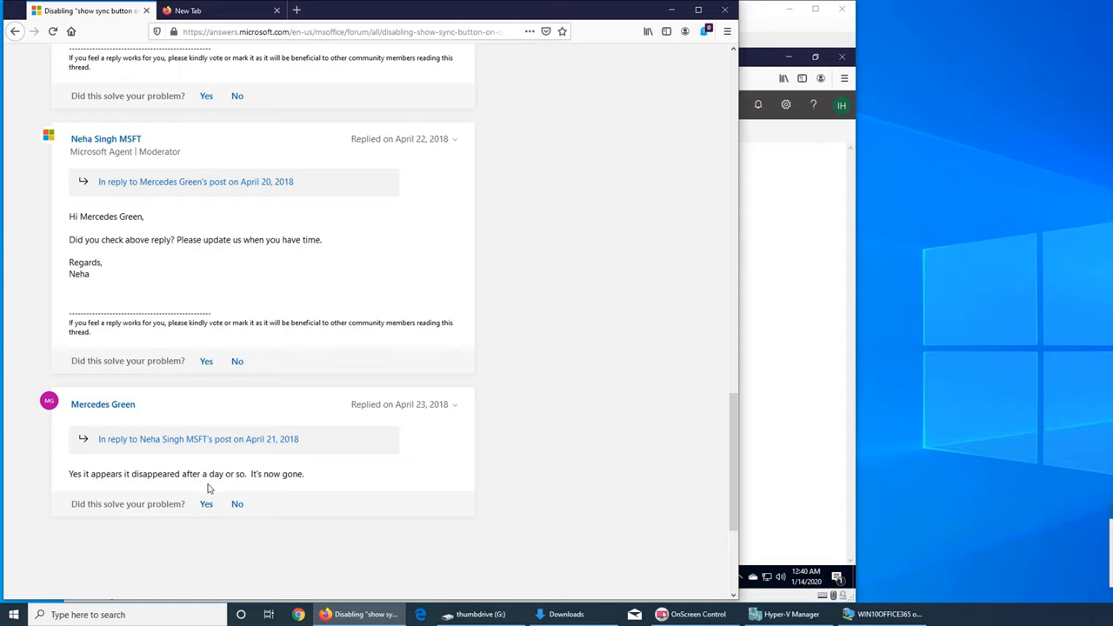
pyautogui.moveTo(421, 615)
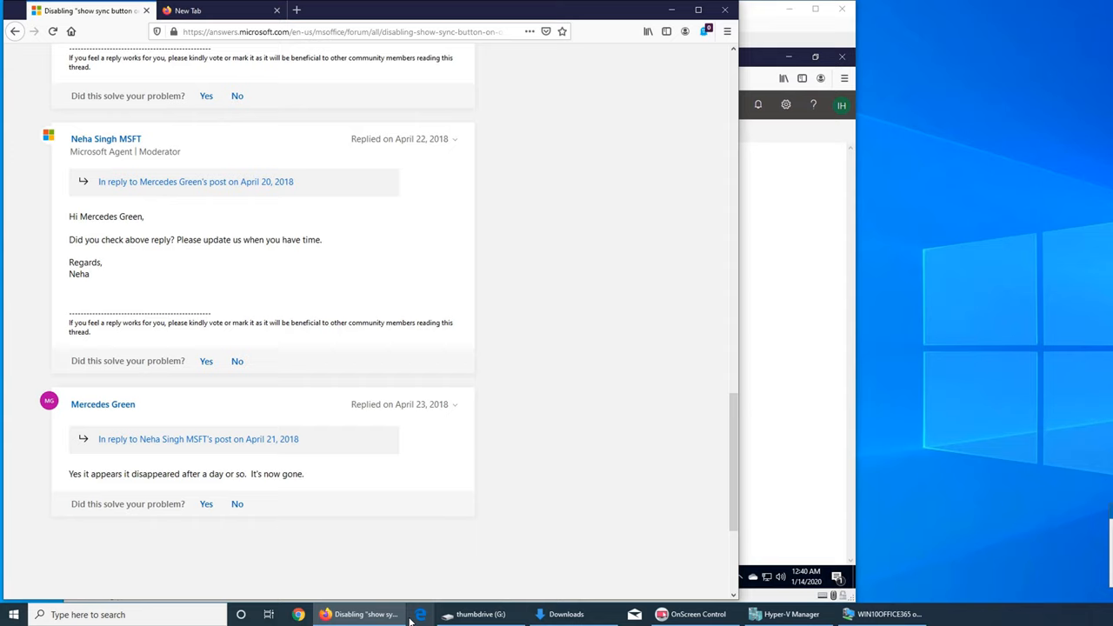
pyautogui.click(888, 614)
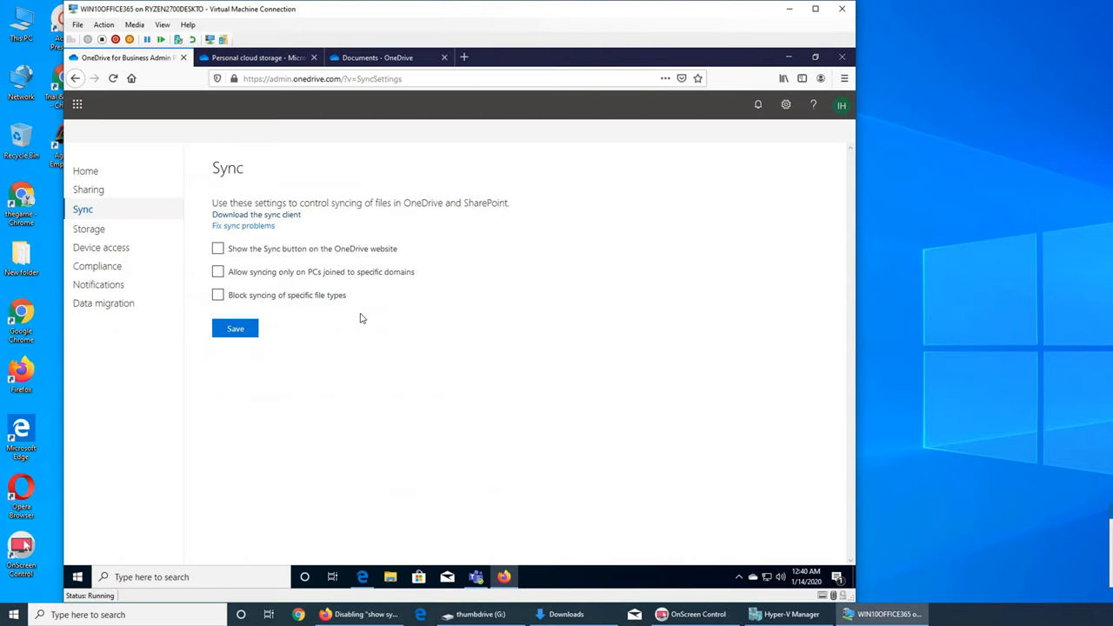
pyautogui.click(218, 271)
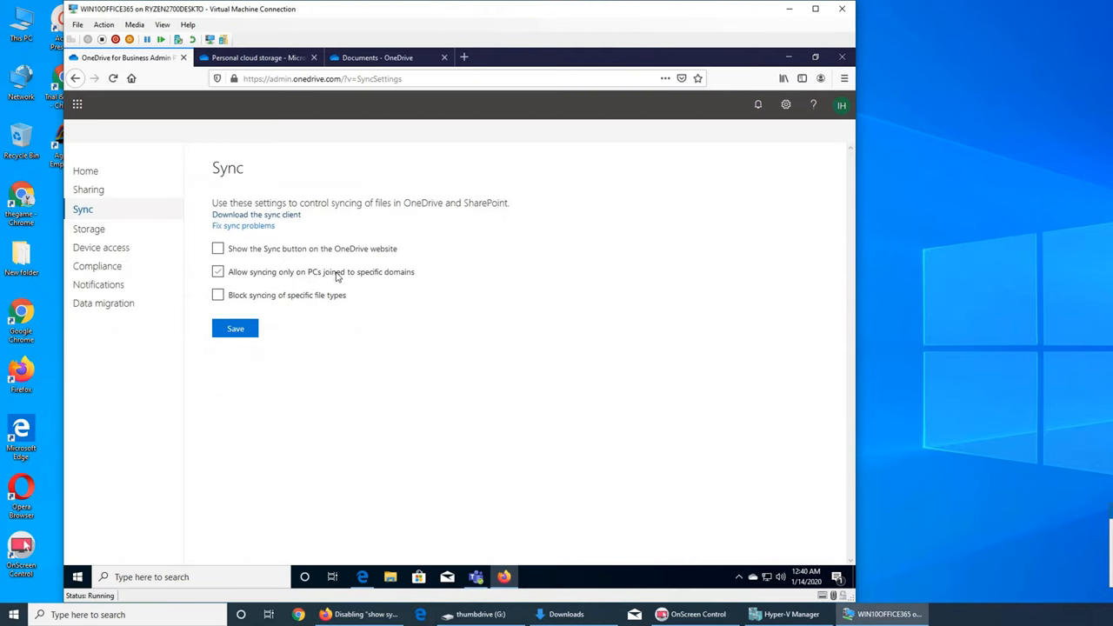
pyautogui.click(217, 272)
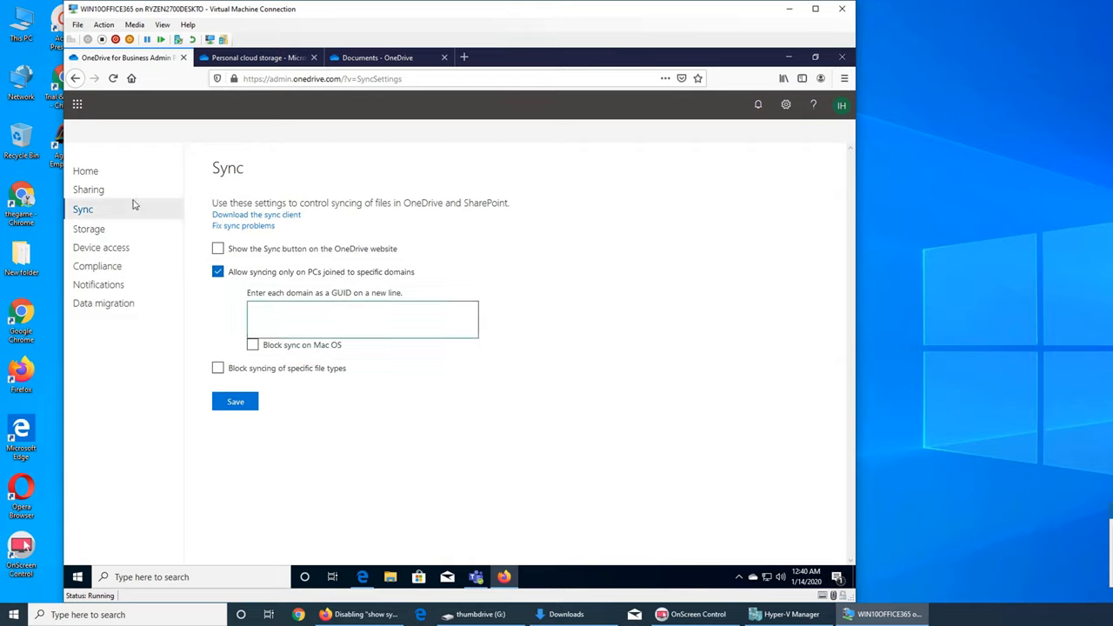
pyautogui.click(89, 189)
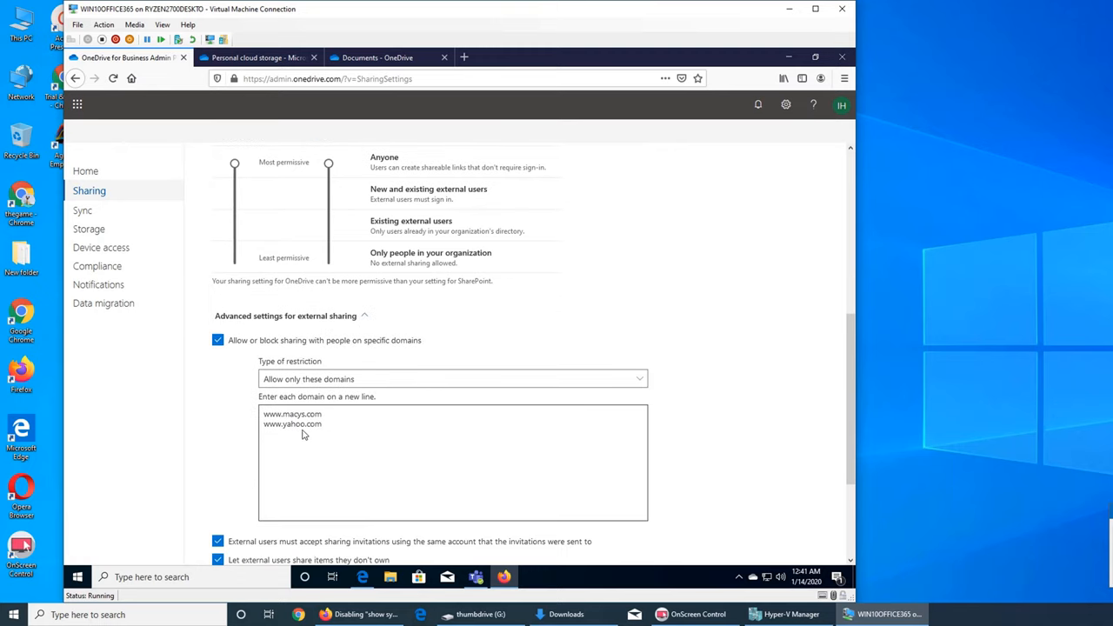
pyautogui.moveTo(303, 435)
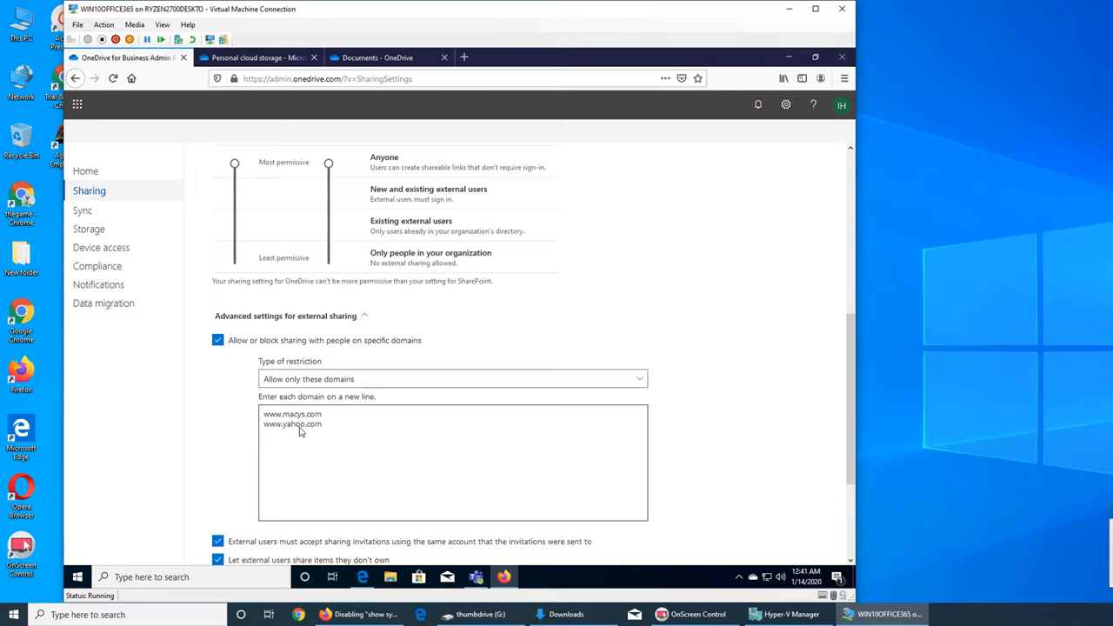
pyautogui.moveTo(313, 402)
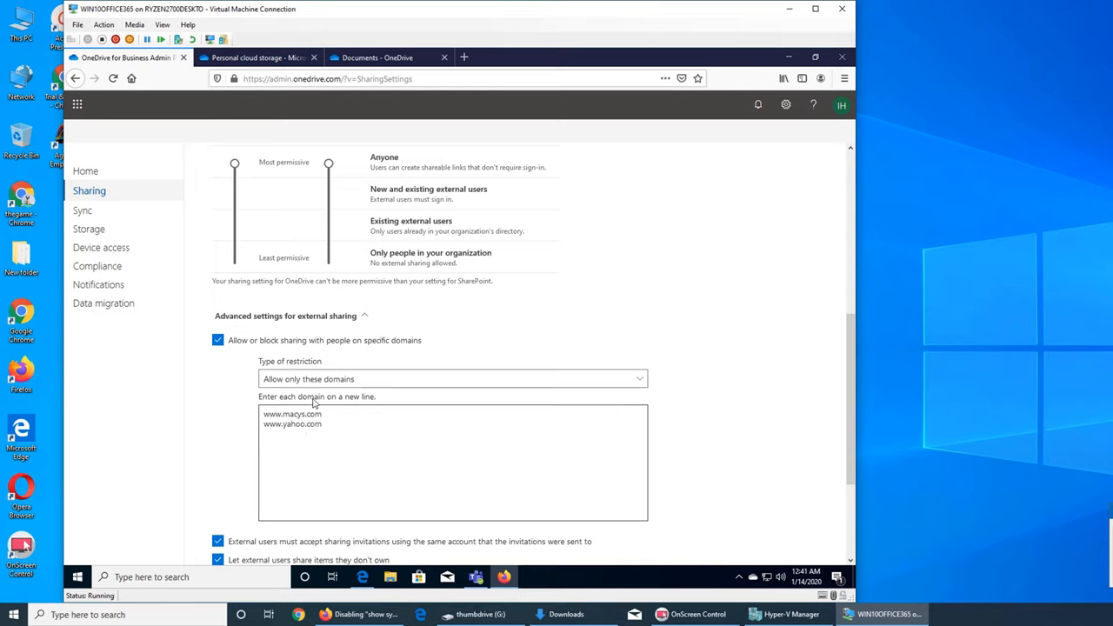
pyautogui.scroll(3)
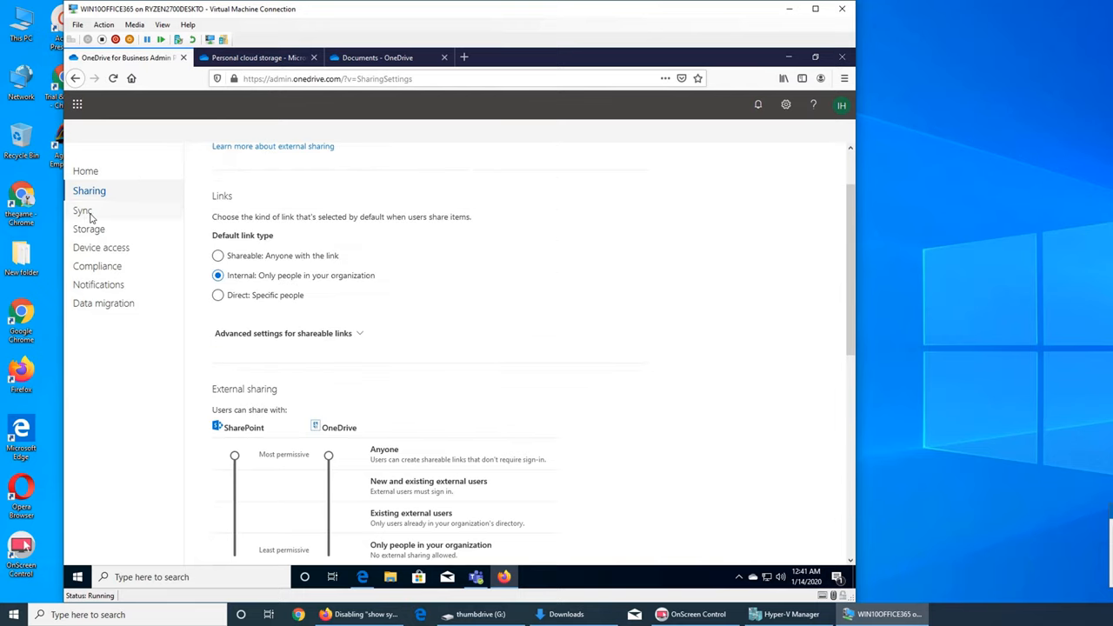
pyautogui.click(82, 209)
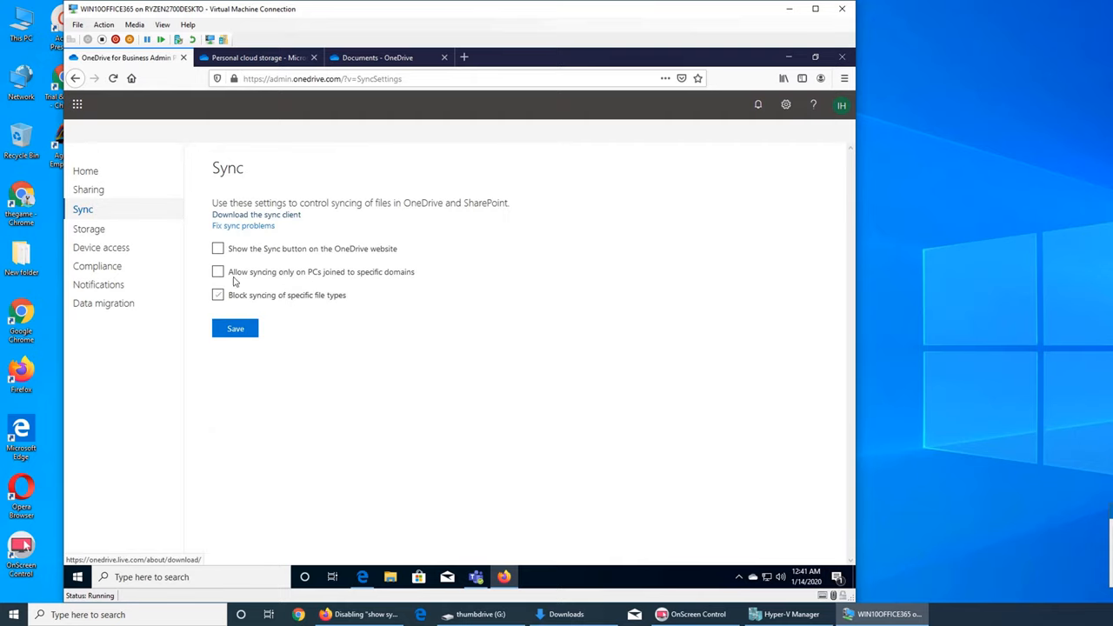
pyautogui.click(218, 296)
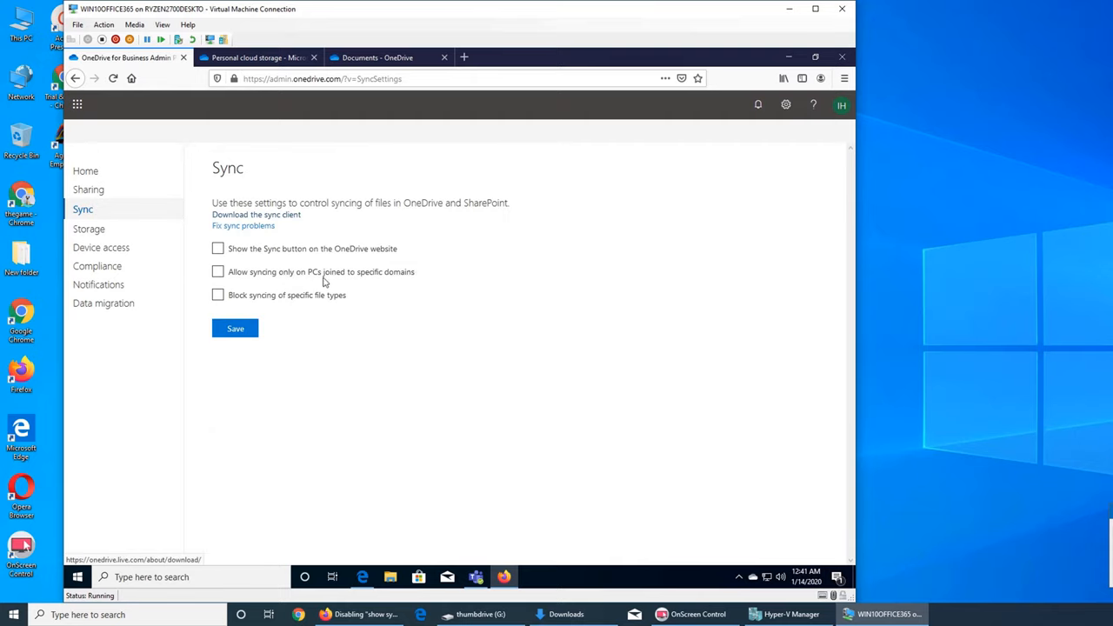
pyautogui.moveTo(461, 320)
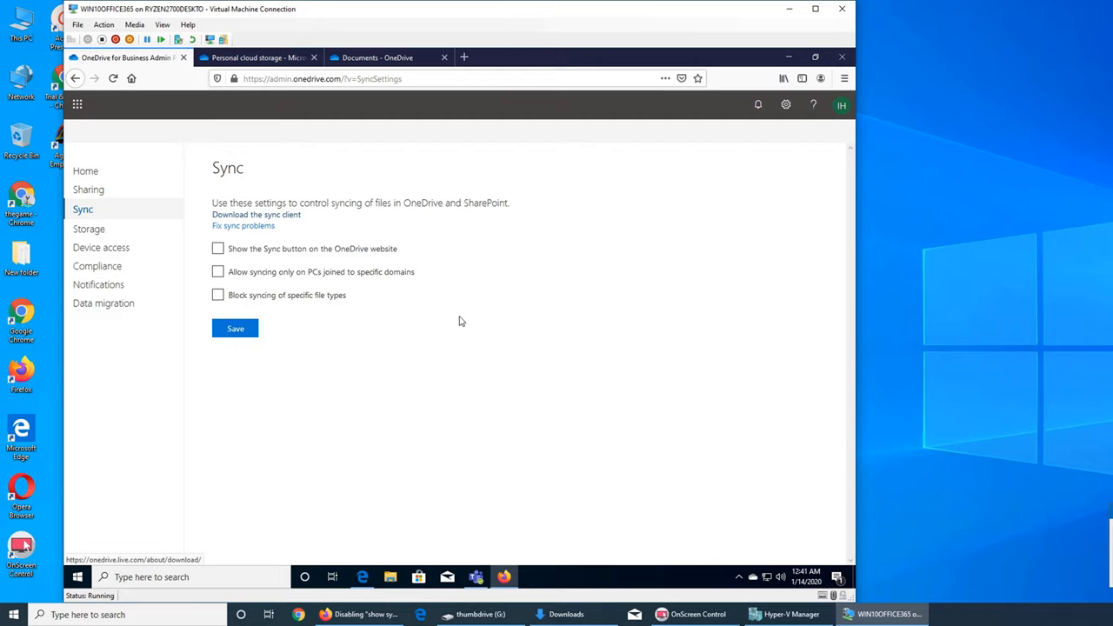
pyautogui.click(218, 296)
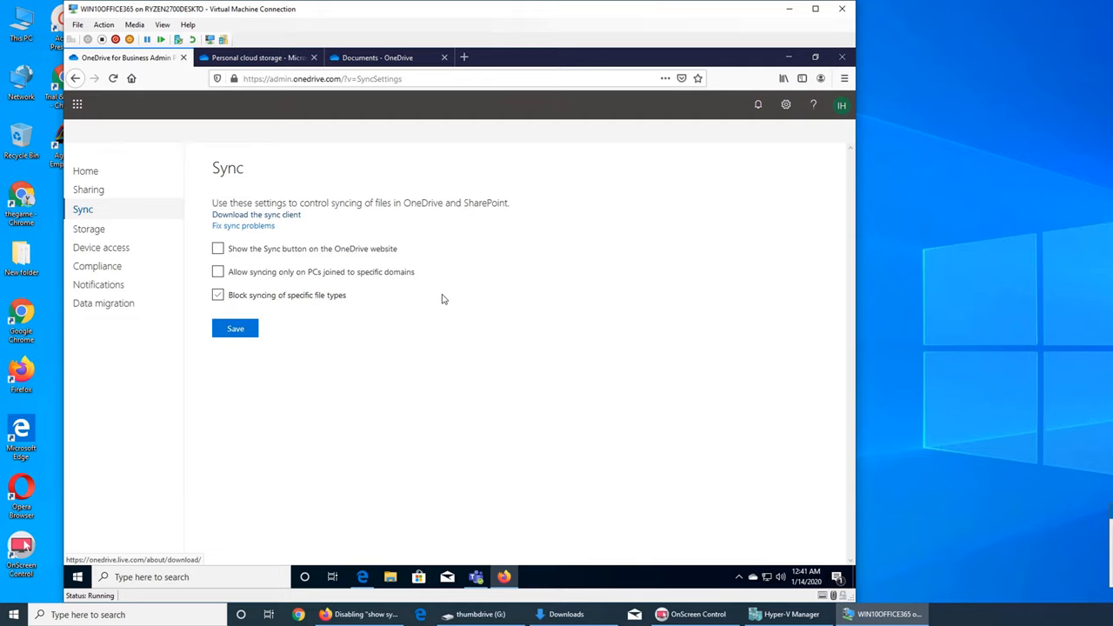
pyautogui.click(218, 296)
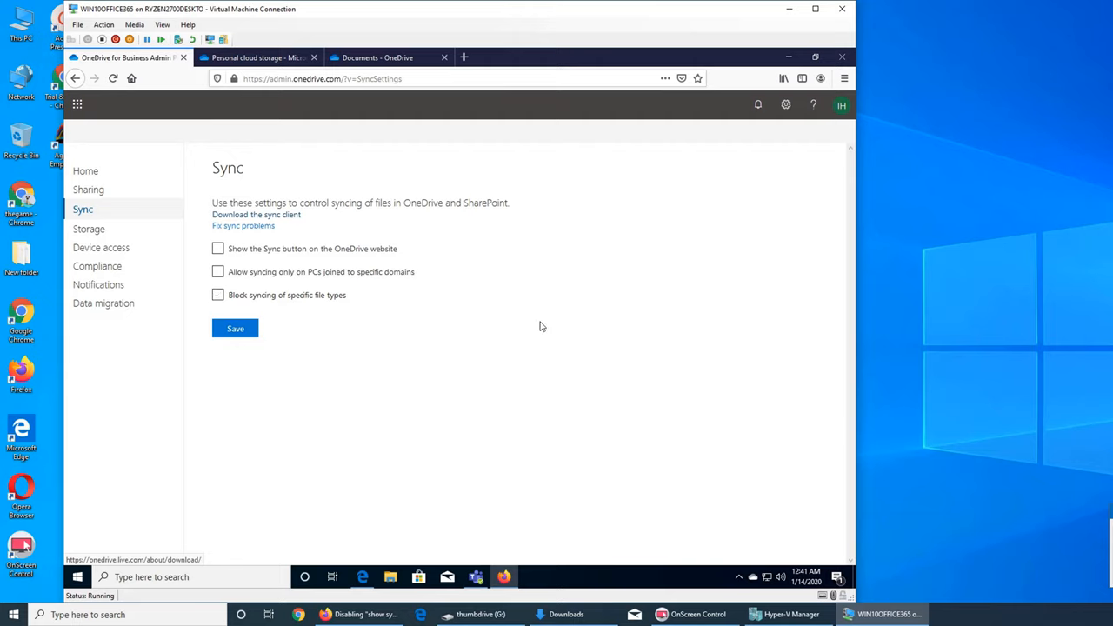
pyautogui.moveTo(539, 318)
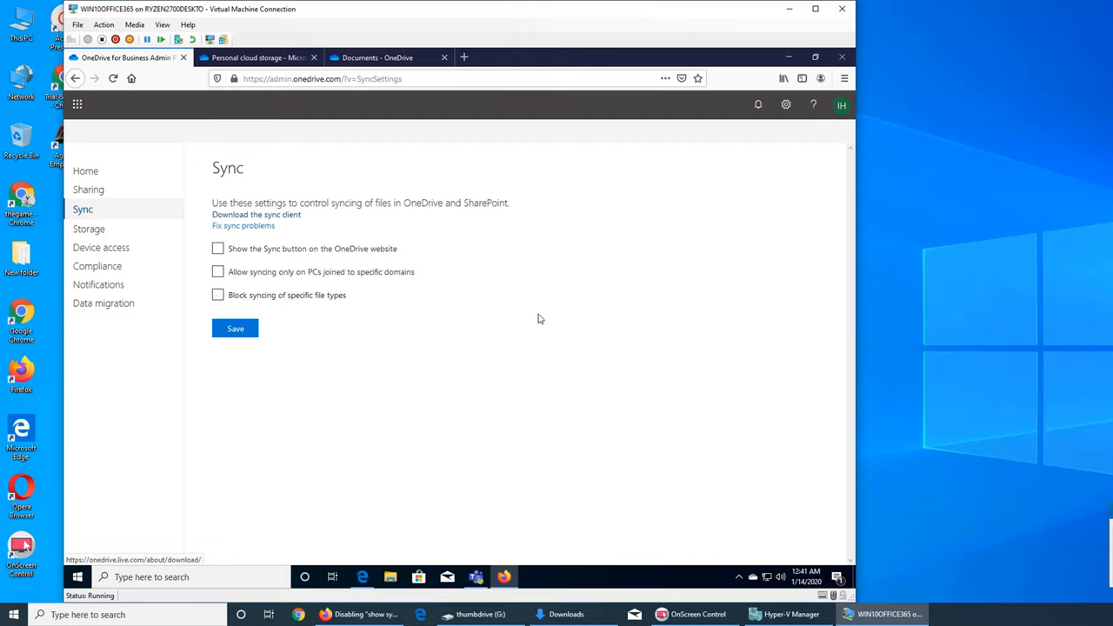
pyautogui.click(217, 272)
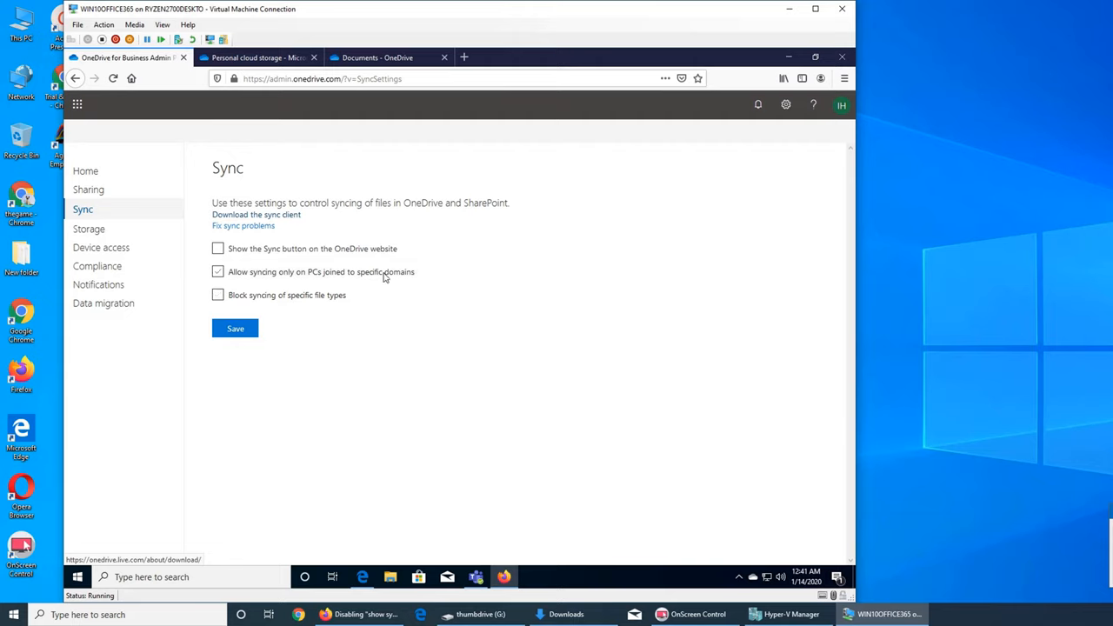
pyautogui.click(218, 271)
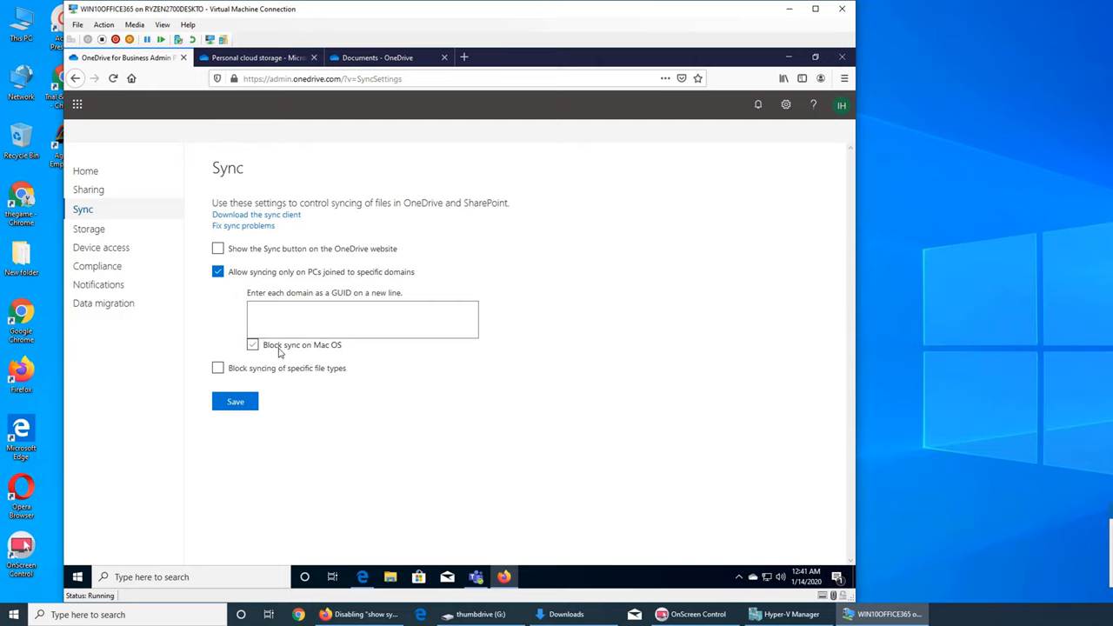
pyautogui.click(252, 344)
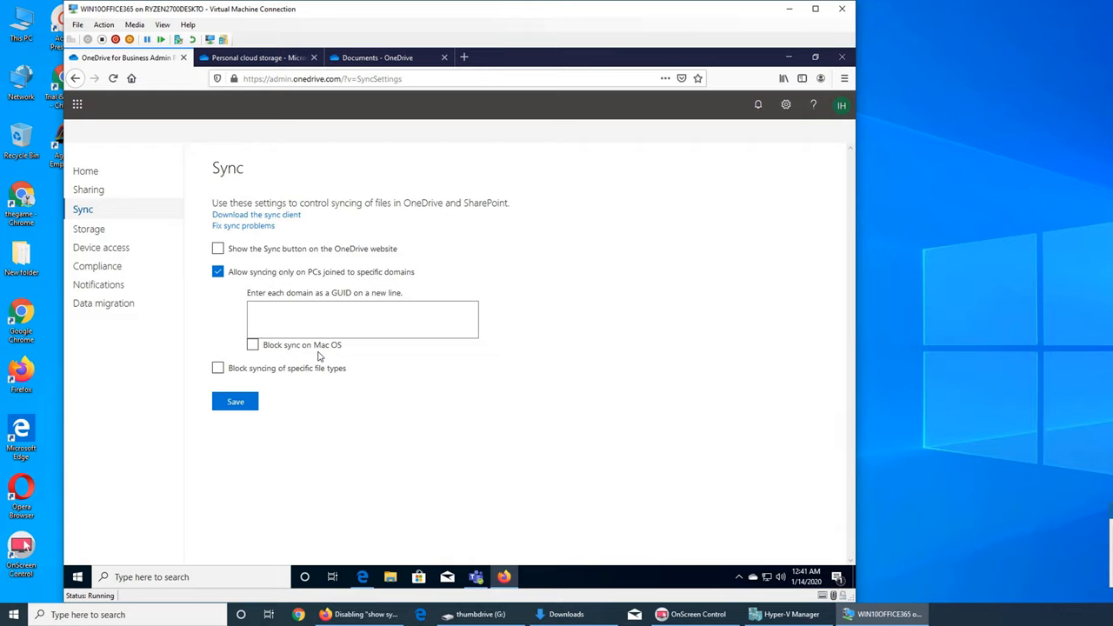
pyautogui.click(217, 271)
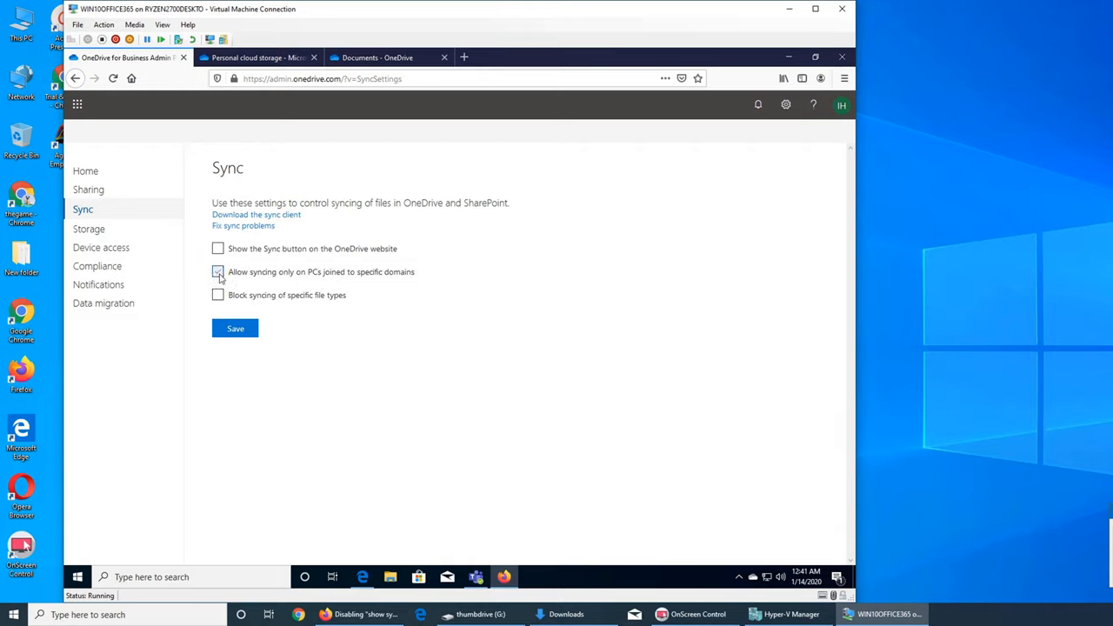
pyautogui.click(217, 271)
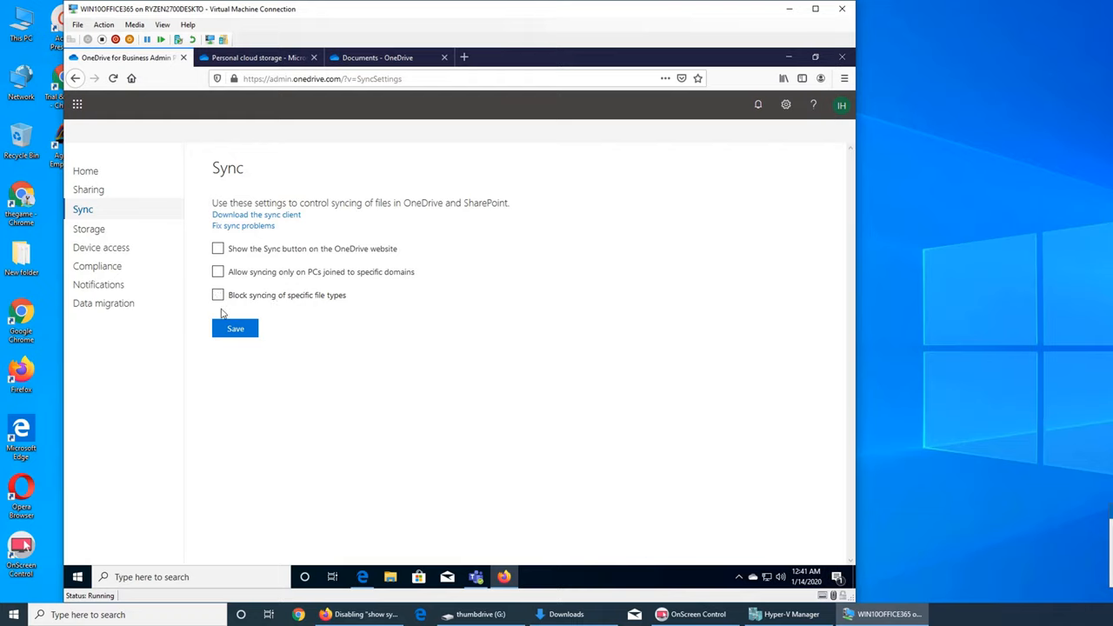
pyautogui.click(218, 296)
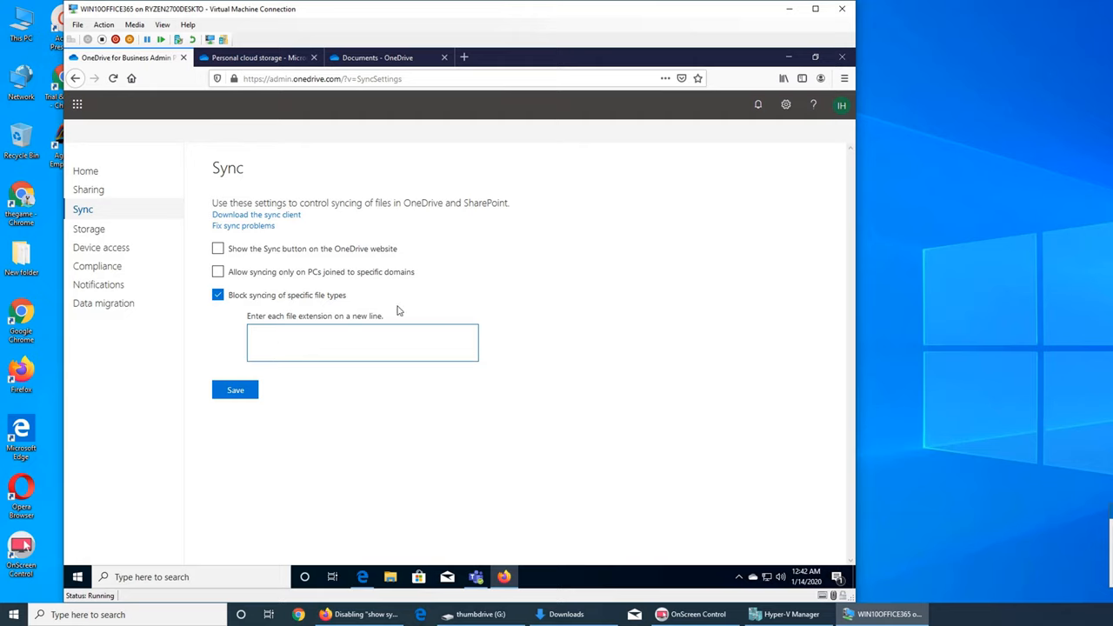
pyautogui.moveTo(425, 383)
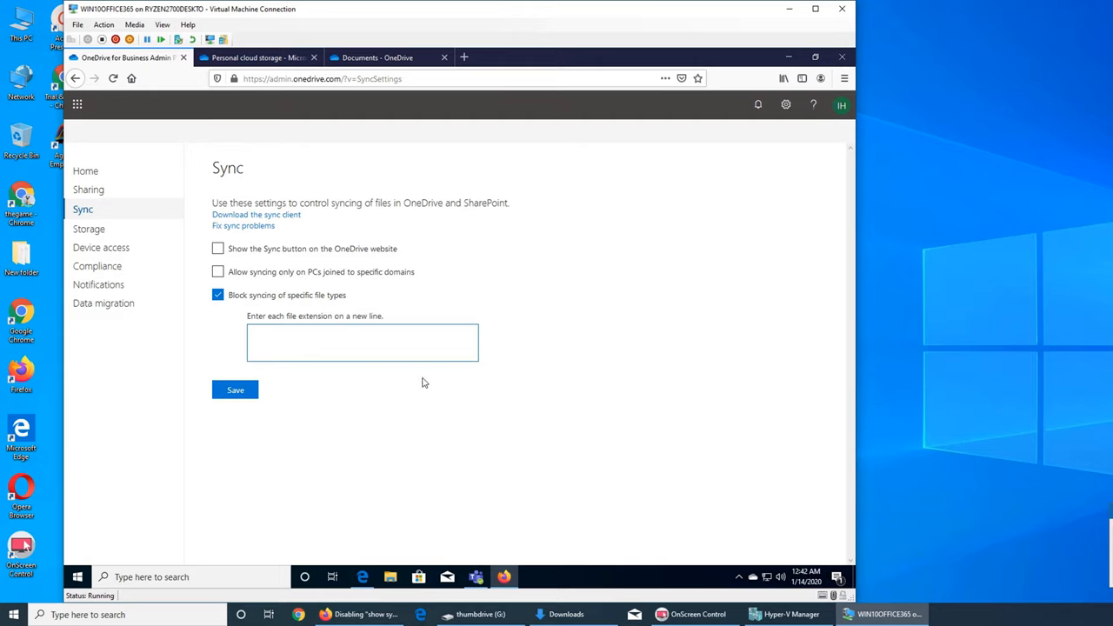
# Enable 'Block syncing of specific file types' to reveal the extensions box, then clear it again
pyautogui.click(361, 341)
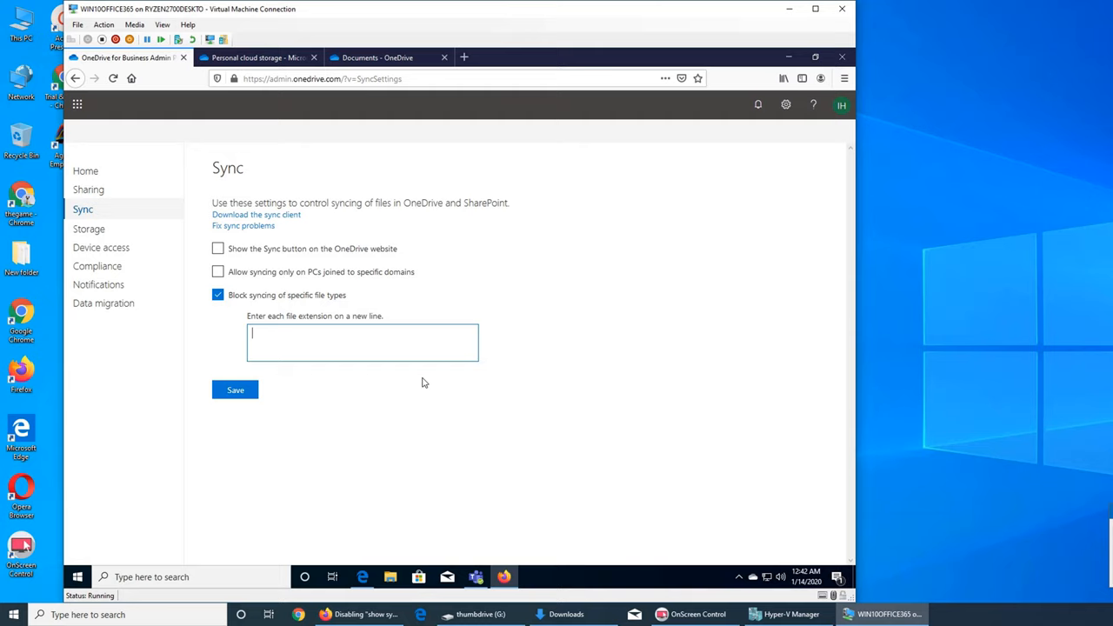
pyautogui.moveTo(525, 309)
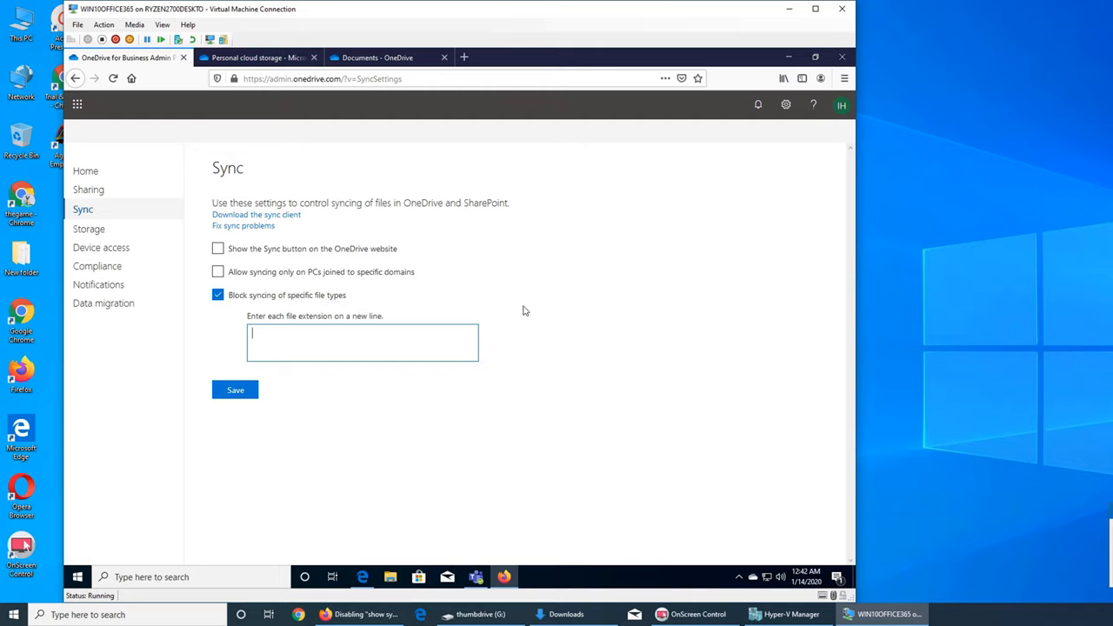
pyautogui.moveTo(21, 257)
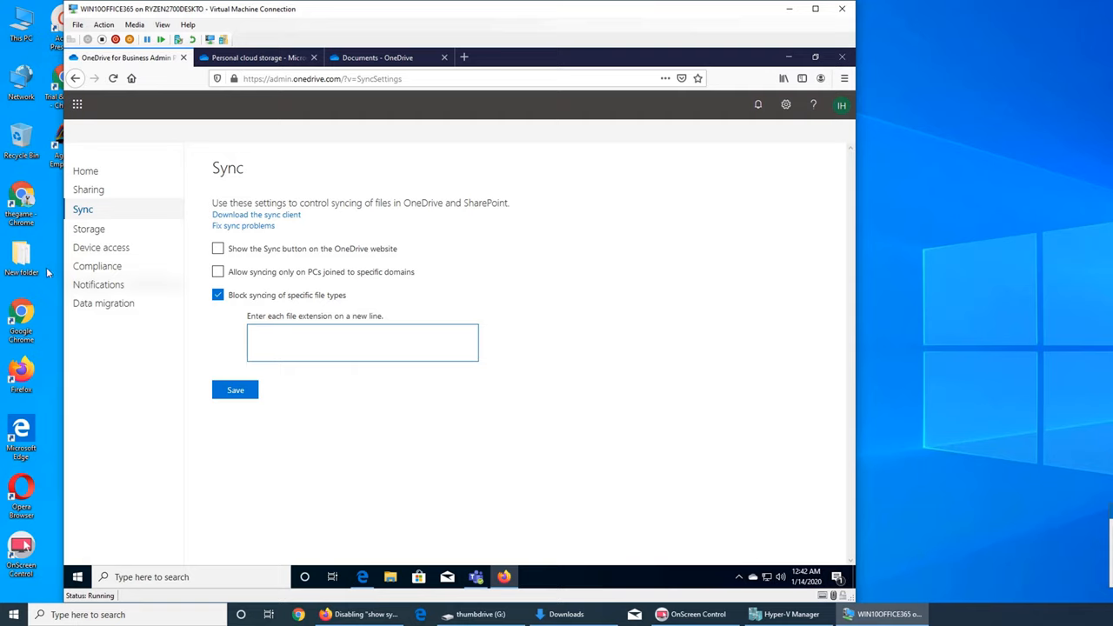
pyautogui.click(219, 249)
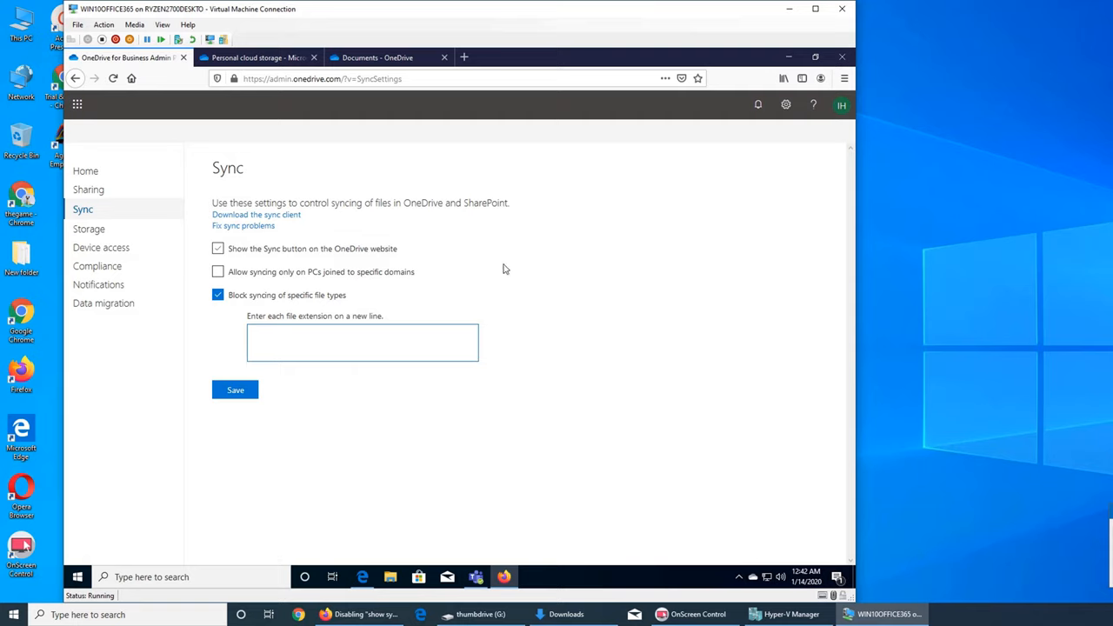
pyautogui.click(218, 249)
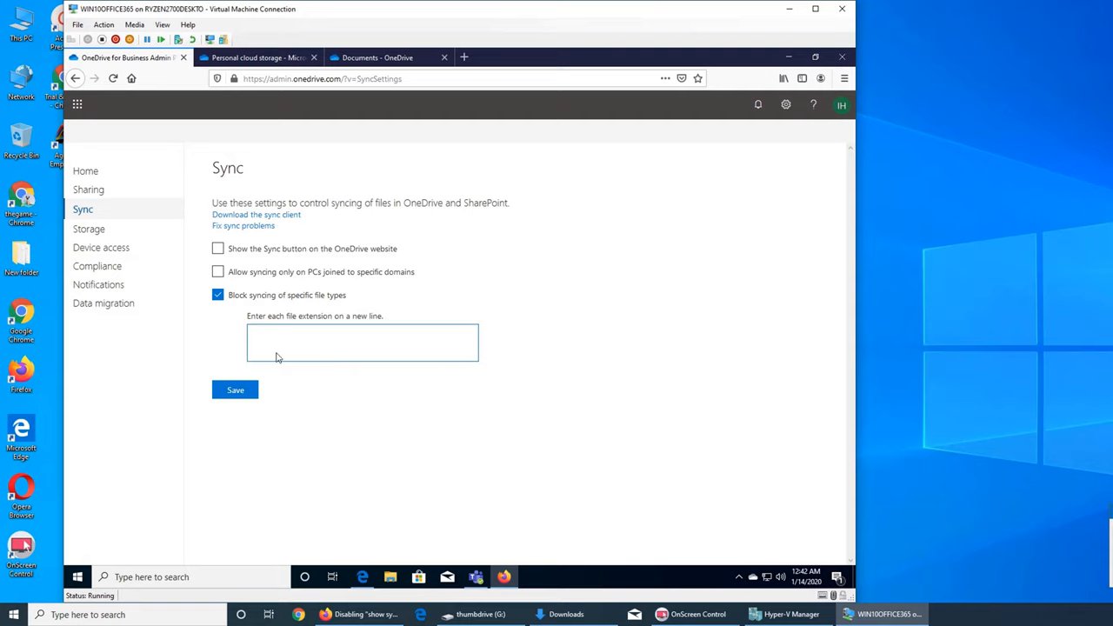
pyautogui.moveTo(292, 348)
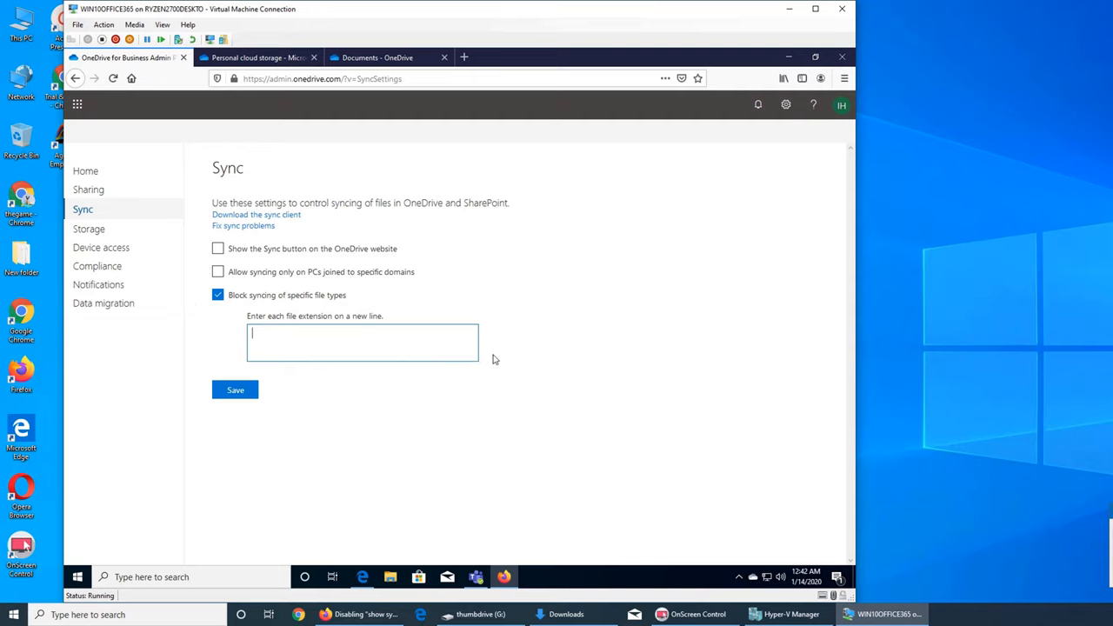
pyautogui.moveTo(348, 368)
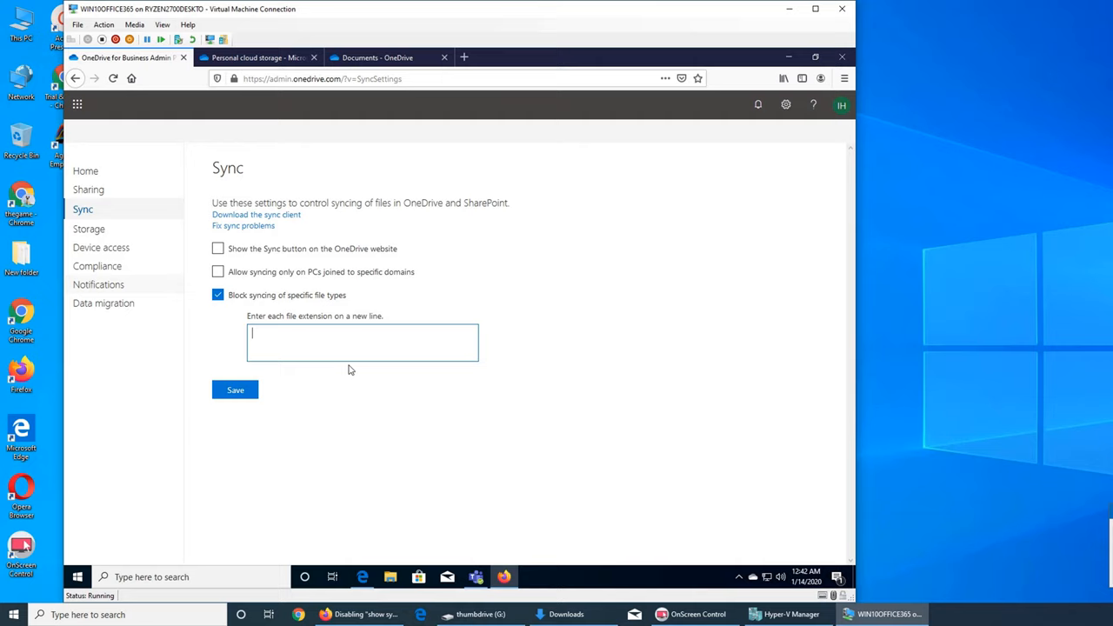
pyautogui.moveTo(389, 358)
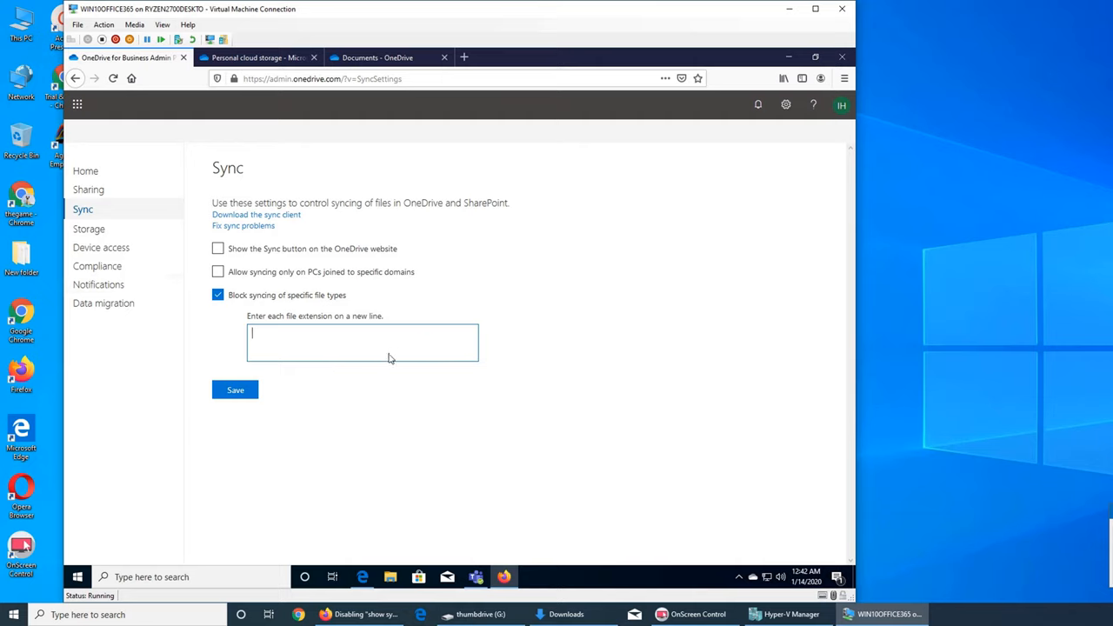
pyautogui.click(218, 296)
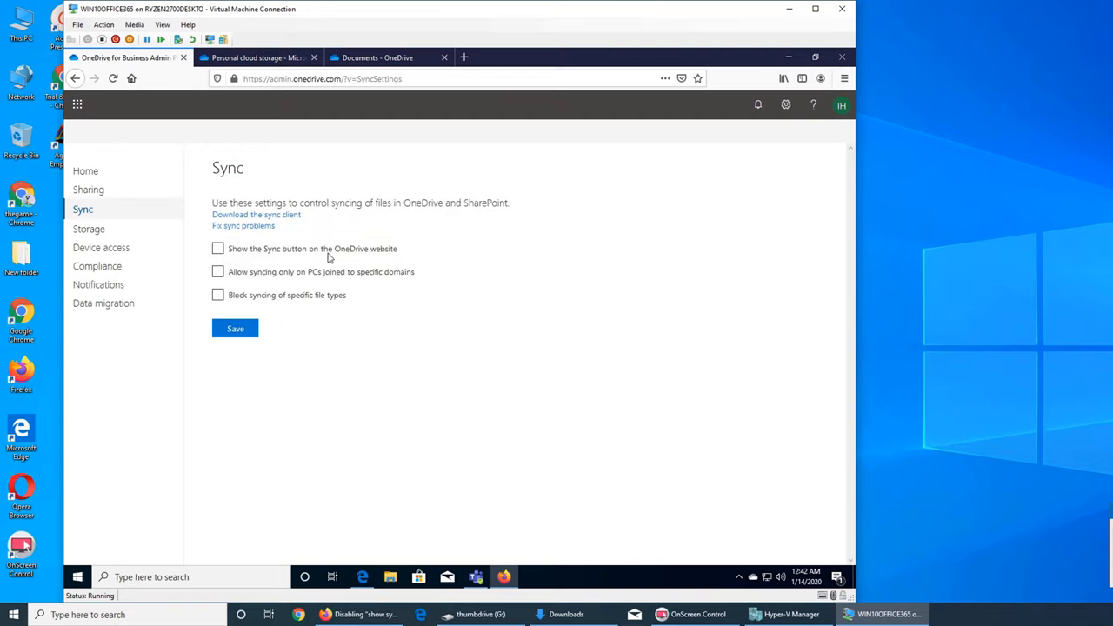
# View the OneDrive sync client download page, then return to the admin Sync settings
pyautogui.click(220, 249)
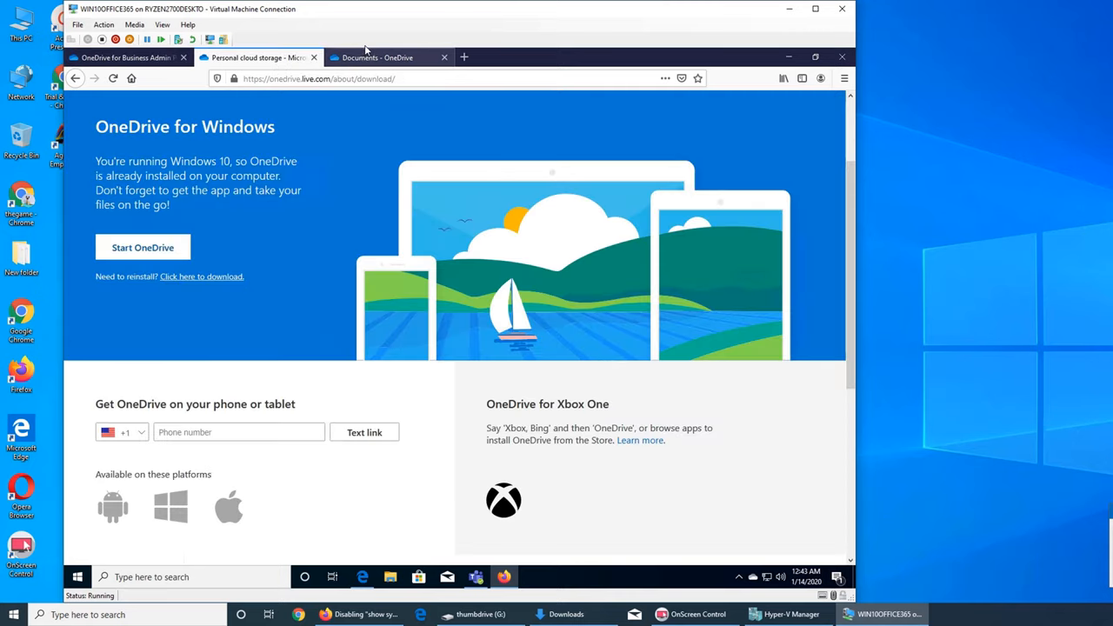
pyautogui.click(122, 57)
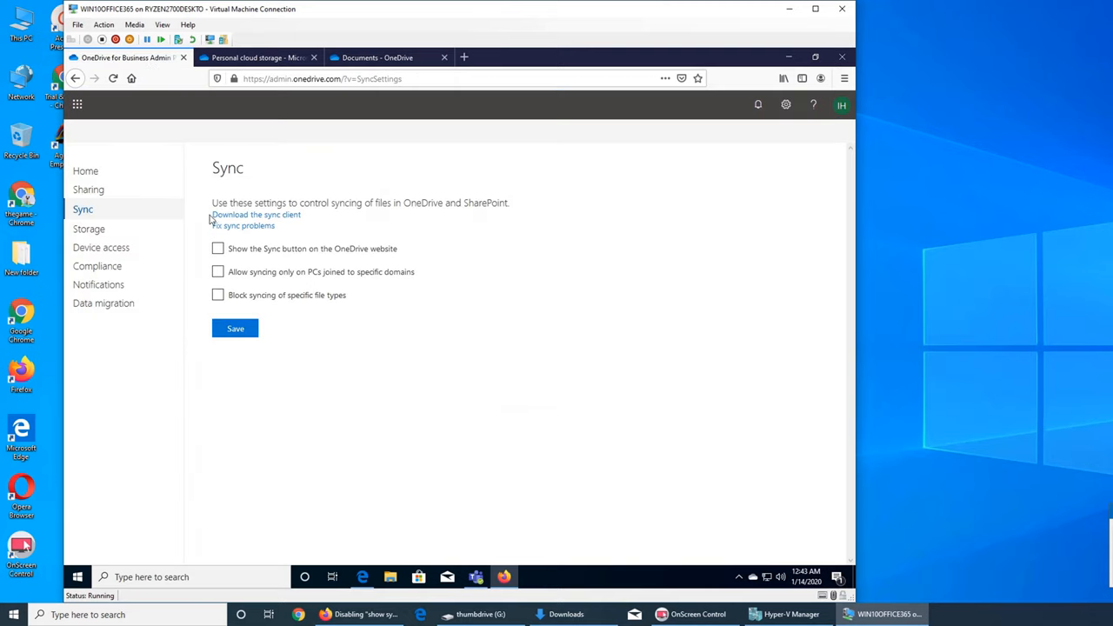
pyautogui.moveTo(167, 445)
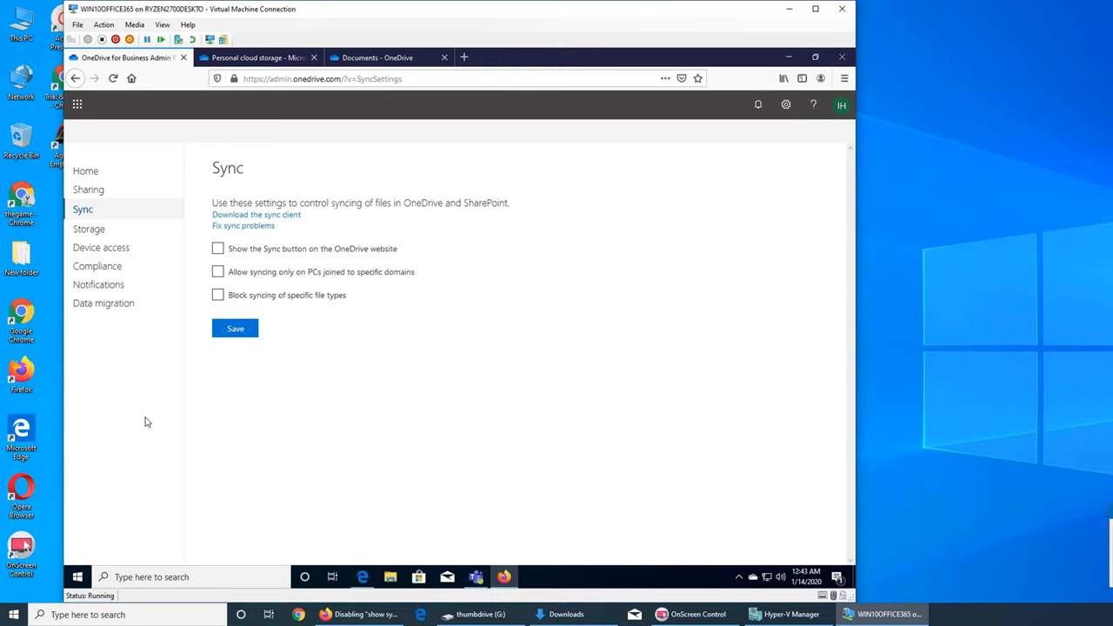
pyautogui.moveTo(463, 365)
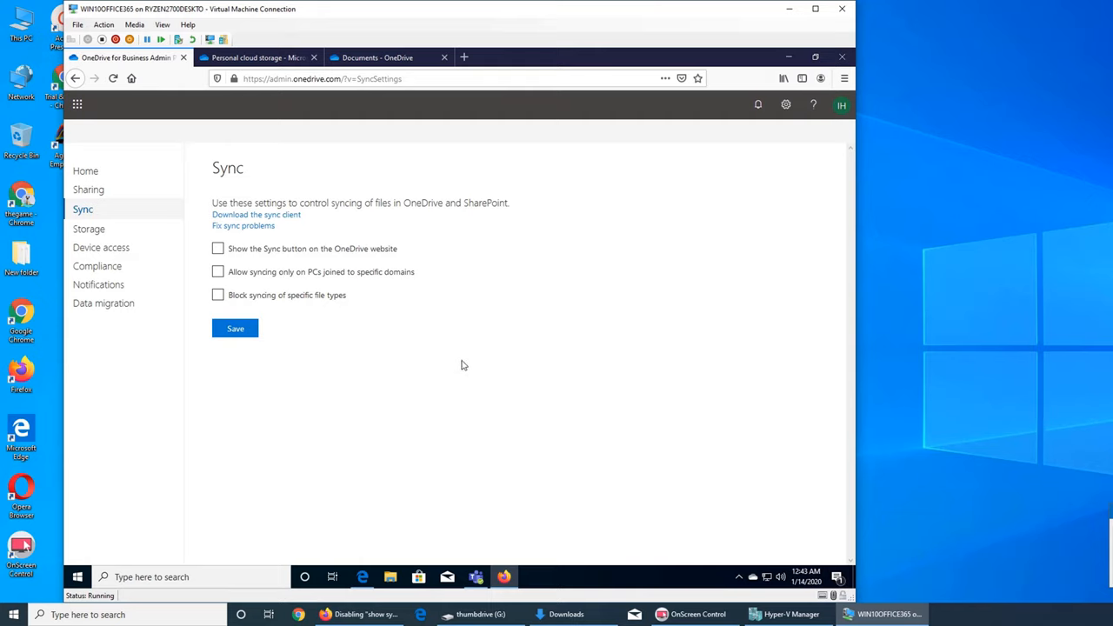